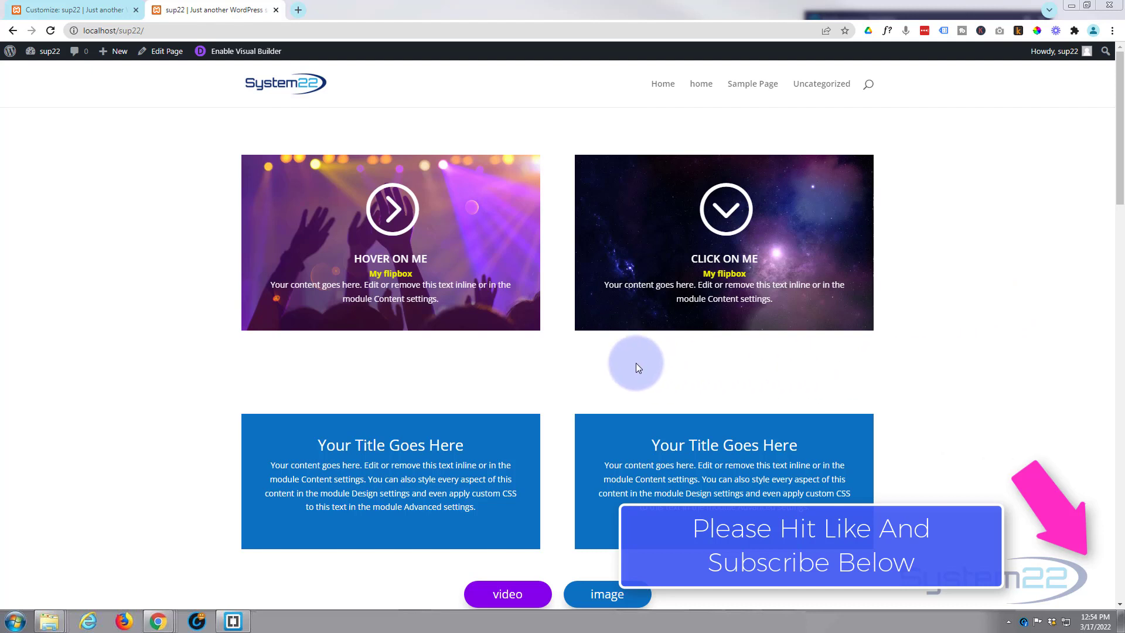
mouse_move(366, 376)
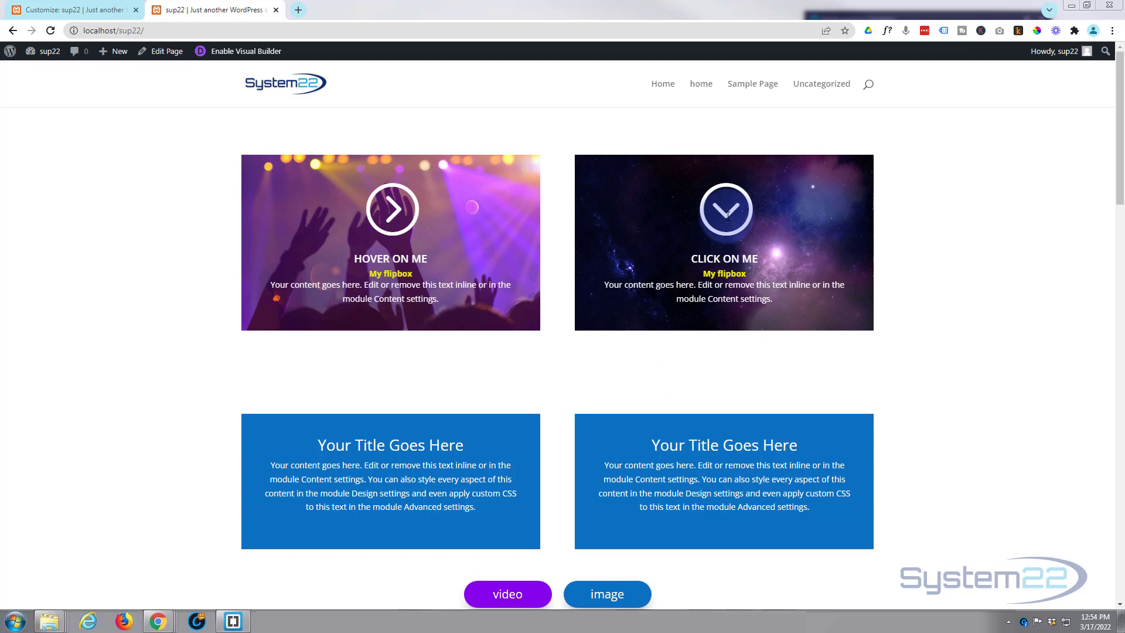
Test the CLICK ON ME flipbox, enter visual editing and add a regular two-column section below
left_click(723, 241)
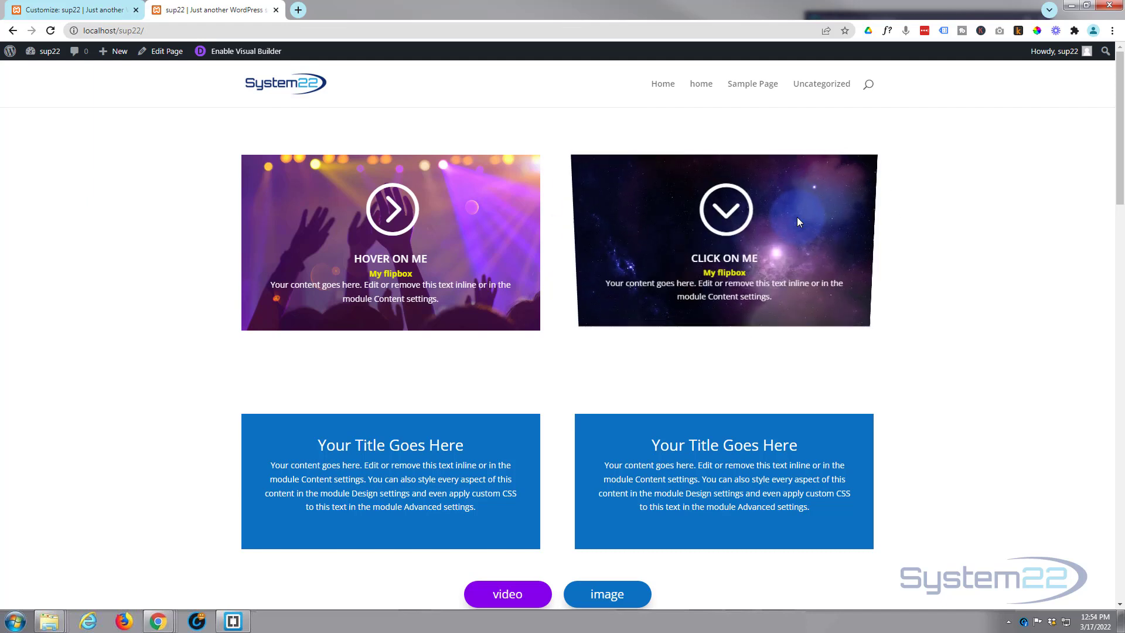
mouse_move(391, 242)
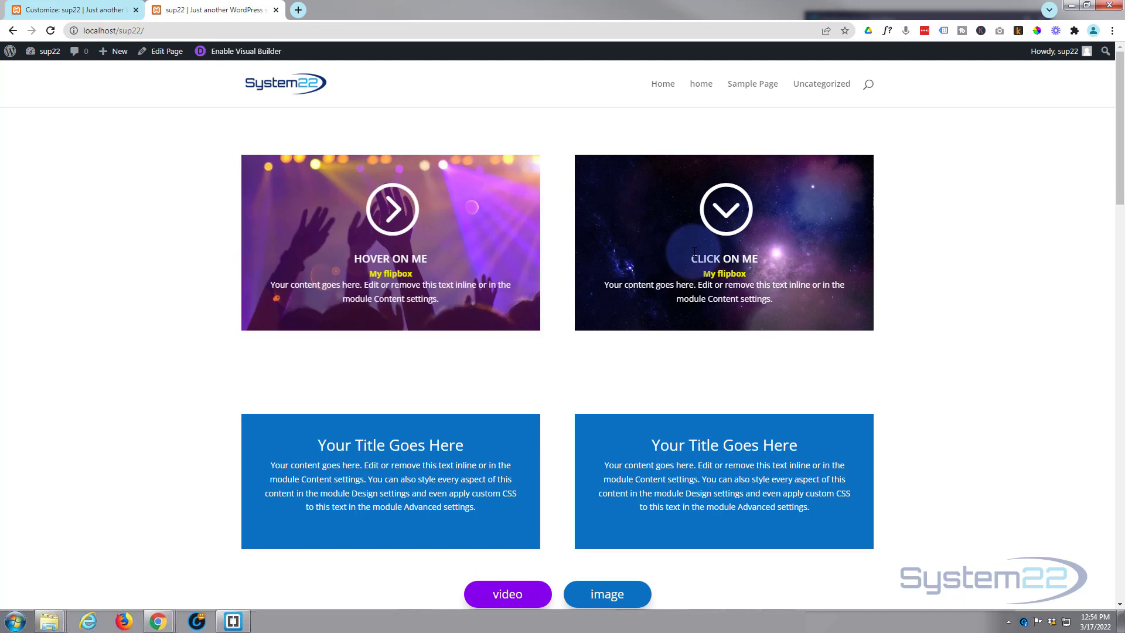
mouse_move(724, 253)
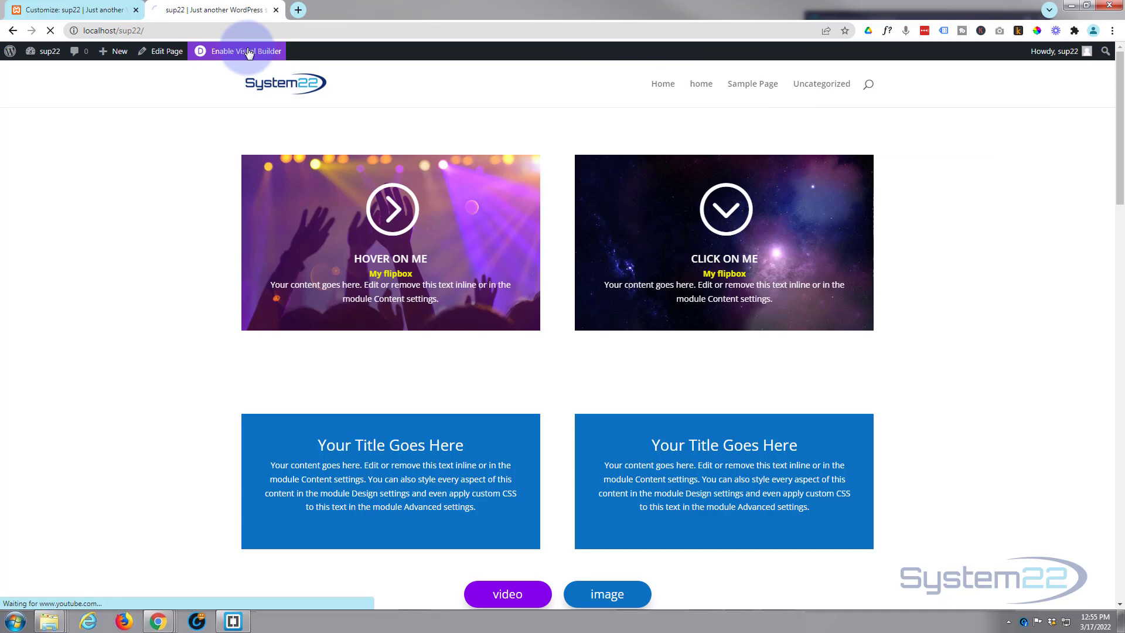
left_click(245, 50)
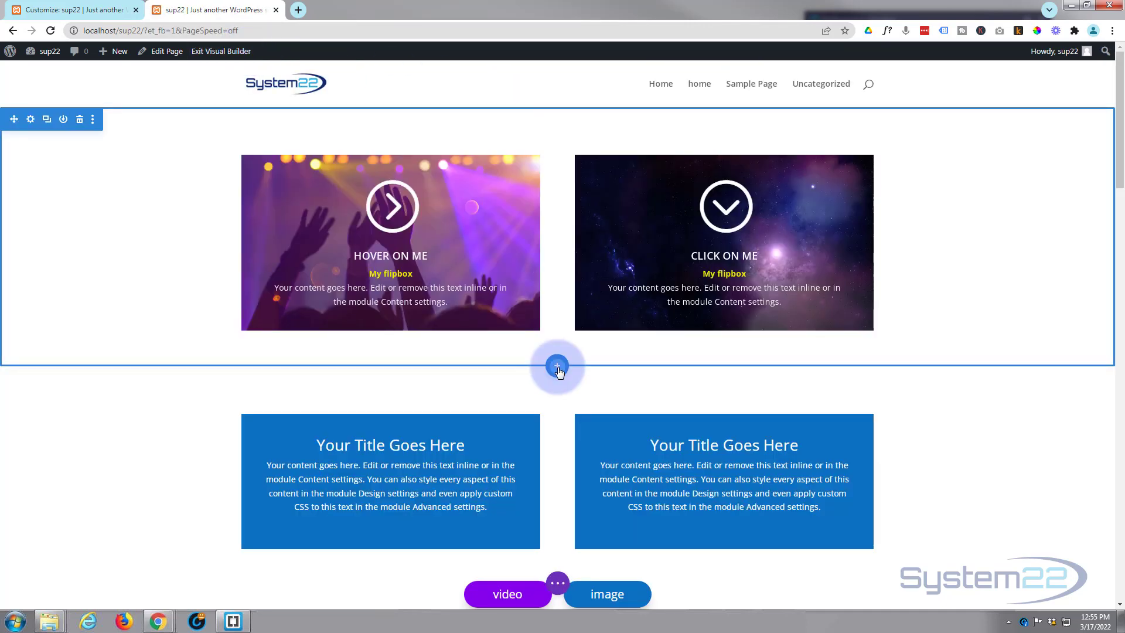
left_click(557, 367)
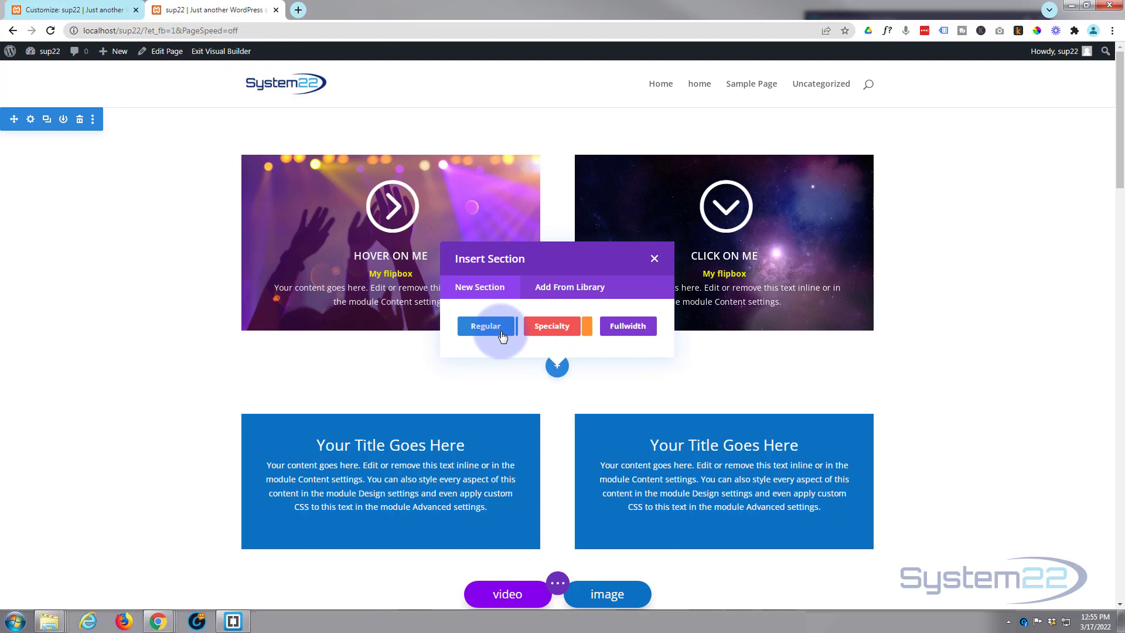
left_click(486, 326)
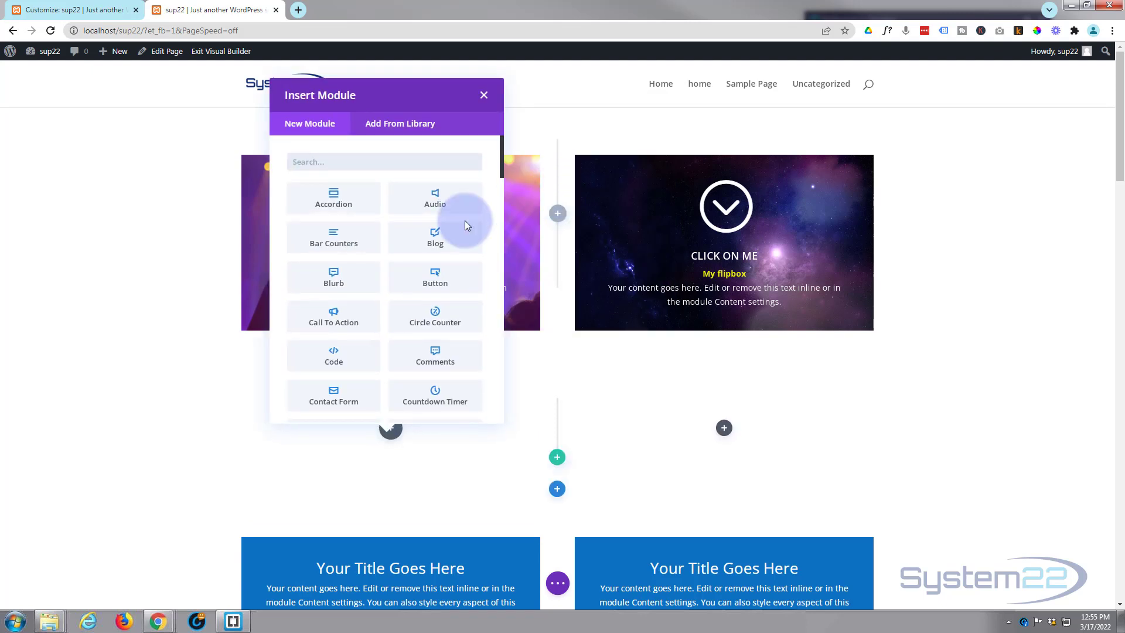
Scroll the Insert Module list down to Supreme Flipbox
scroll("down", 3)
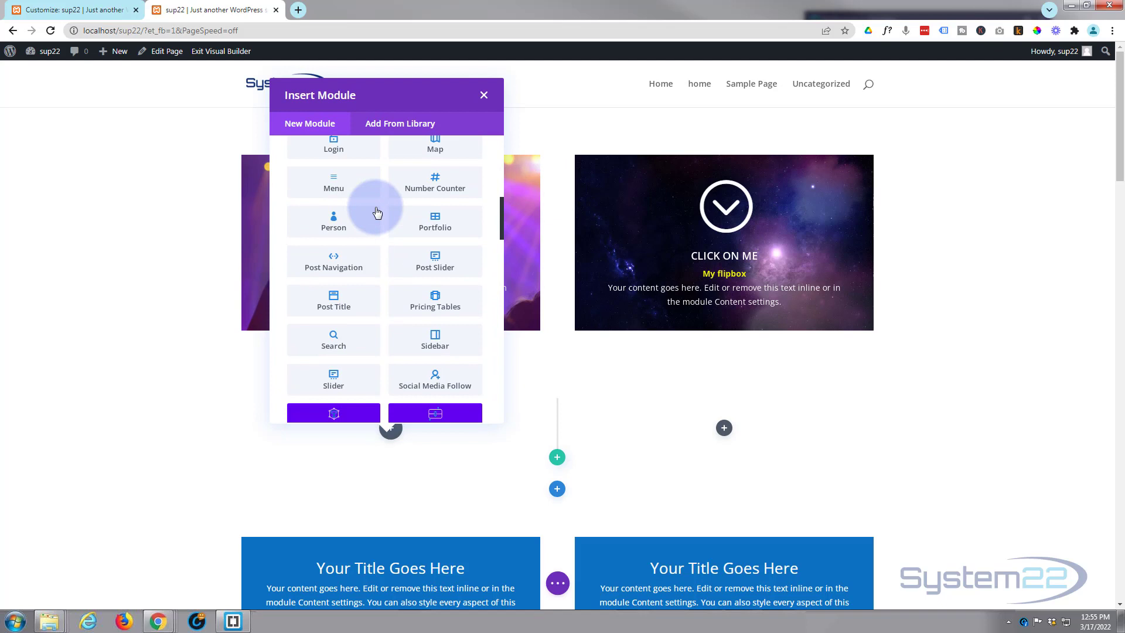
scroll("down", 3)
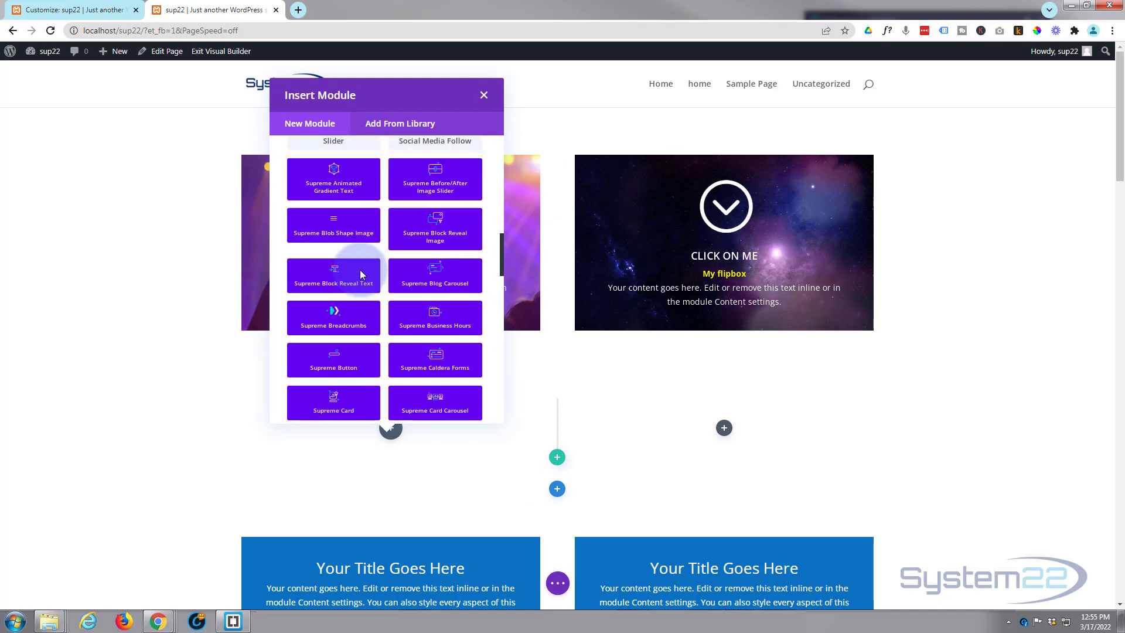
scroll("down", 3)
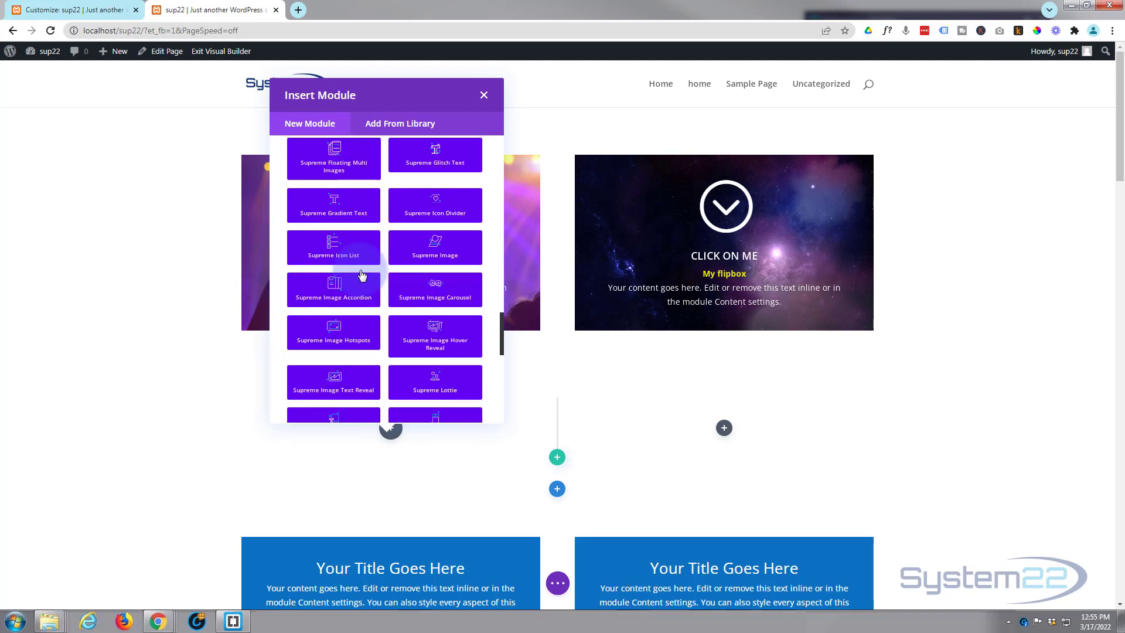
scroll("down", 3)
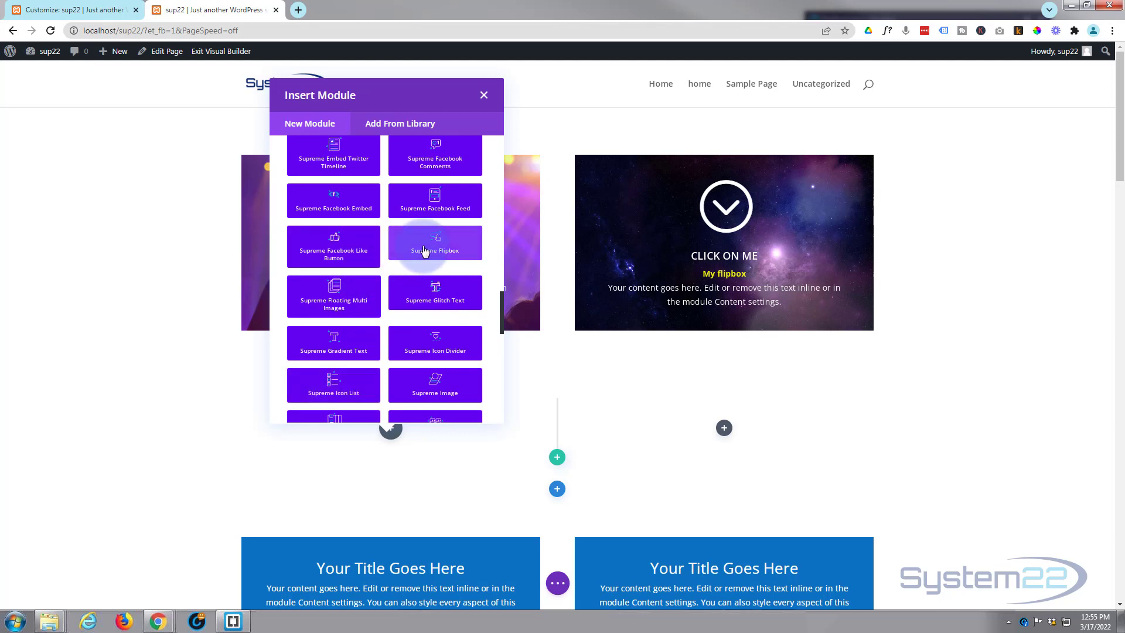
Add a Supreme Flipbox to the left column with a new item and its Text settings shown
left_click(435, 250)
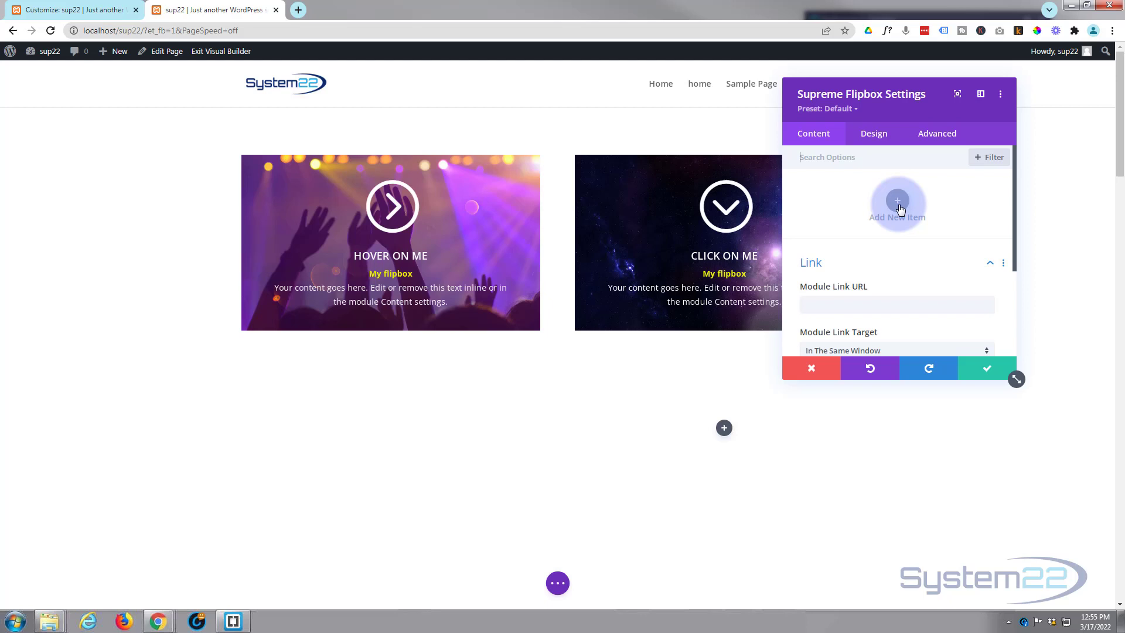
left_click(897, 203)
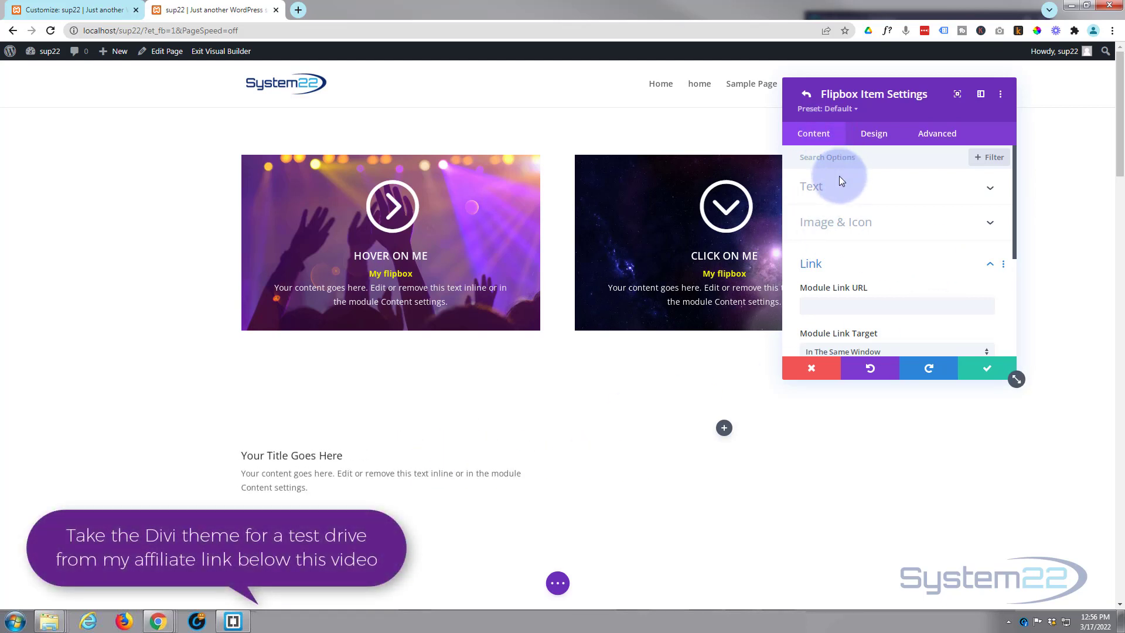
left_click(811, 187)
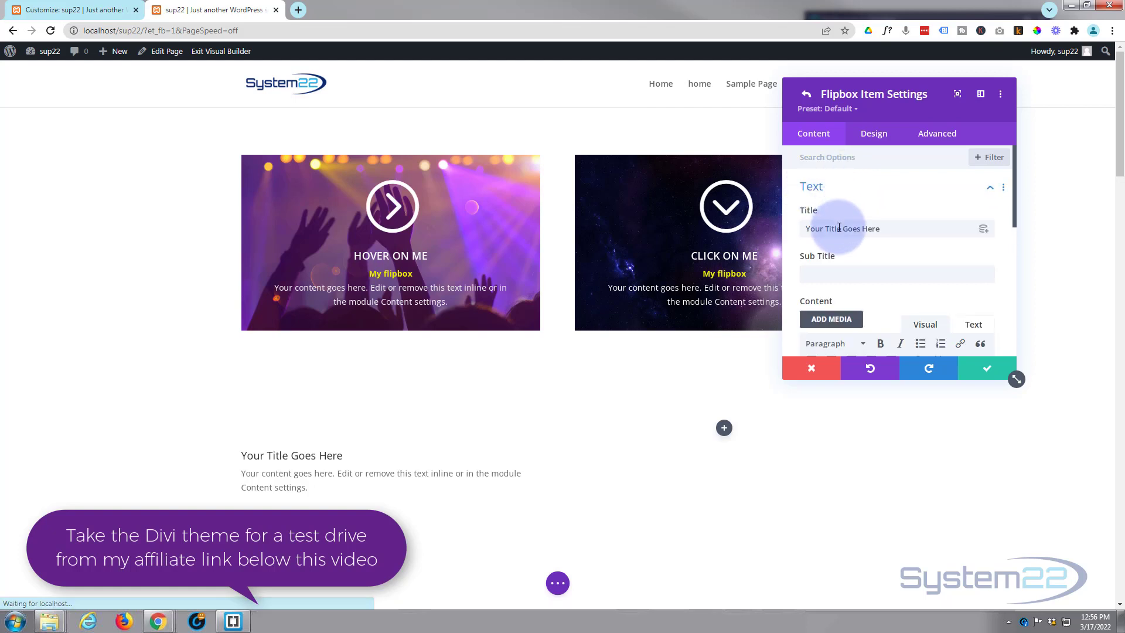
Give the item the title 'Hover on me!' and the subtitle 'Flipbox'
type("H")
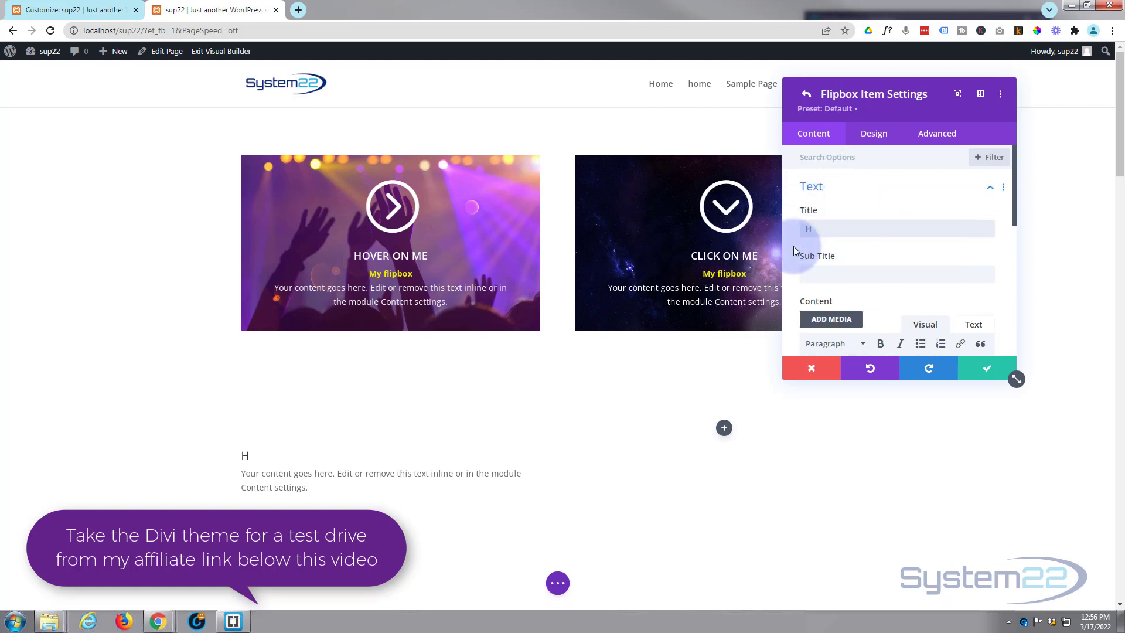
type("Hover on m")
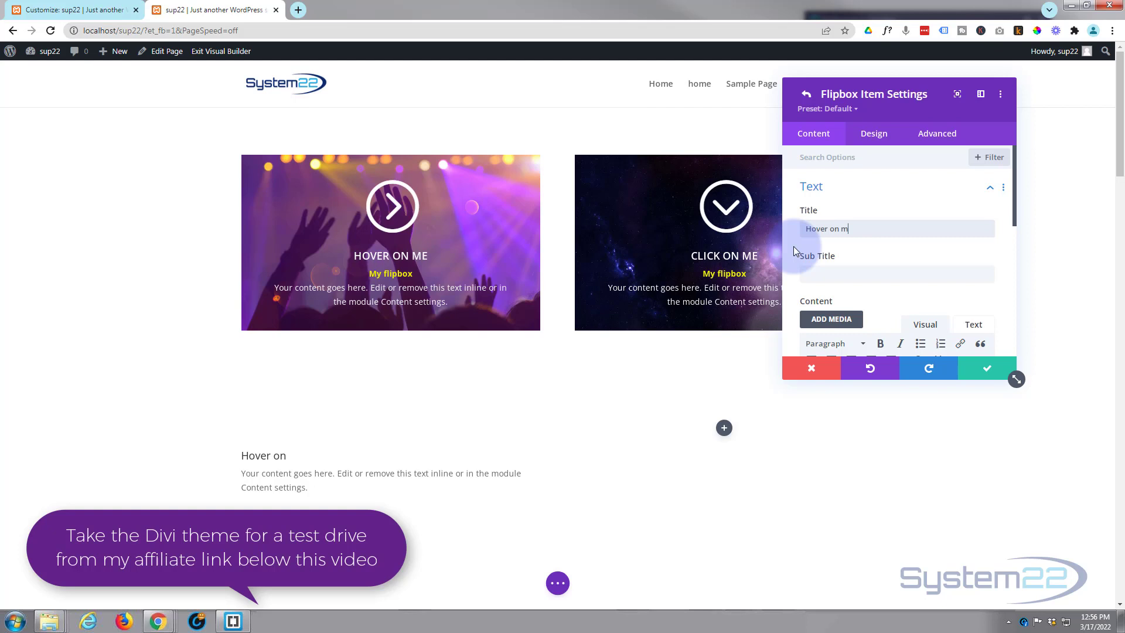
type("e!")
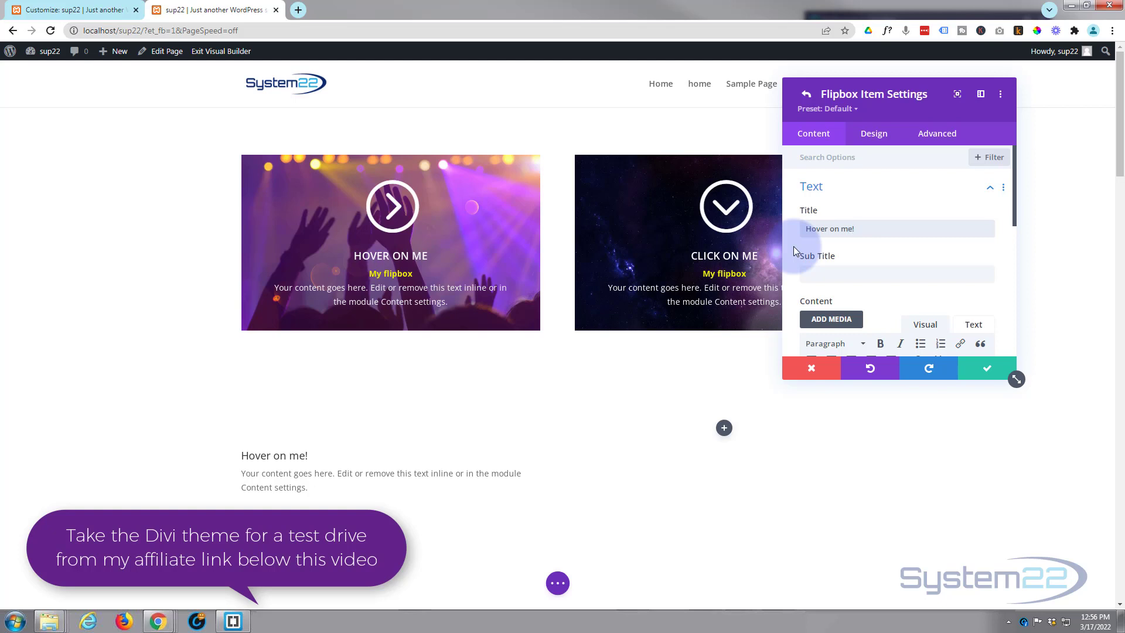
left_click(893, 216)
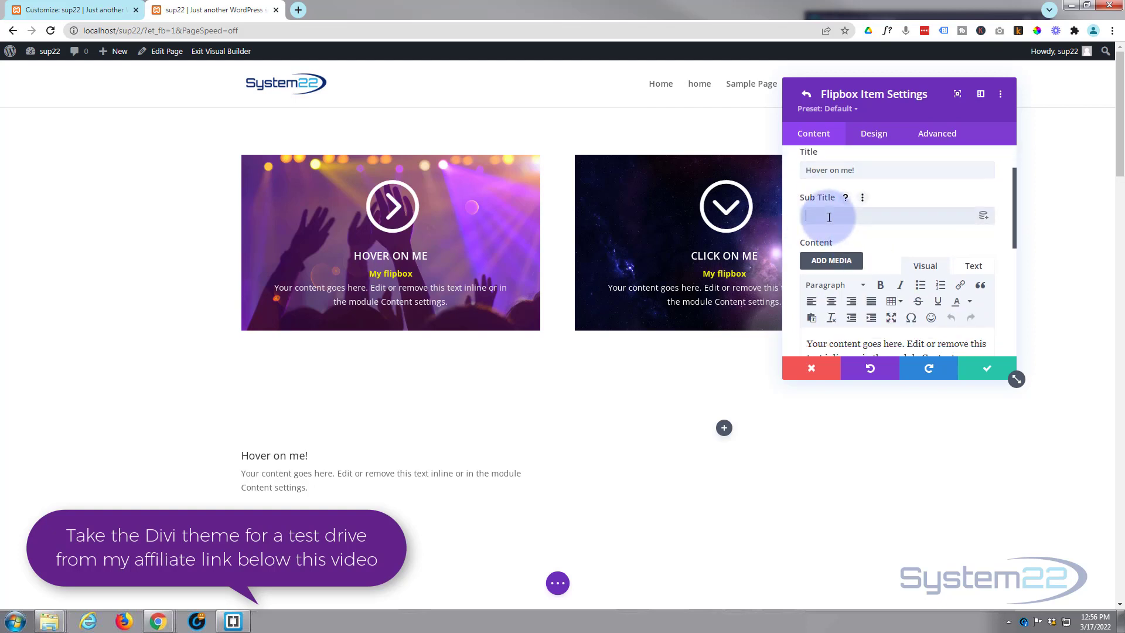
type("F")
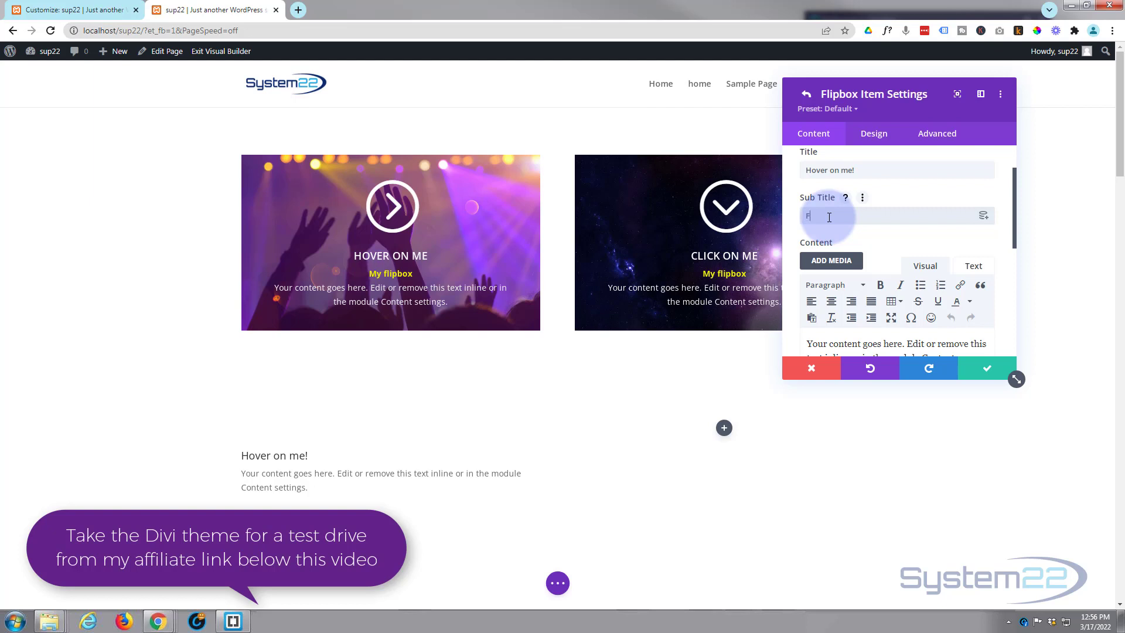
type("Flipbox")
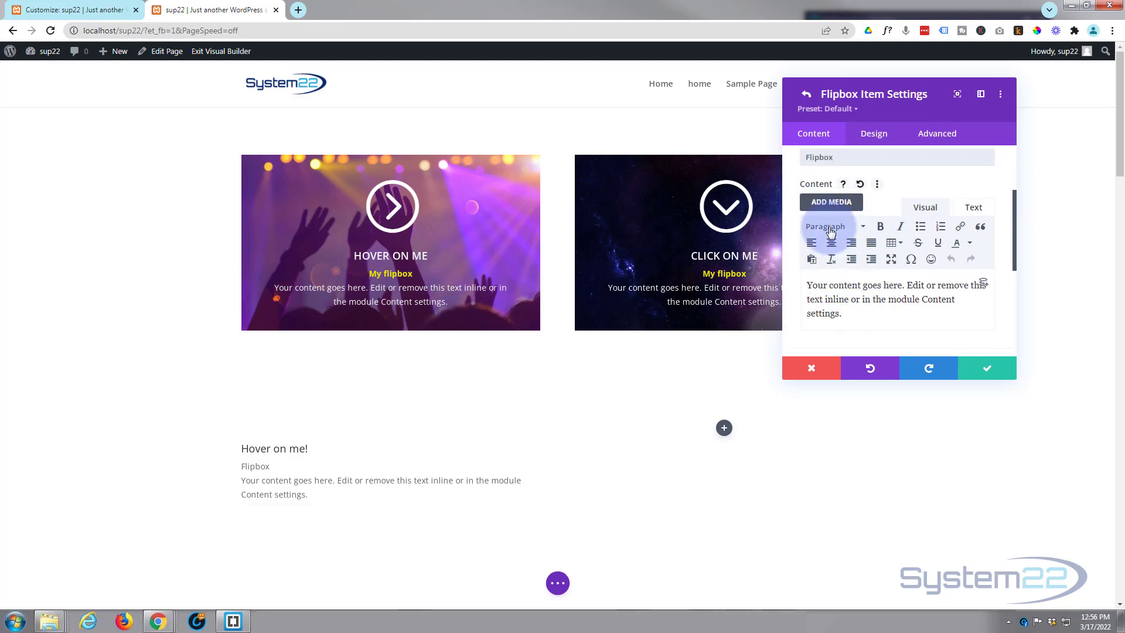
left_click(833, 226)
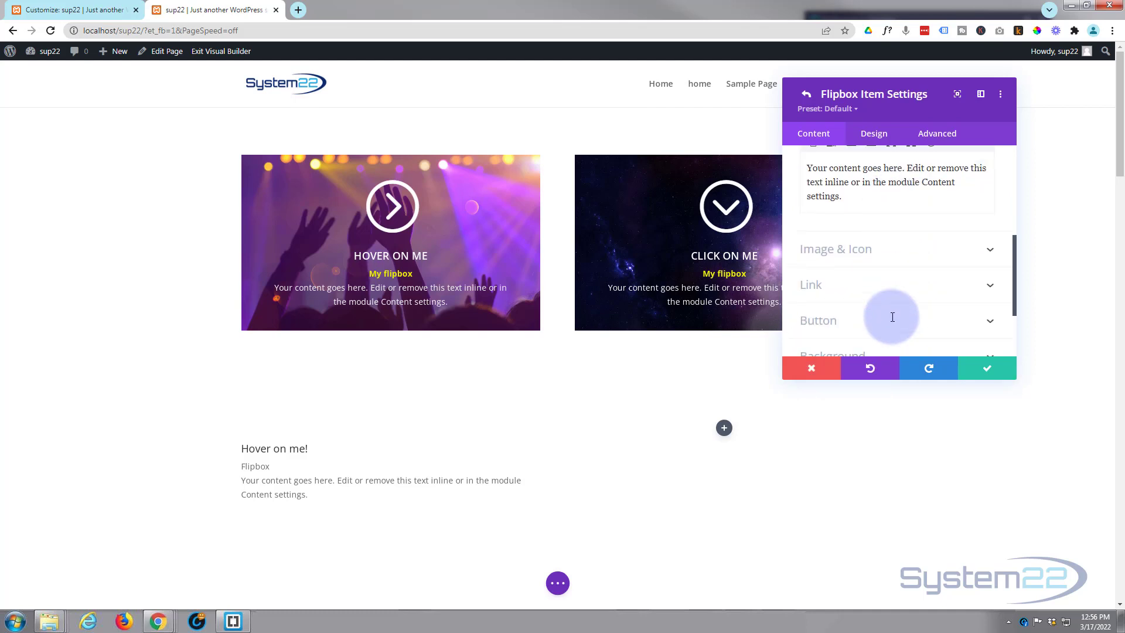
mouse_move(902, 249)
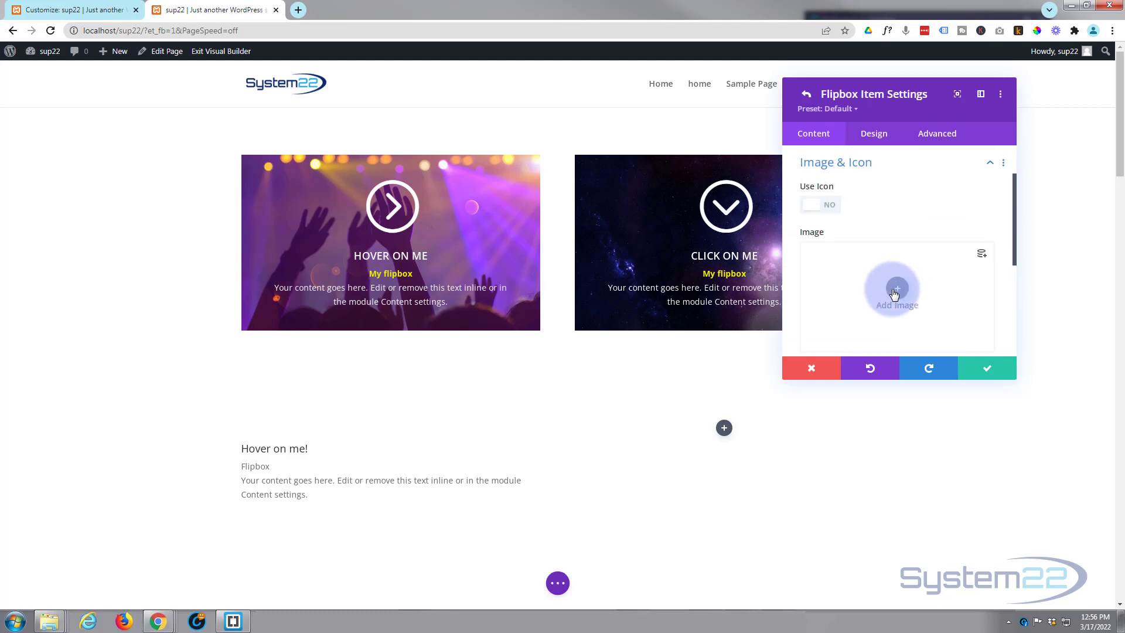
Set the smiling woman portrait as the flipbox item's image
left_click(896, 291)
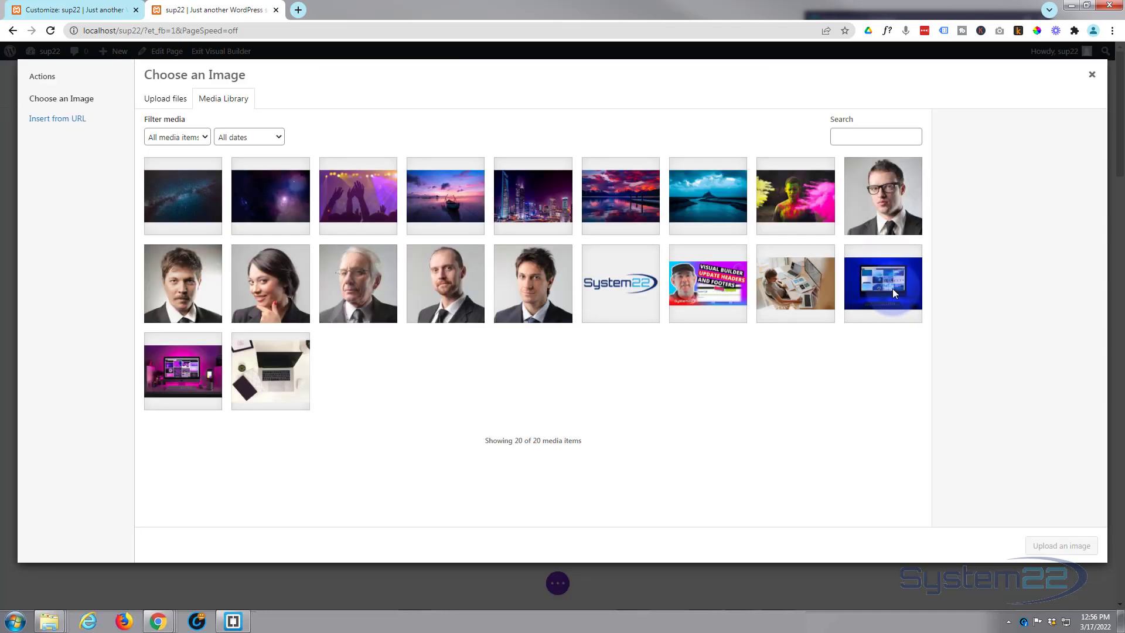
left_click(269, 283)
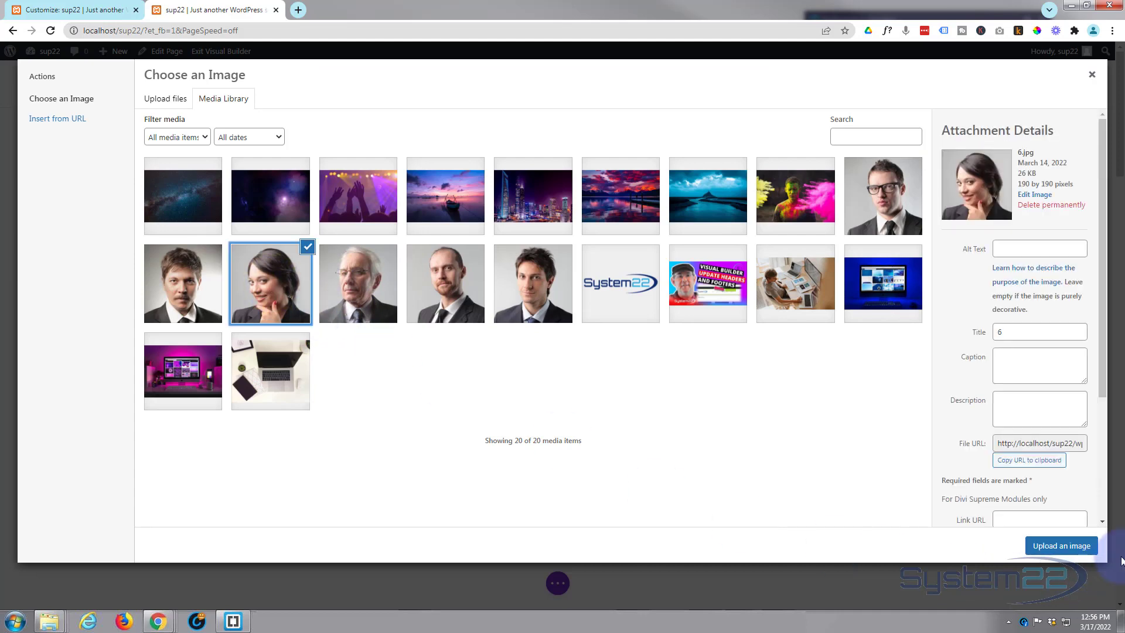
left_click(1062, 547)
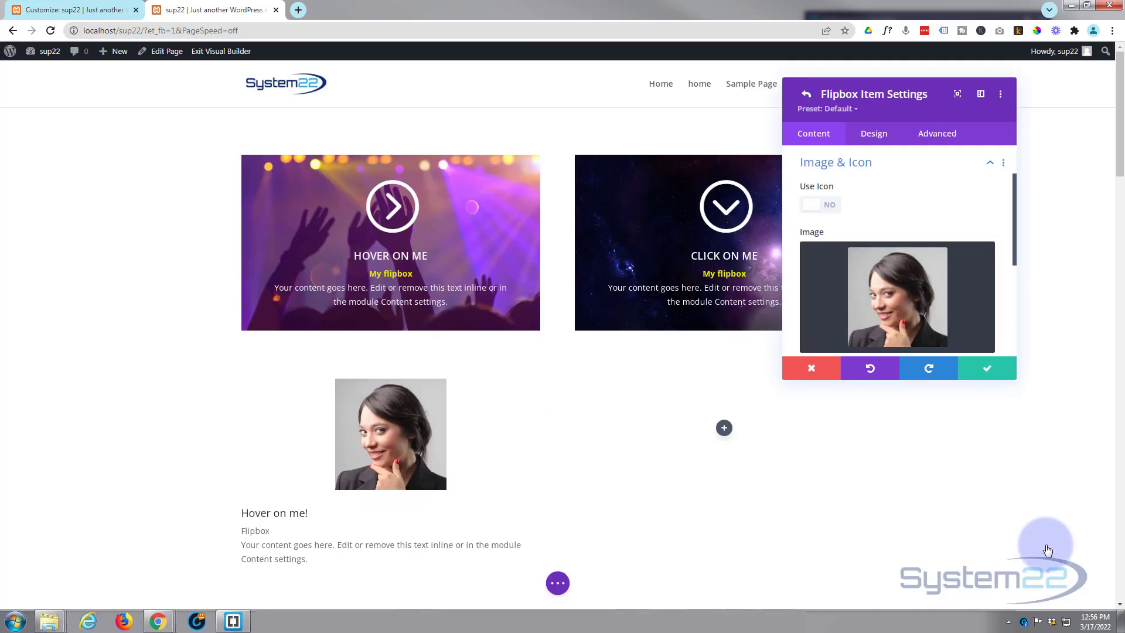
mouse_move(694, 442)
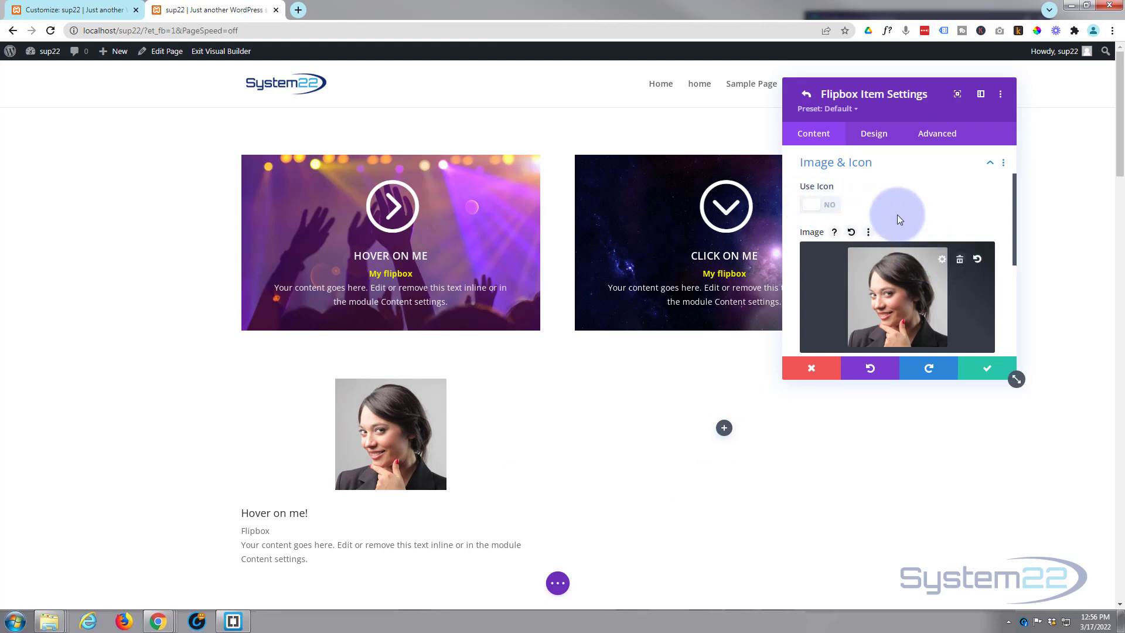
Replace the image with the circled play icon instead
left_click(819, 204)
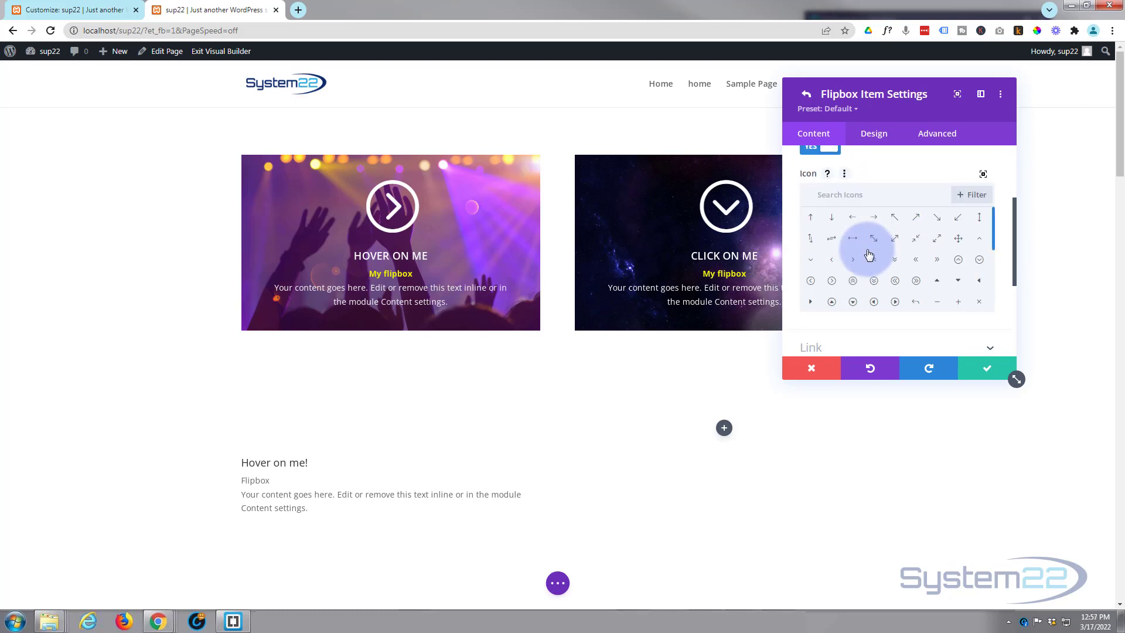
mouse_move(894, 302)
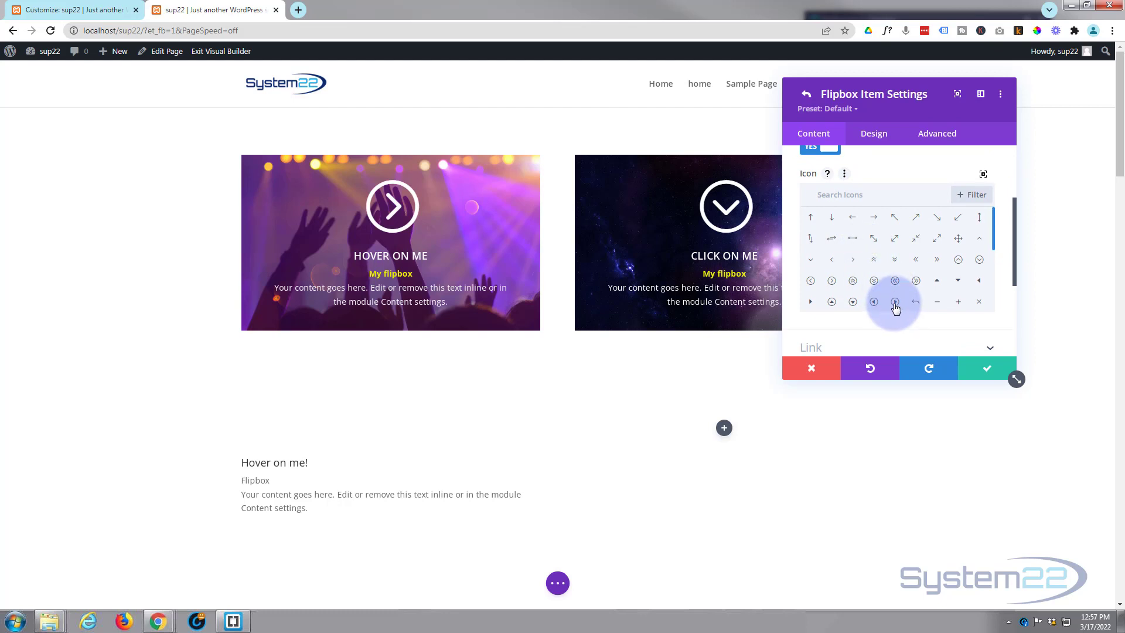
left_click(895, 301)
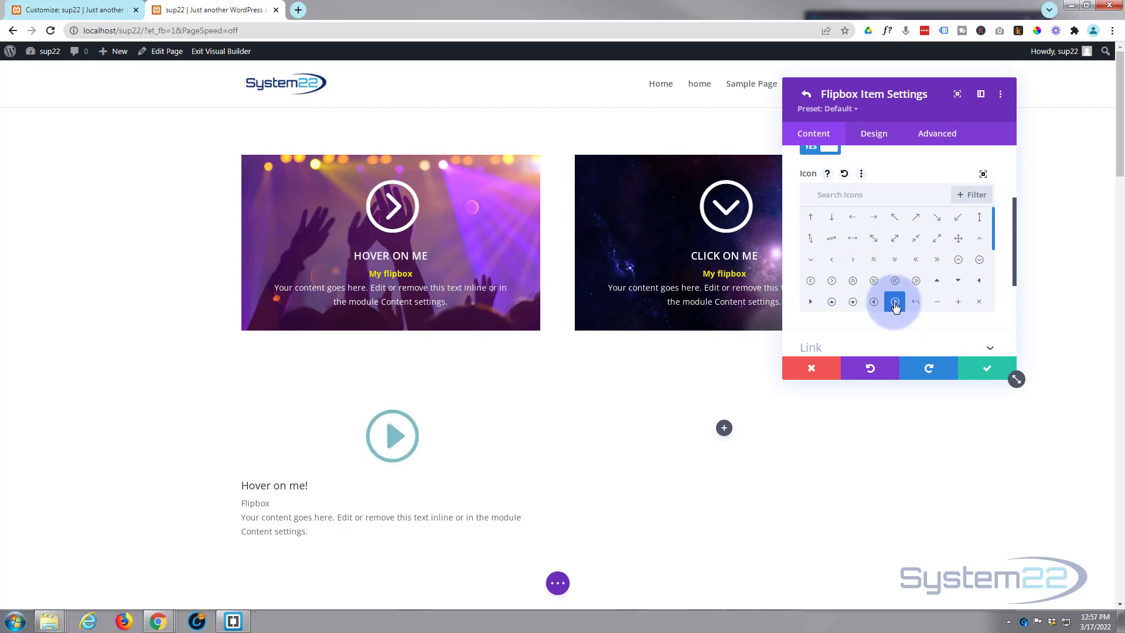
scroll("down", 3)
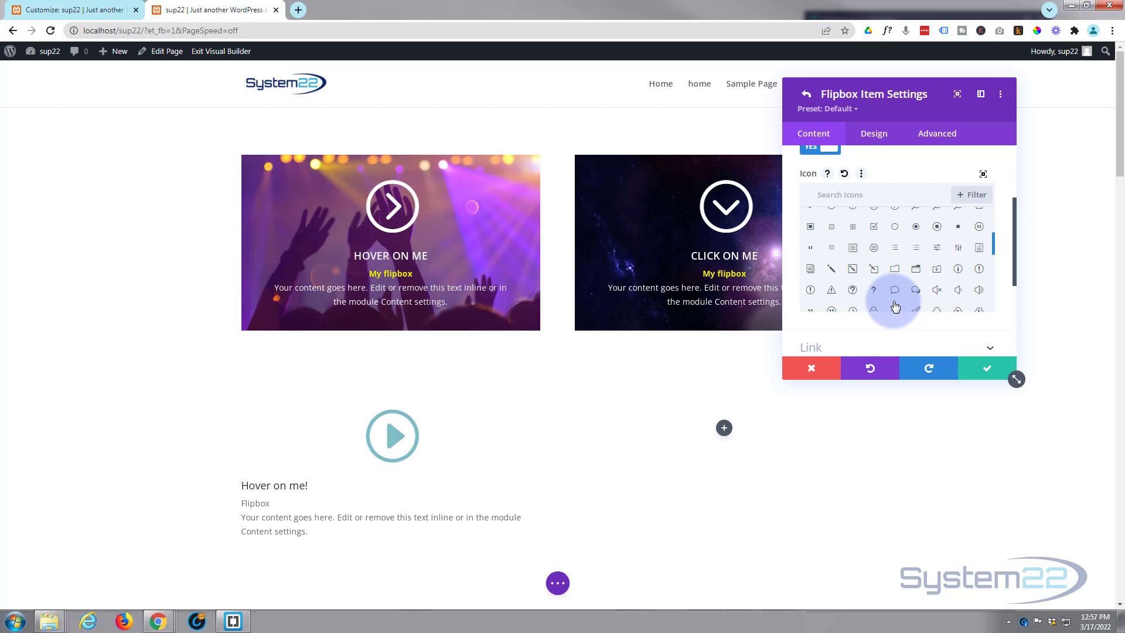
left_click(812, 347)
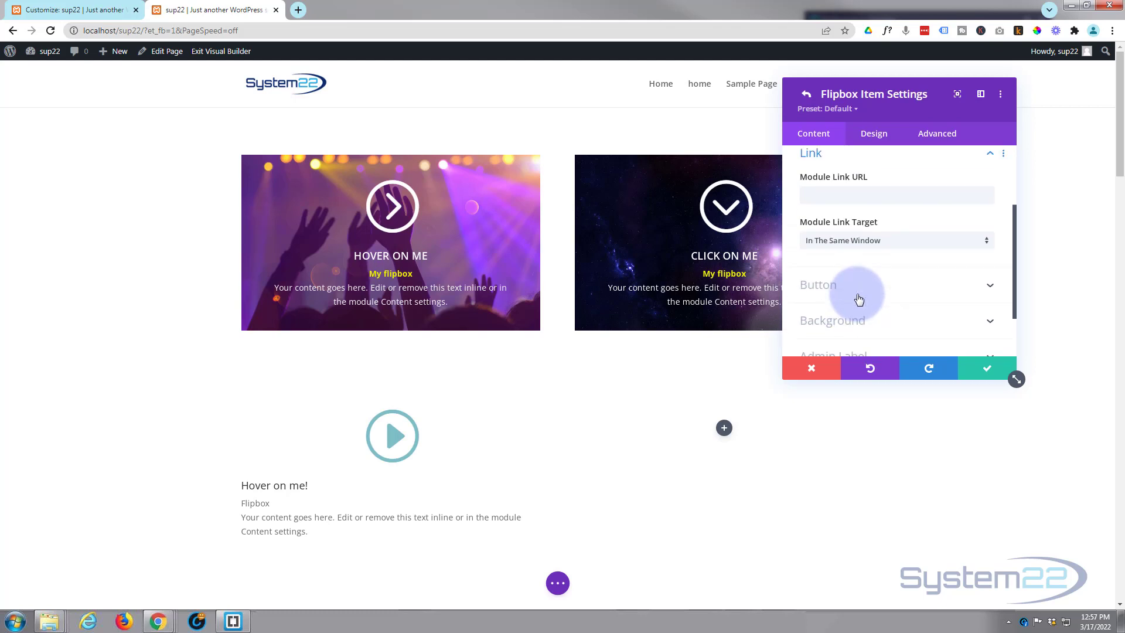
left_click(896, 195)
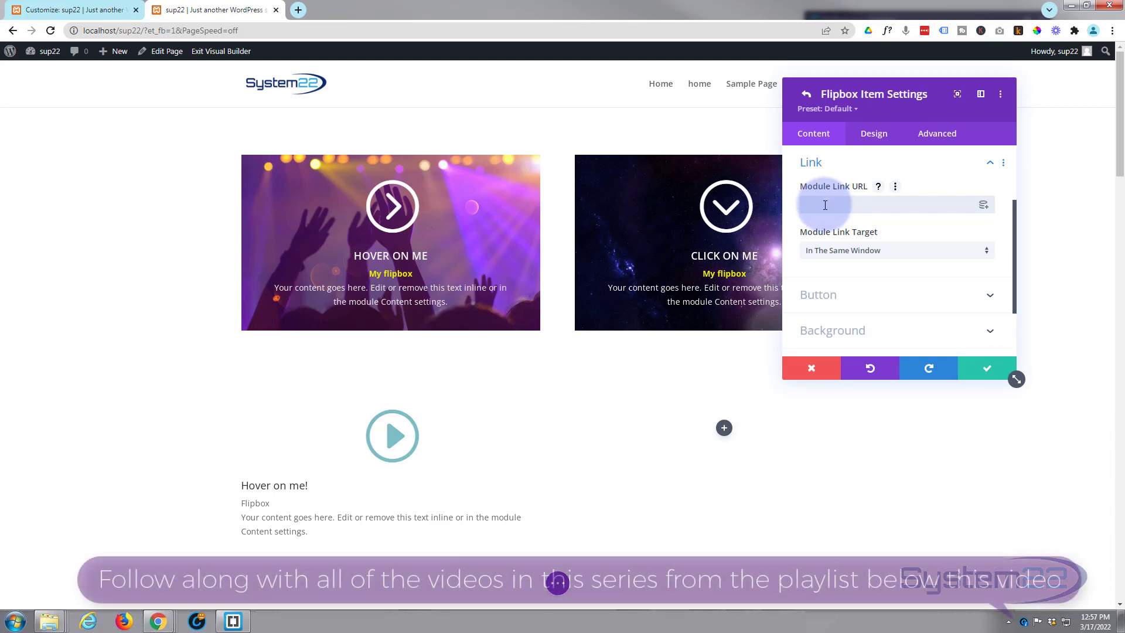
mouse_move(888, 303)
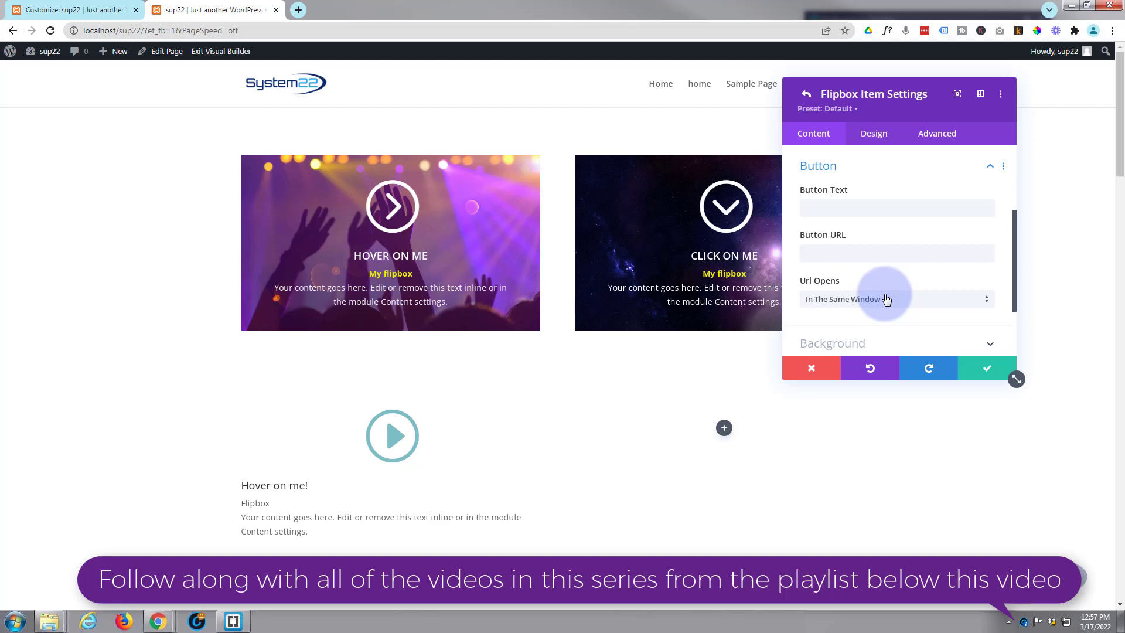
left_click(896, 204)
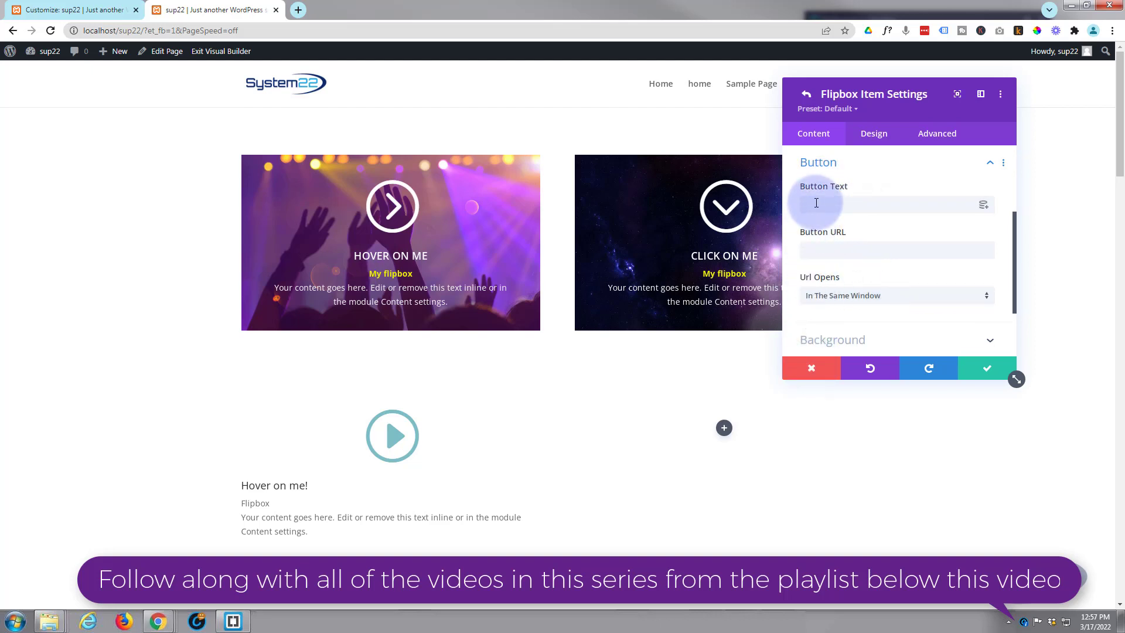
left_click(890, 204)
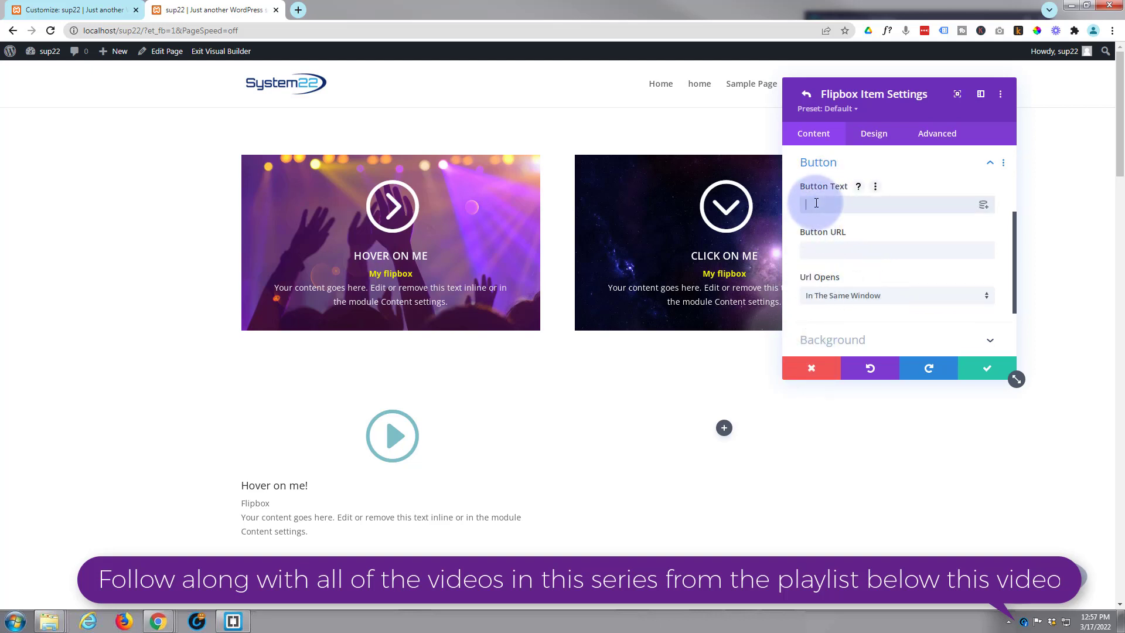
type("cli")
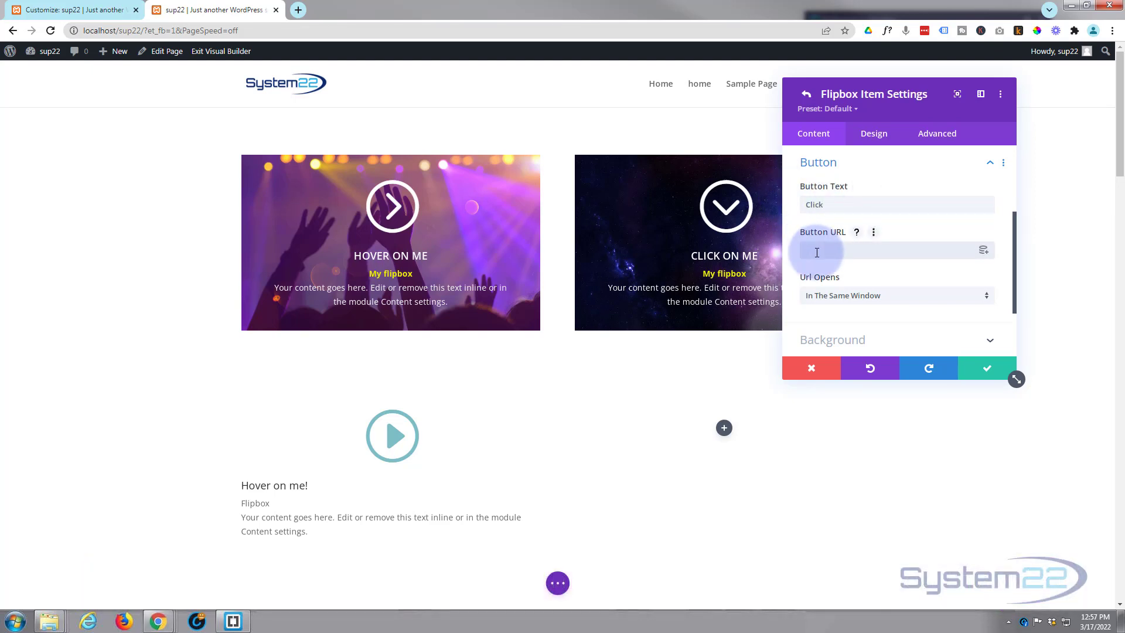
type("#")
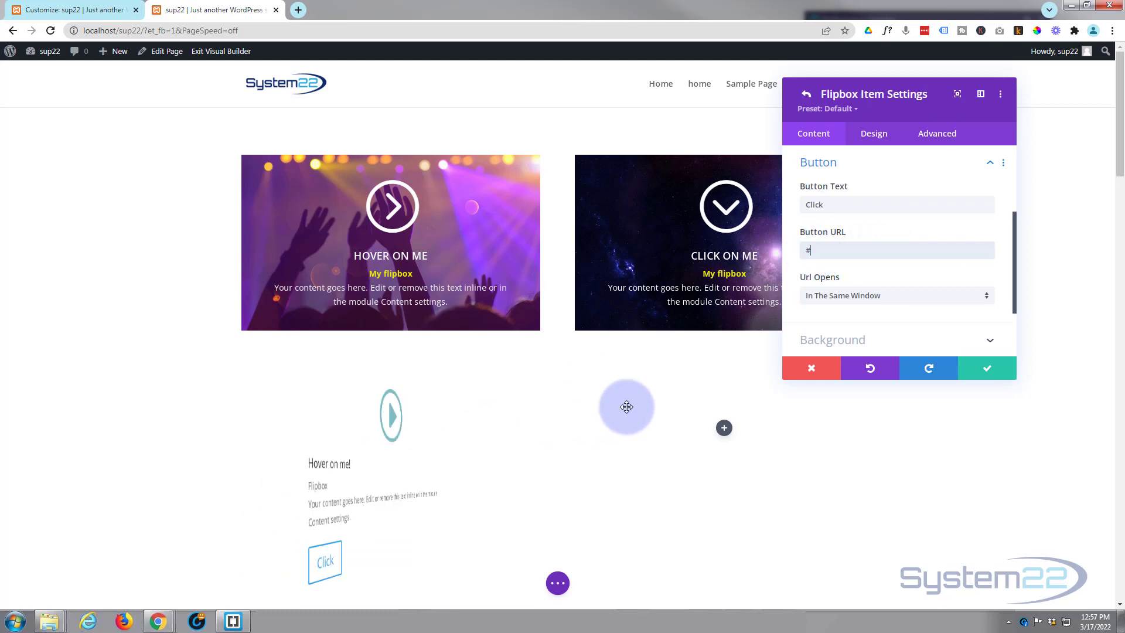
left_click(896, 204)
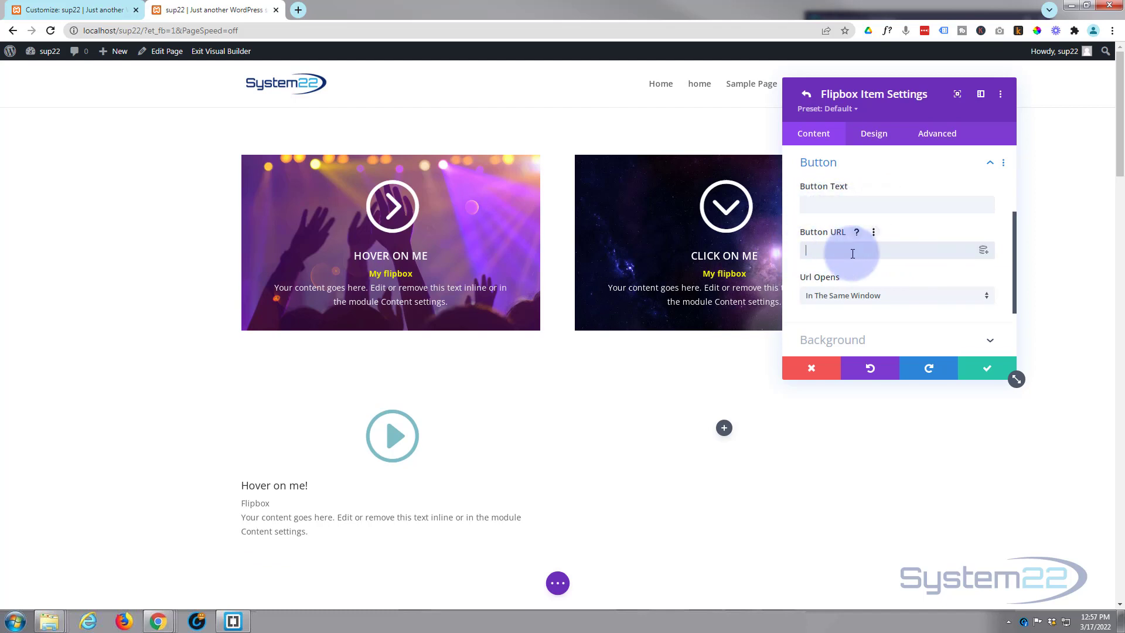
scroll("down", 3)
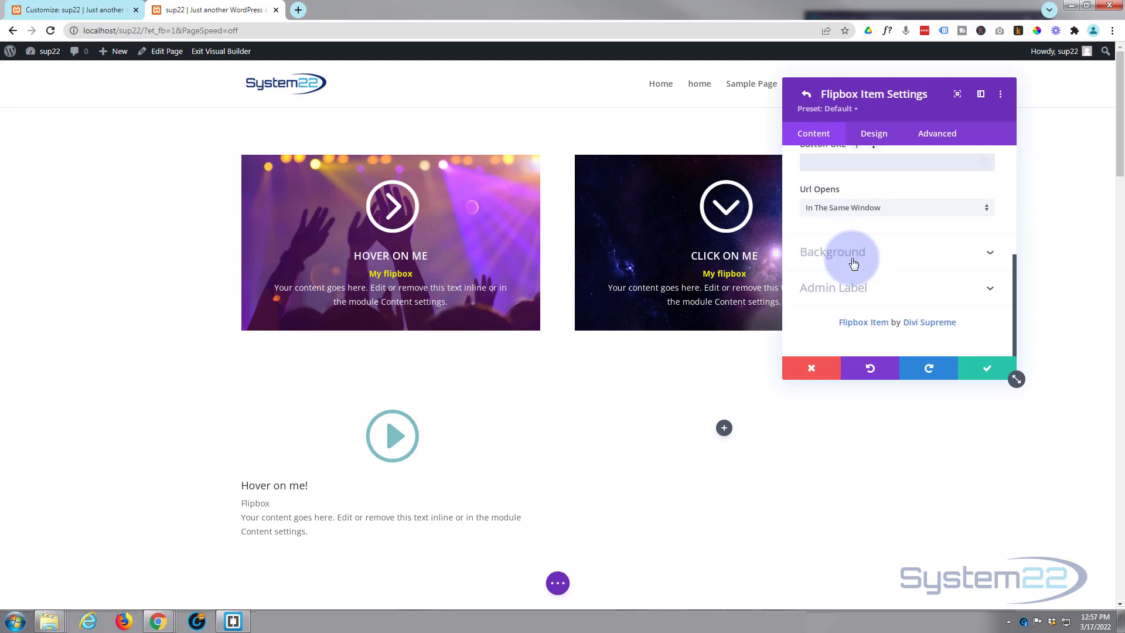
Set the purple sunset lake-and-boat photo from the Media Library as the item's background image
left_click(832, 252)
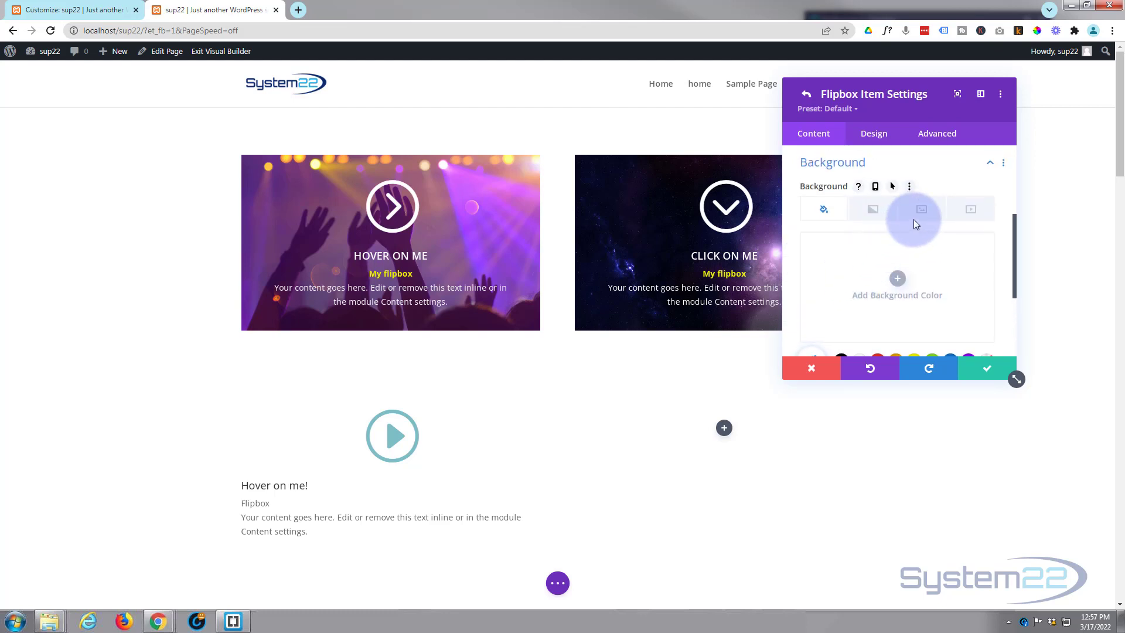
left_click(923, 208)
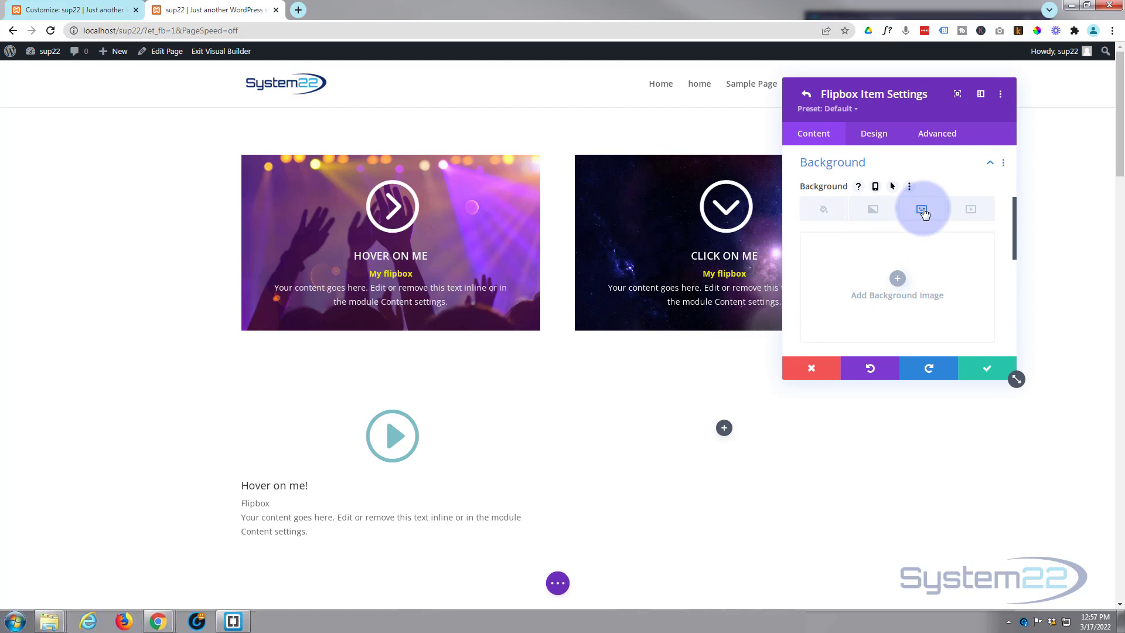
left_click(897, 279)
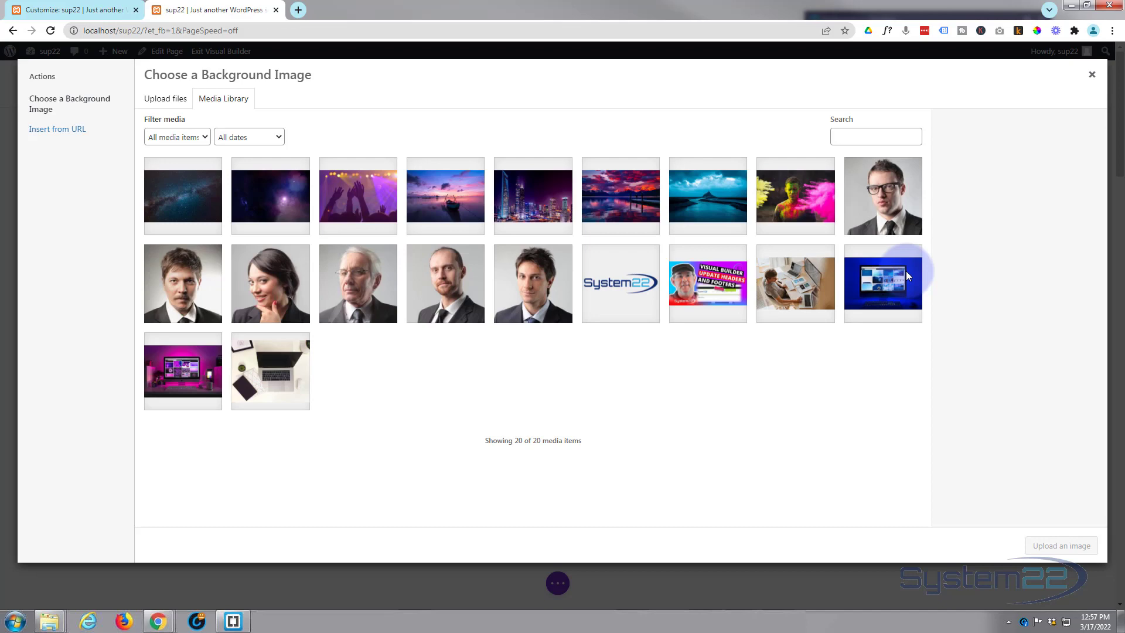
mouse_move(452, 206)
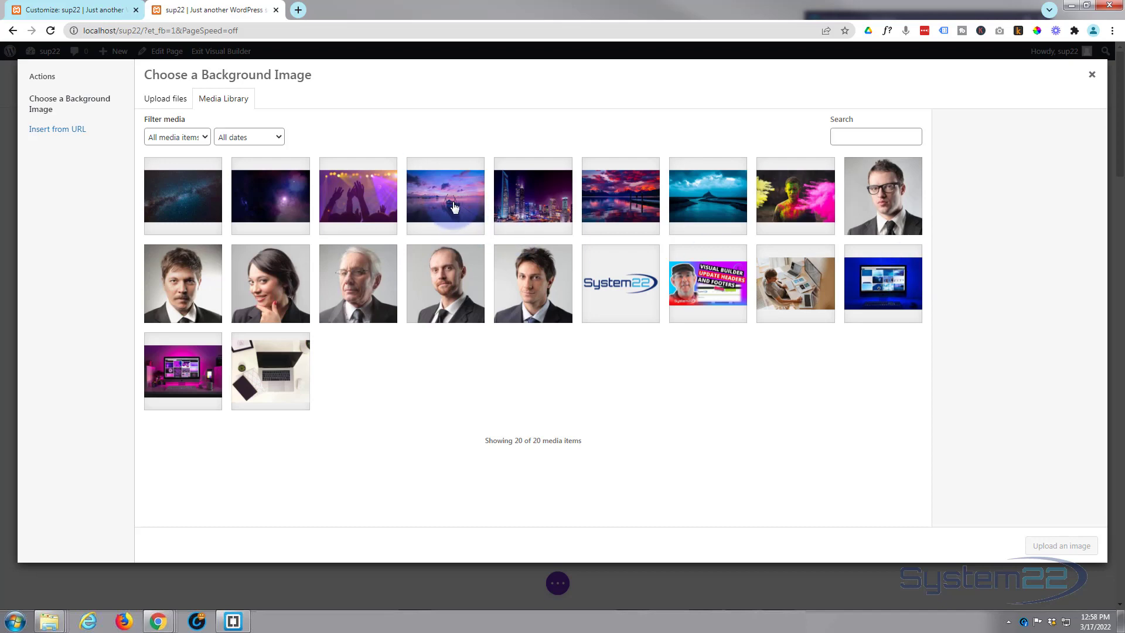
left_click(446, 195)
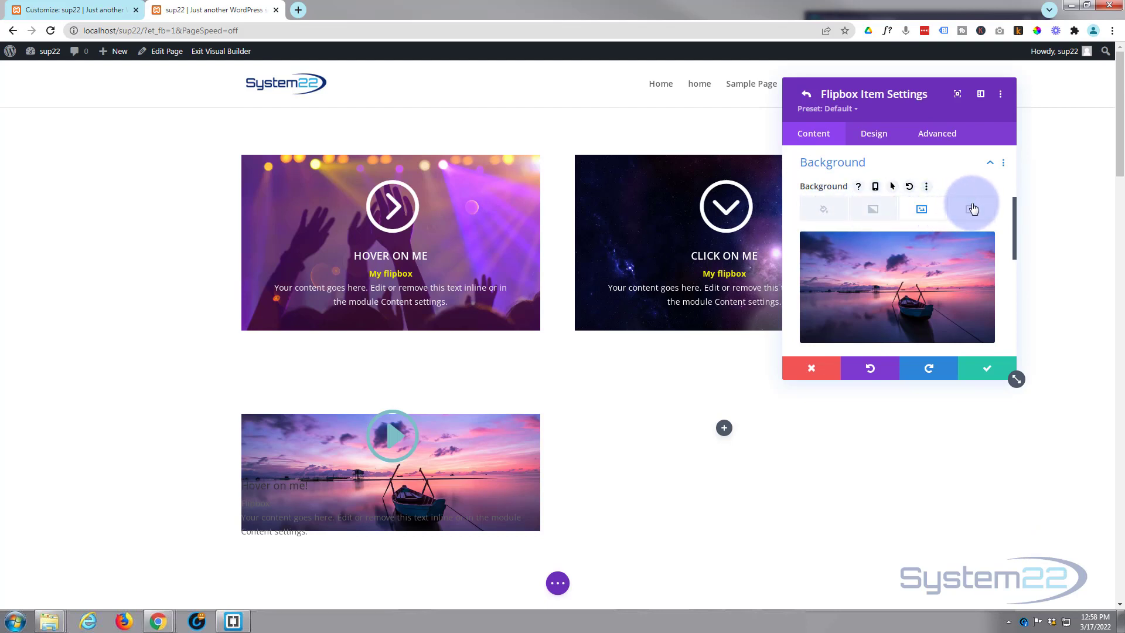
left_click(970, 209)
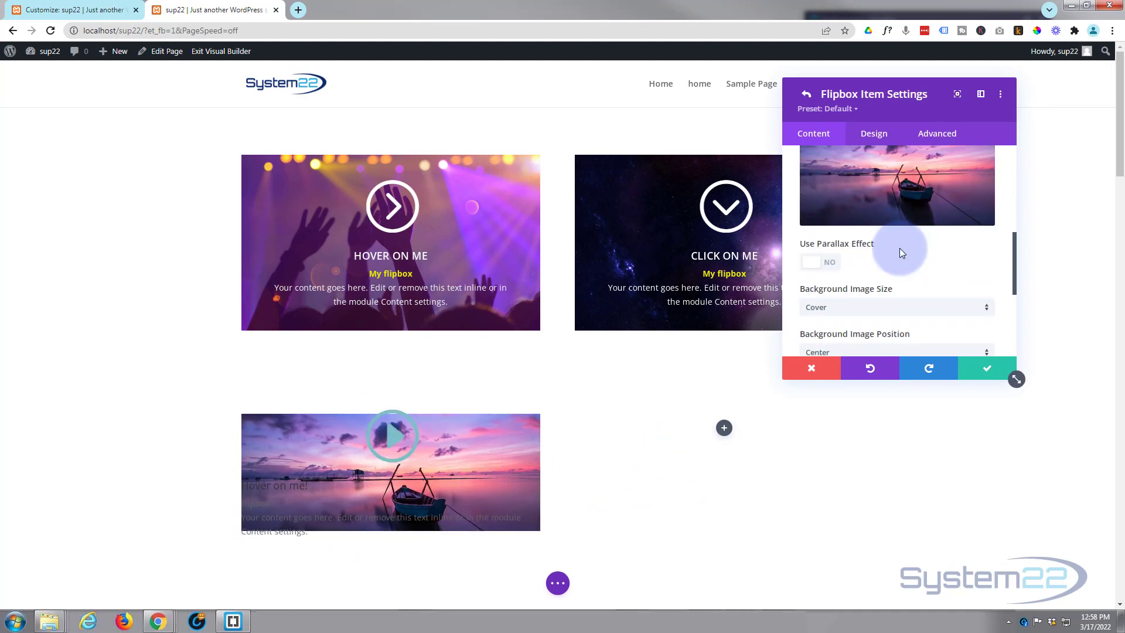
scroll("down", 3)
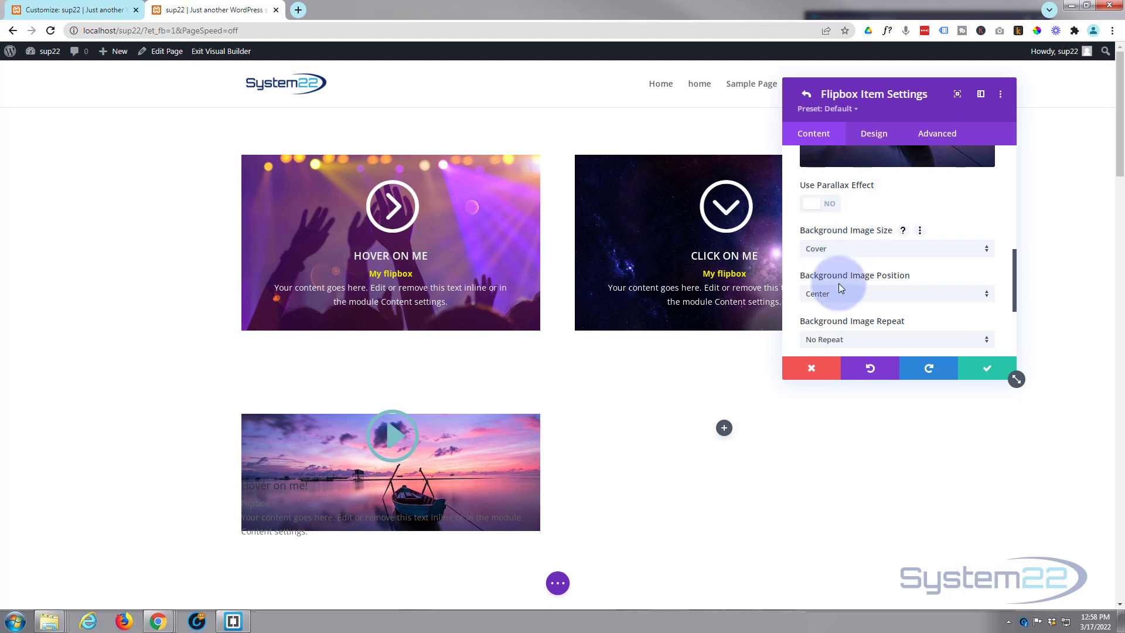
scroll("down", 3)
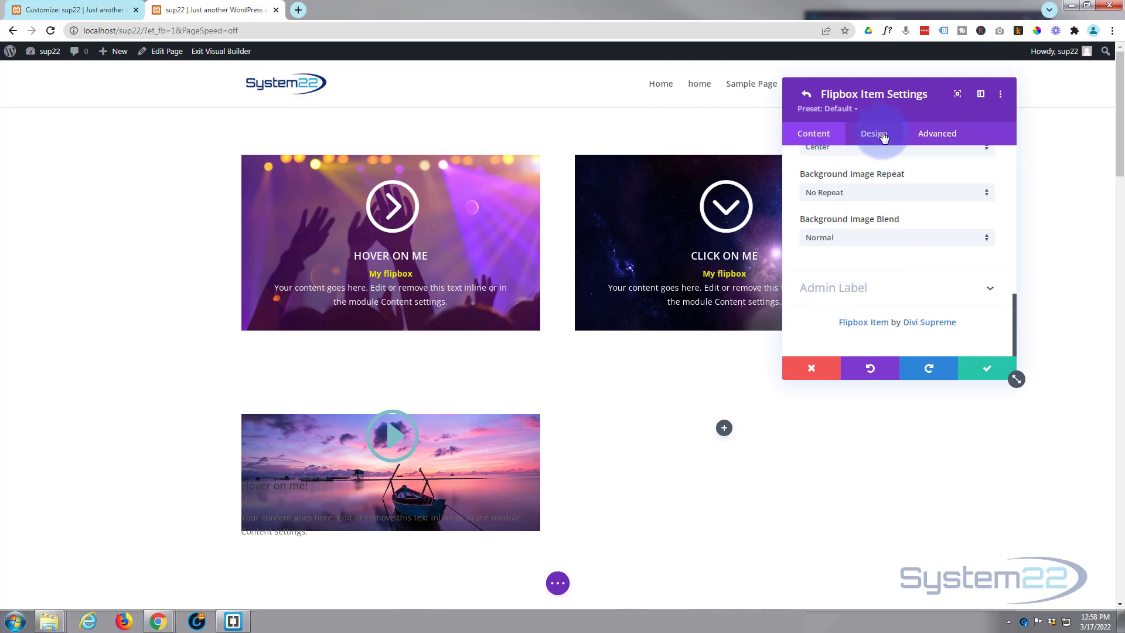
Set the item's Min Height to 300px in Design > Sizing
left_click(873, 133)
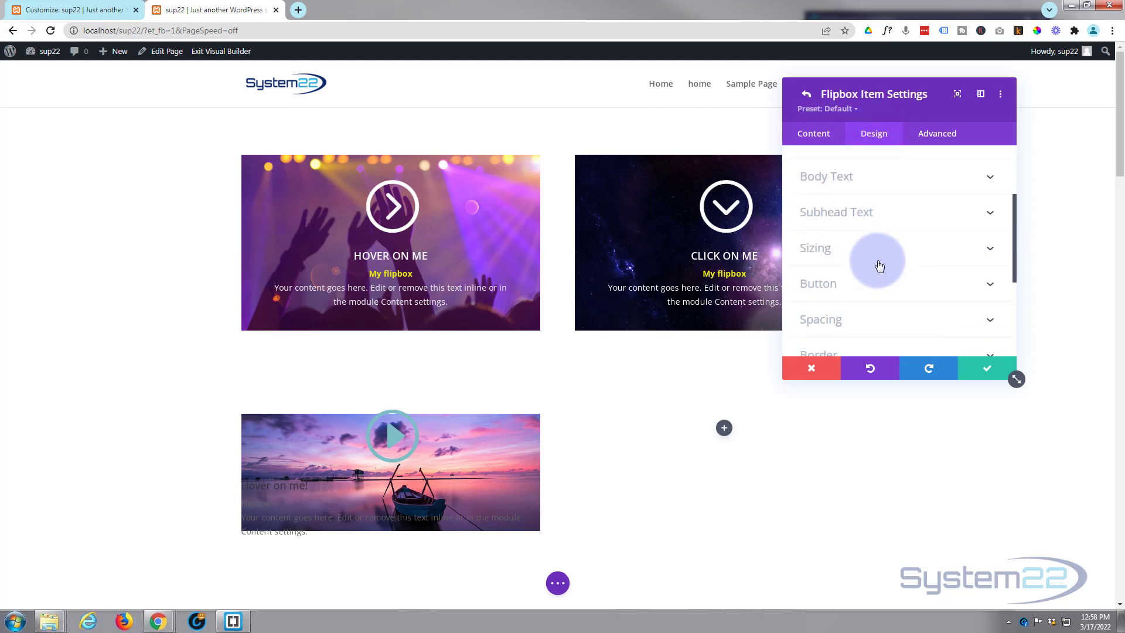
left_click(814, 248)
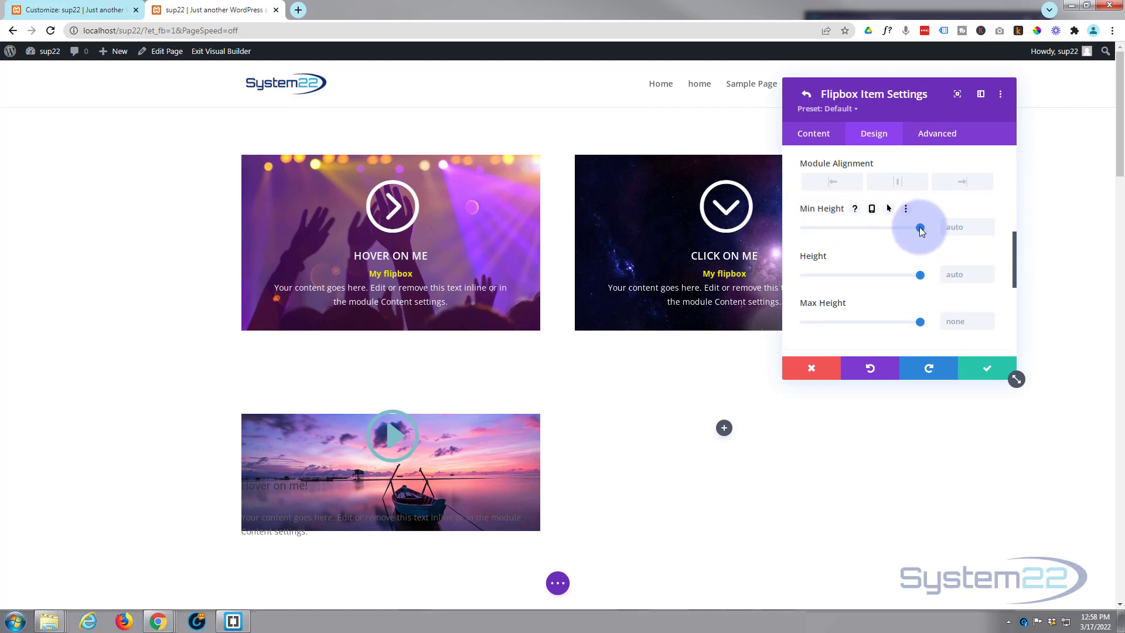
left_click_drag(922, 228, 917, 227)
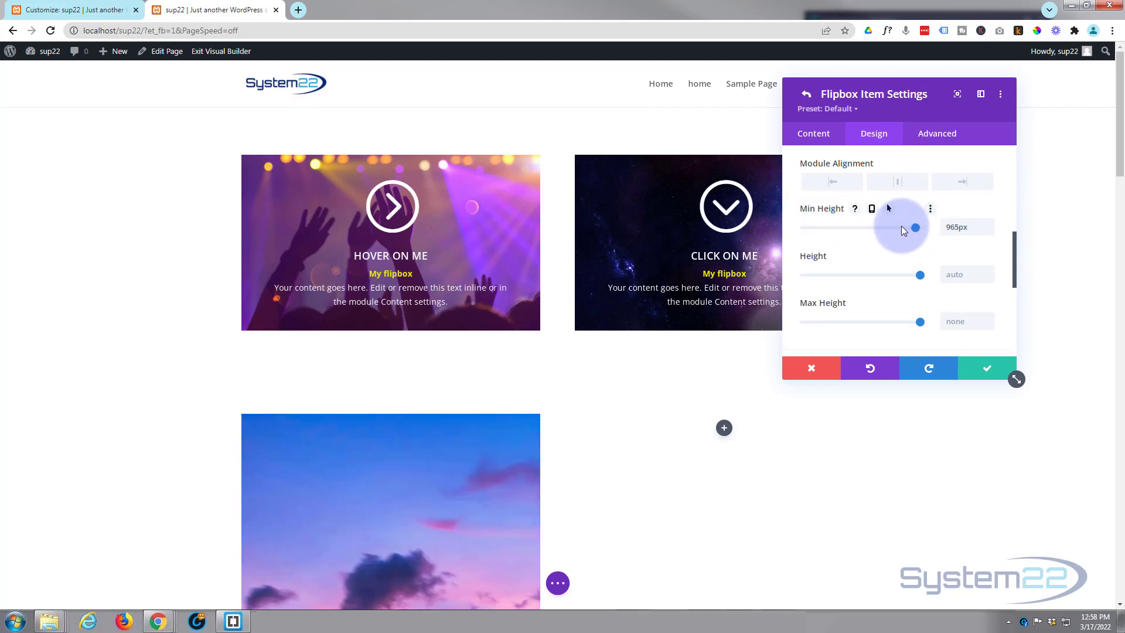
left_click_drag(916, 227, 858, 228)
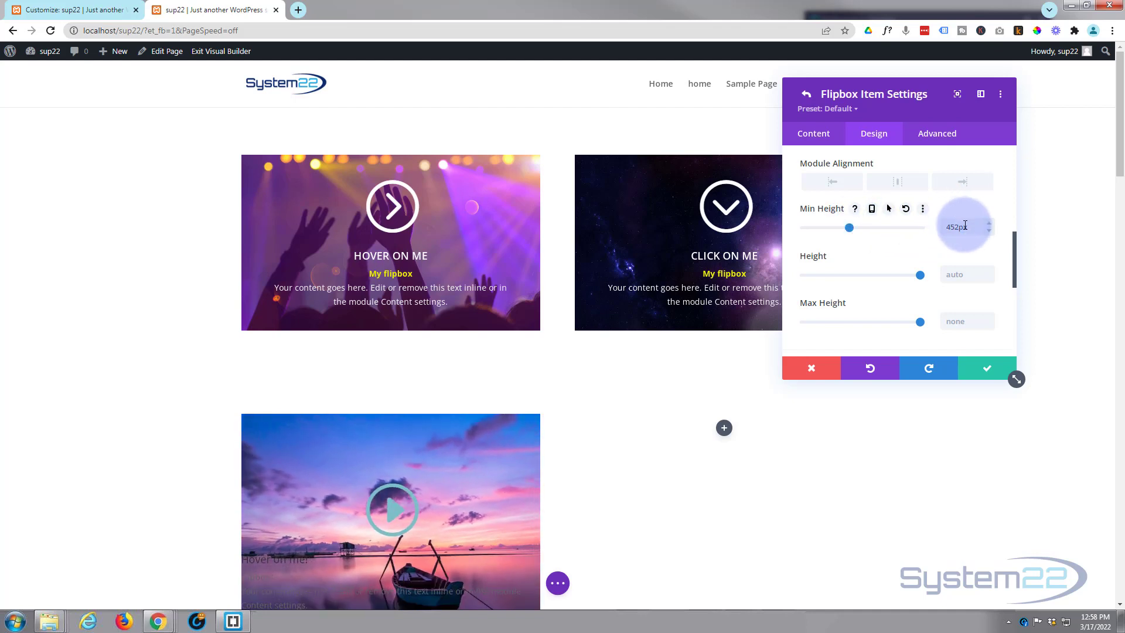
type("30")
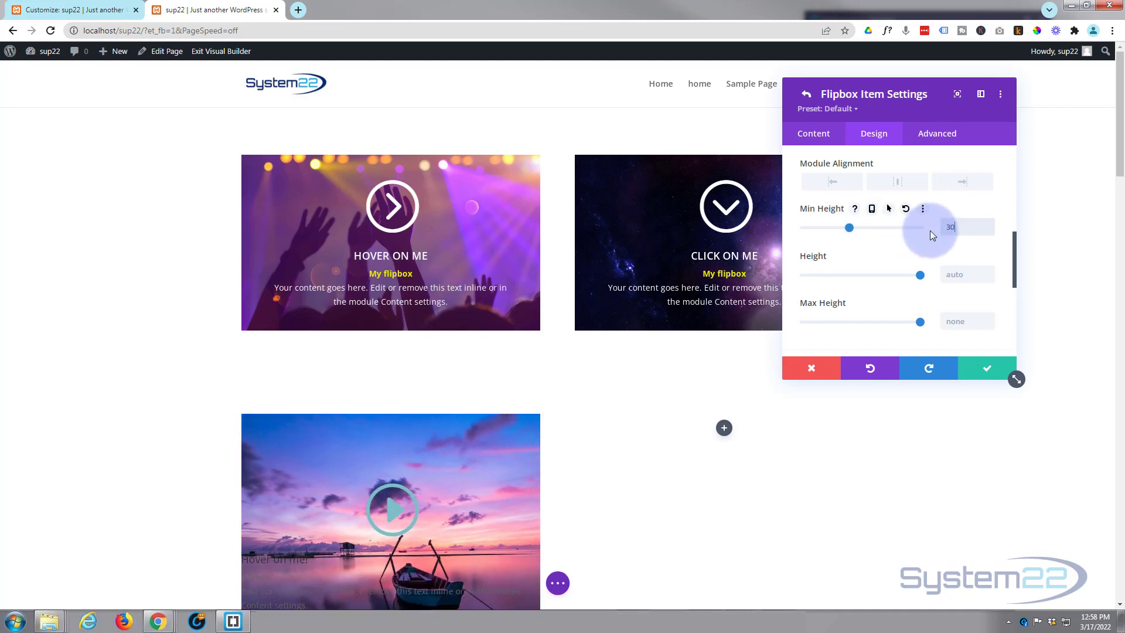
type("300px")
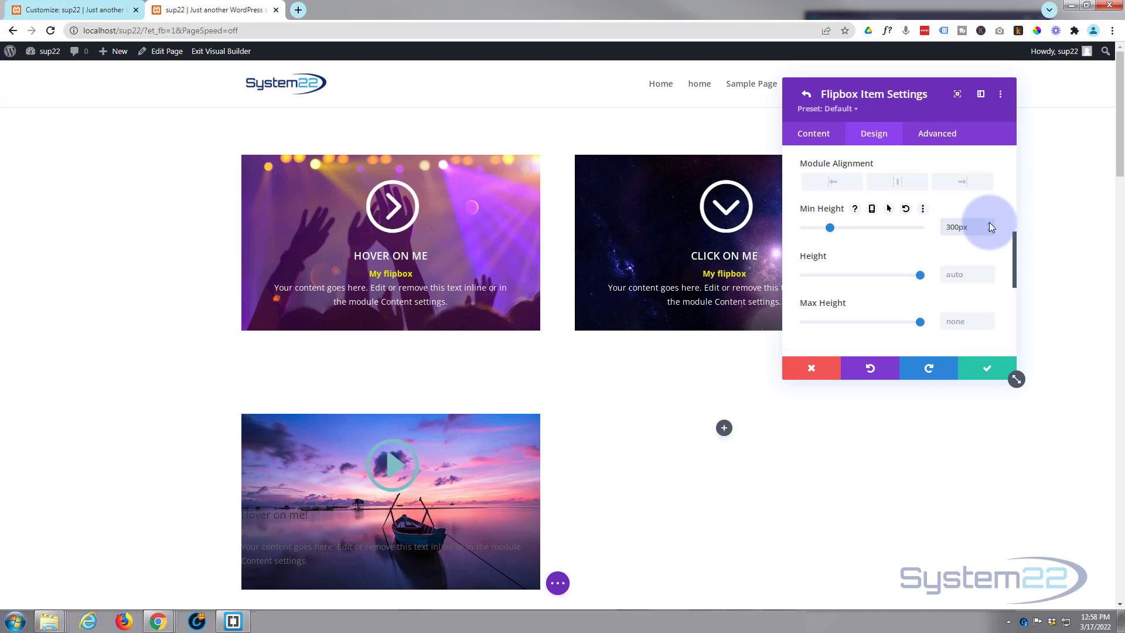
scroll("down", 3)
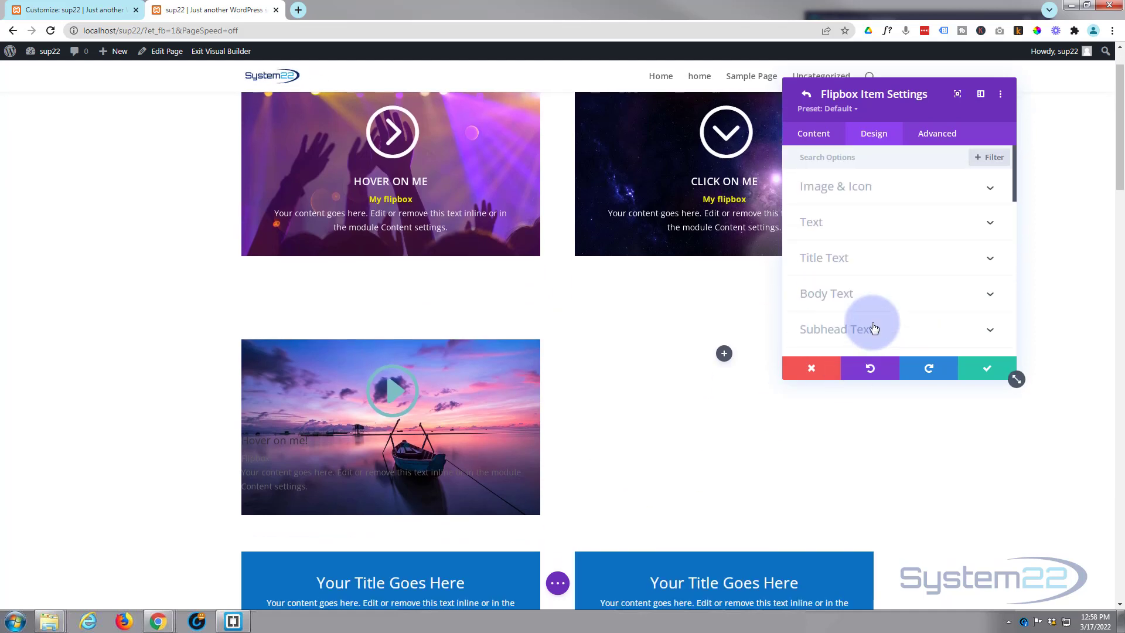
mouse_move(874, 223)
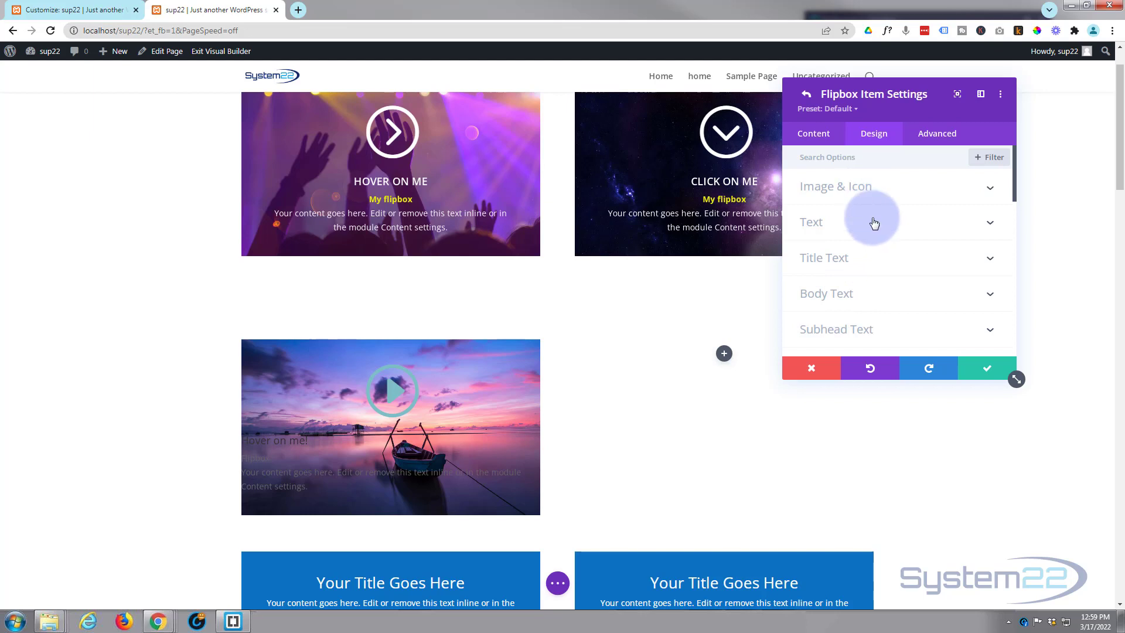
mouse_move(883, 218)
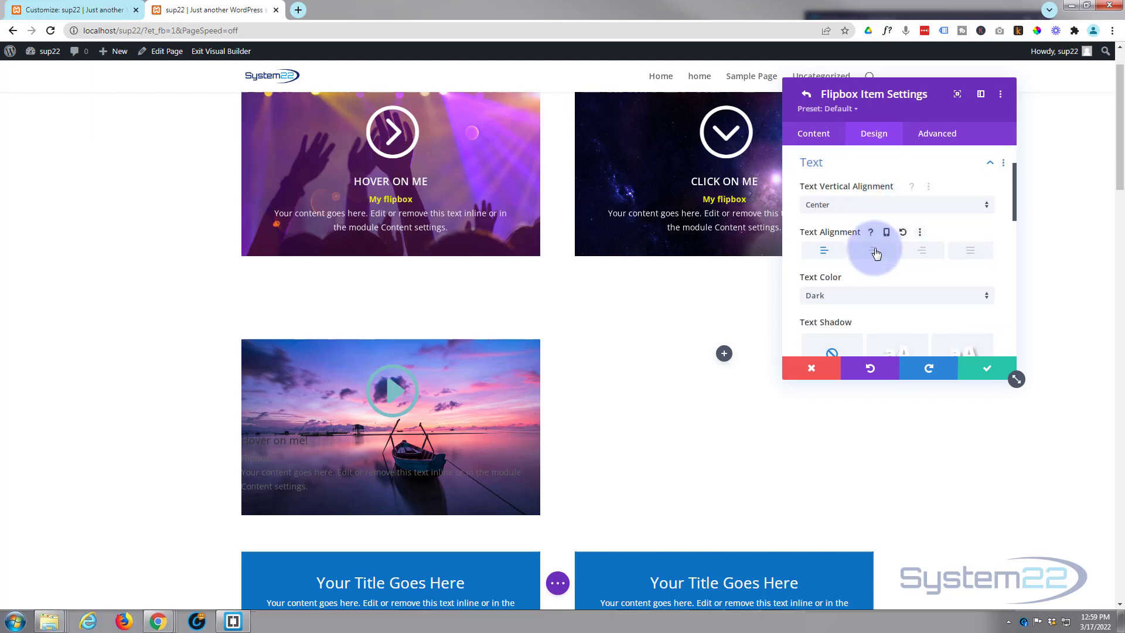
Center the item's text, make it light, and set the title font weight to Bold
left_click(896, 295)
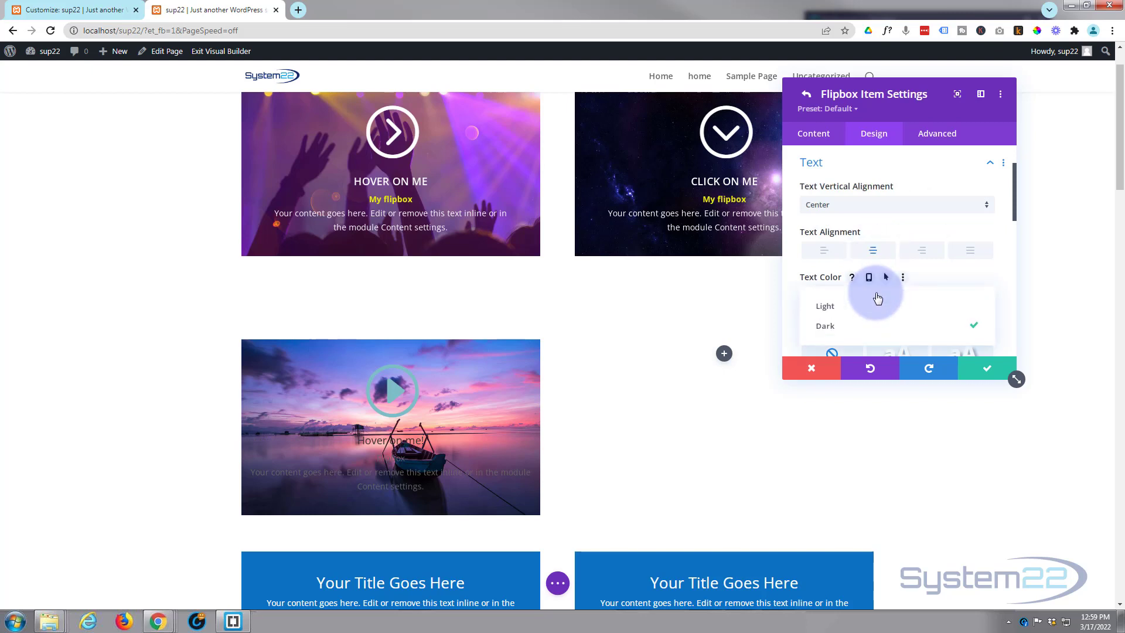
left_click(824, 305)
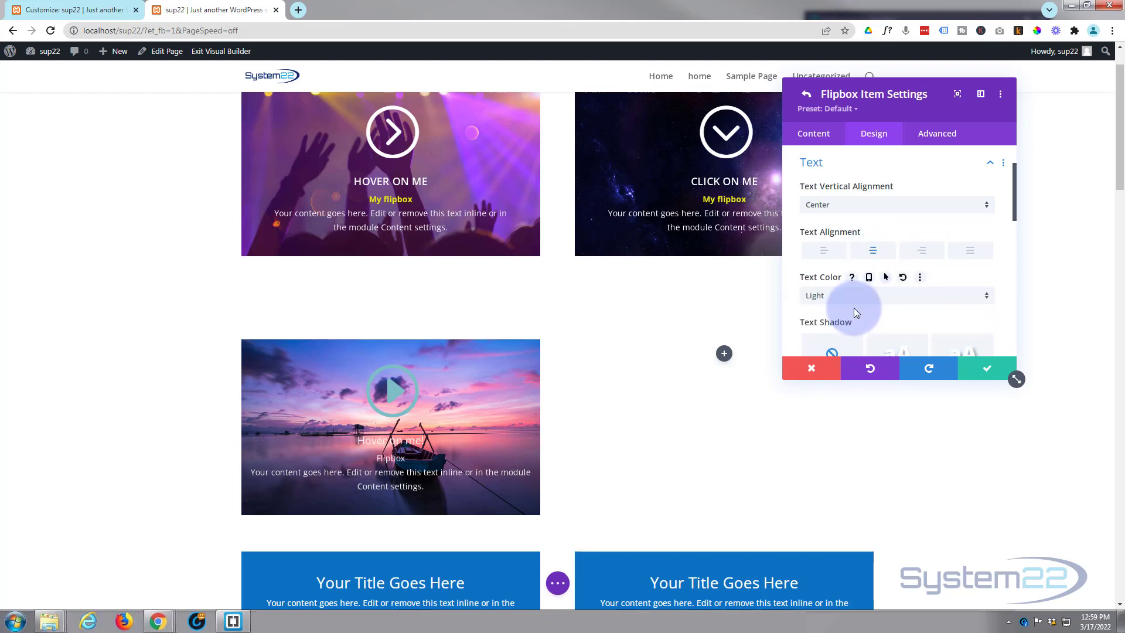
mouse_move(860, 317)
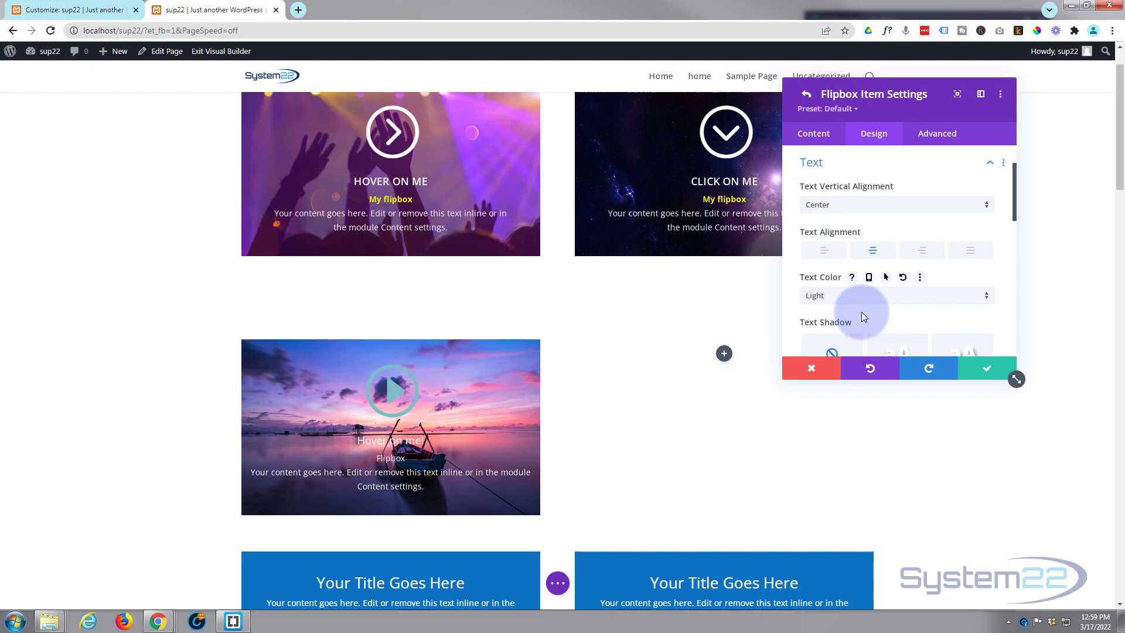
scroll("down", 3)
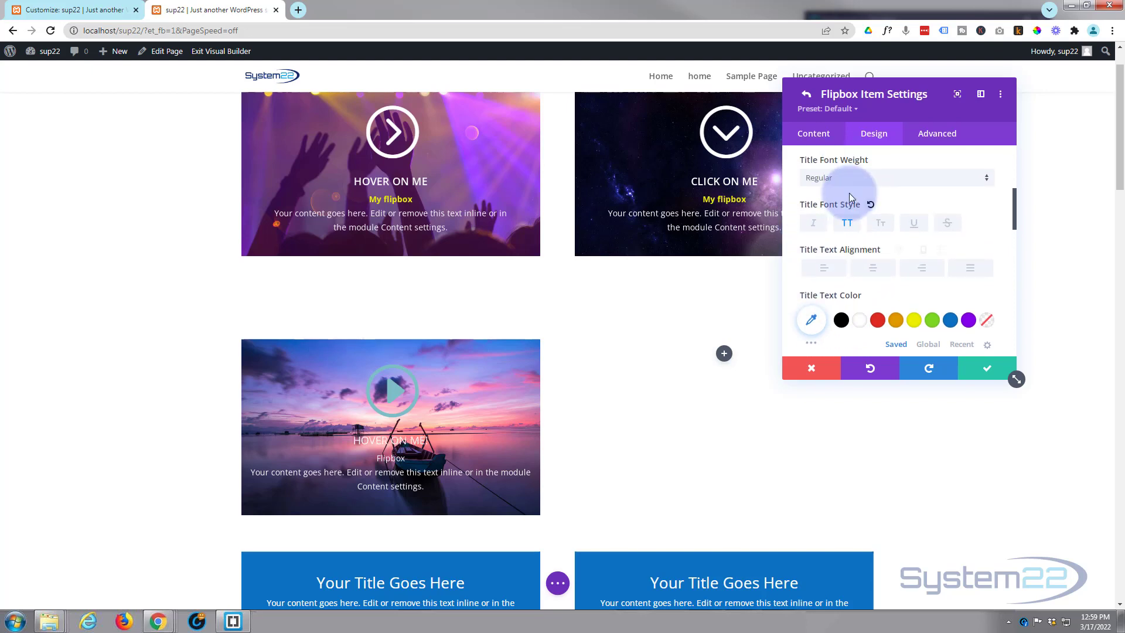
left_click(896, 177)
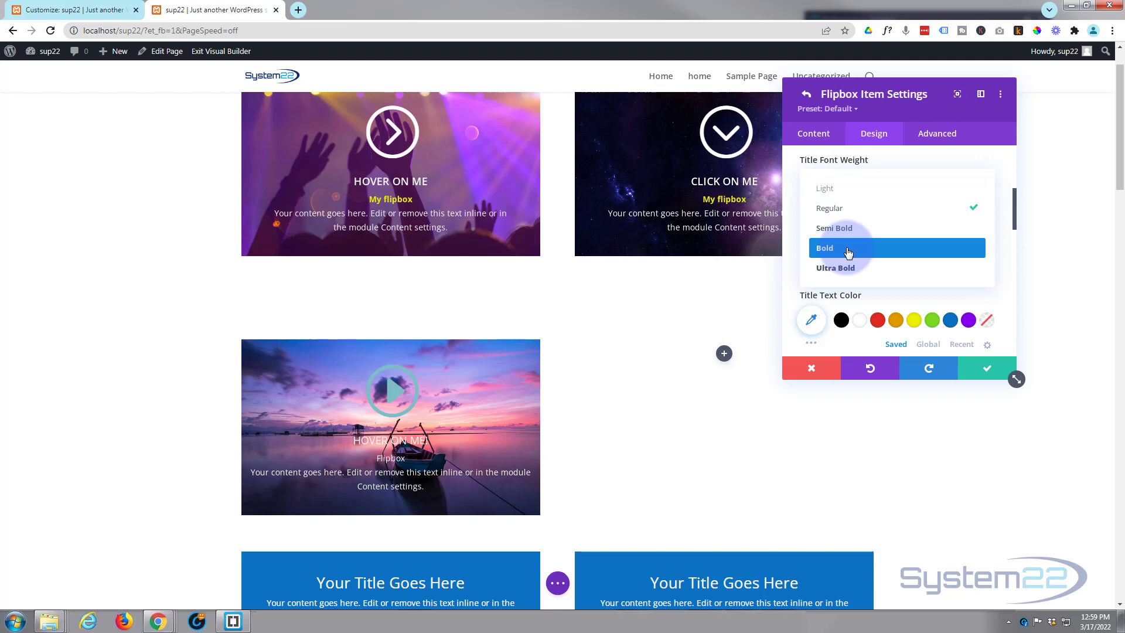
left_click(825, 248)
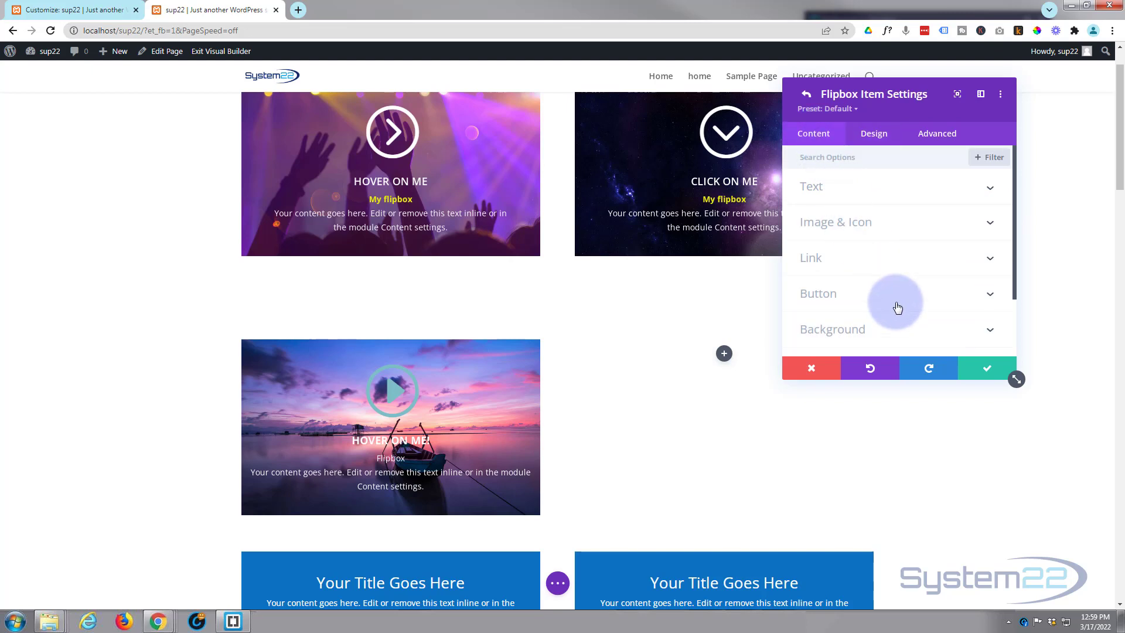
Add a purple background colour to the flipbox item
left_click(832, 328)
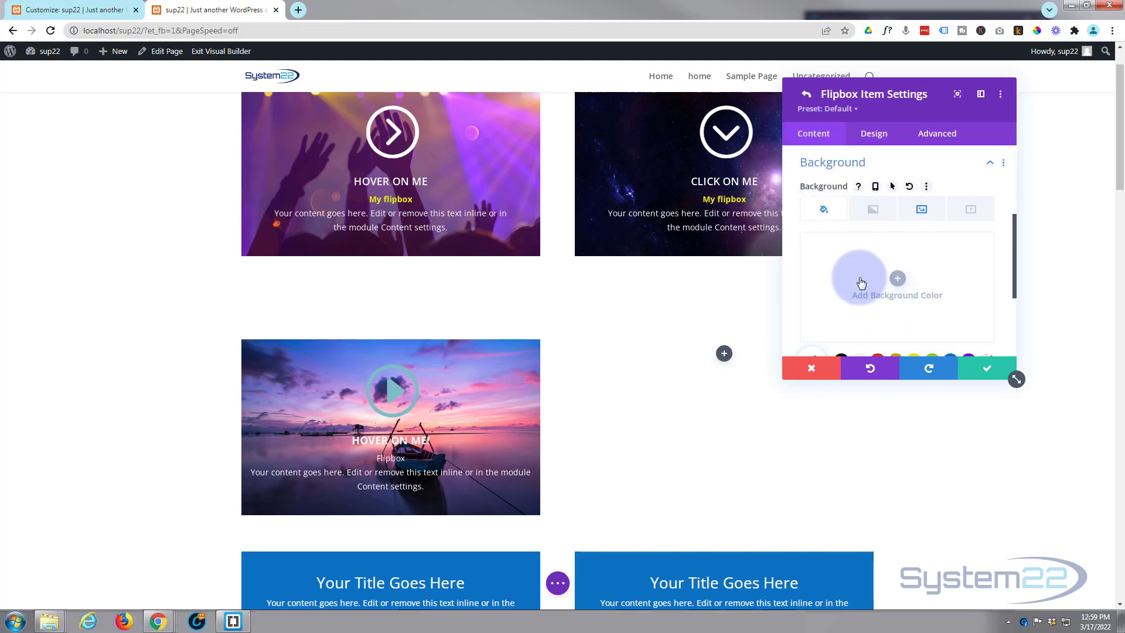
left_click(897, 296)
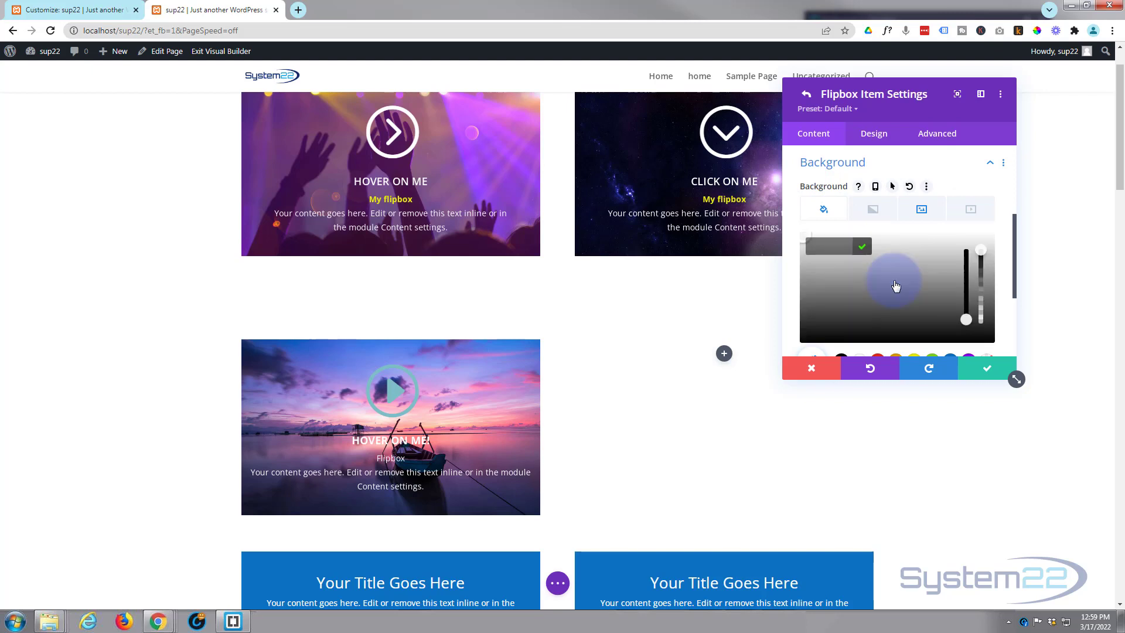
scroll("down", 3)
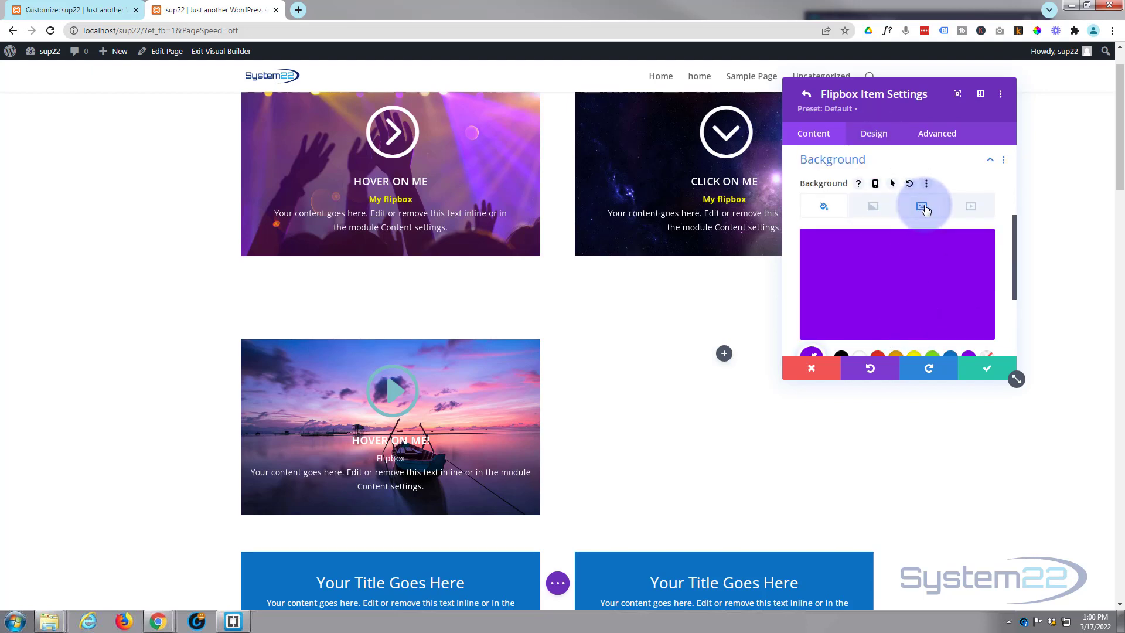
Set the Background Image Blend to Multiply, after trying another mode
left_click(922, 206)
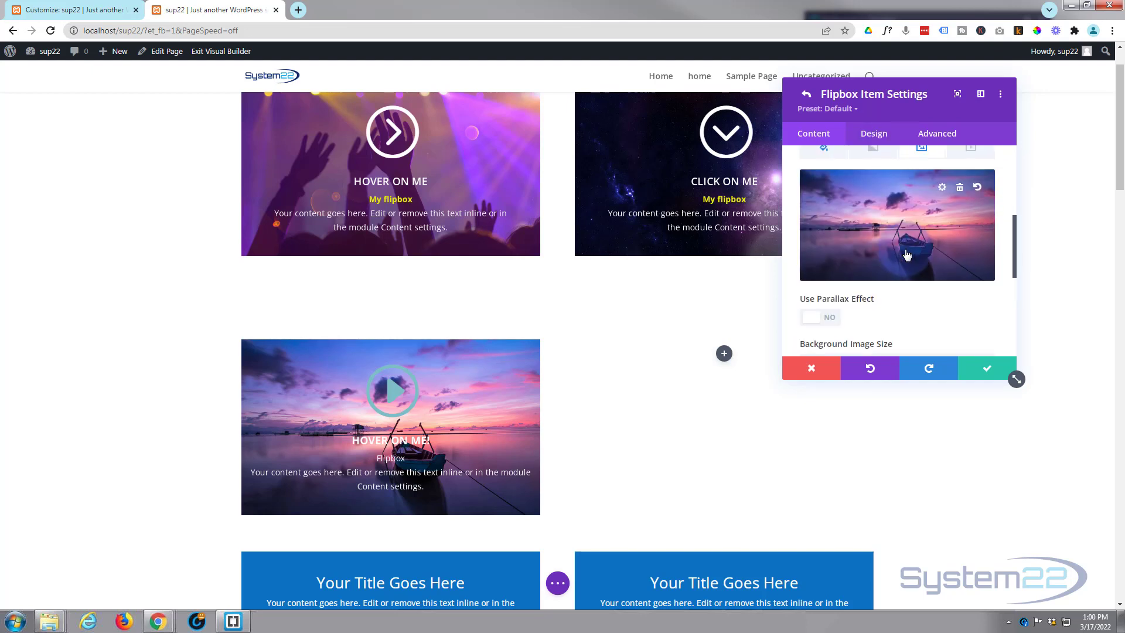
scroll("down", 3)
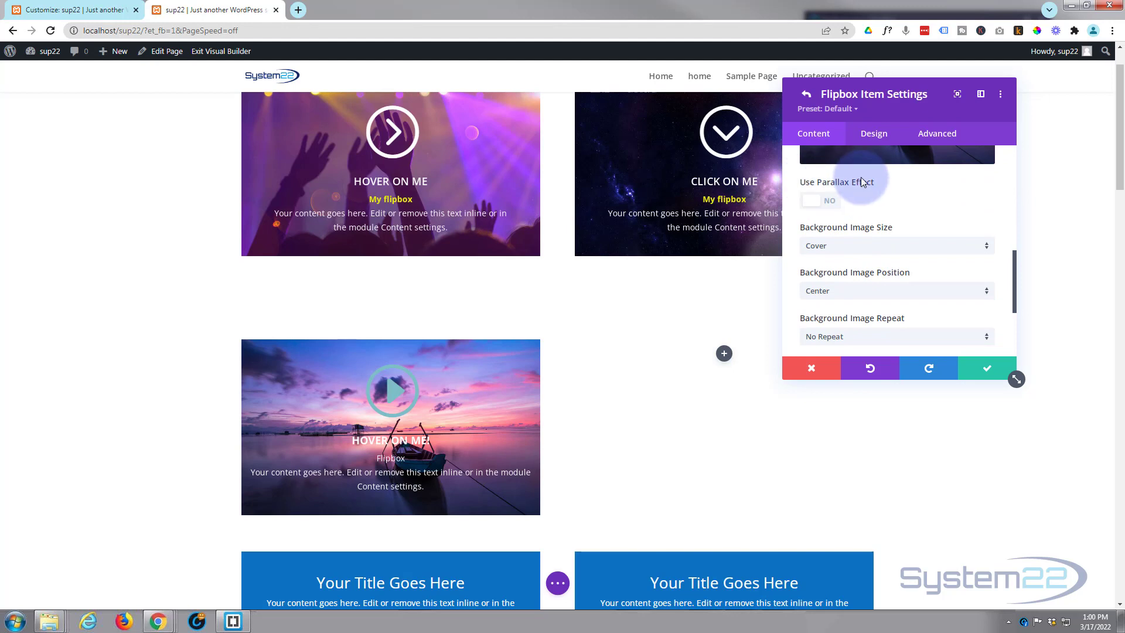
scroll("down", 3)
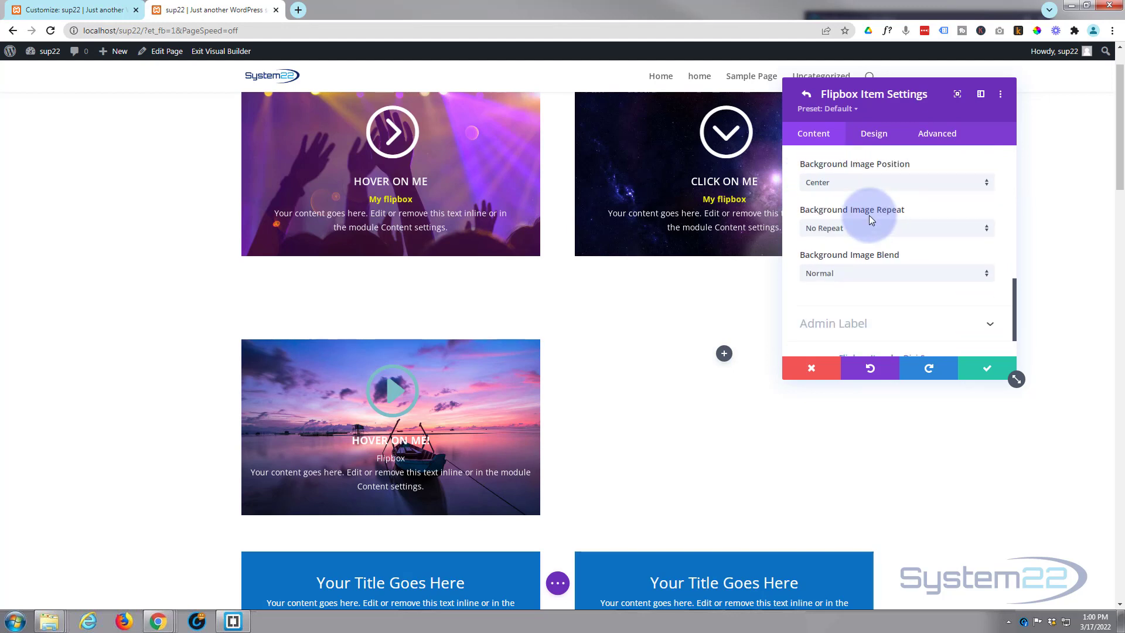
scroll("down", 3)
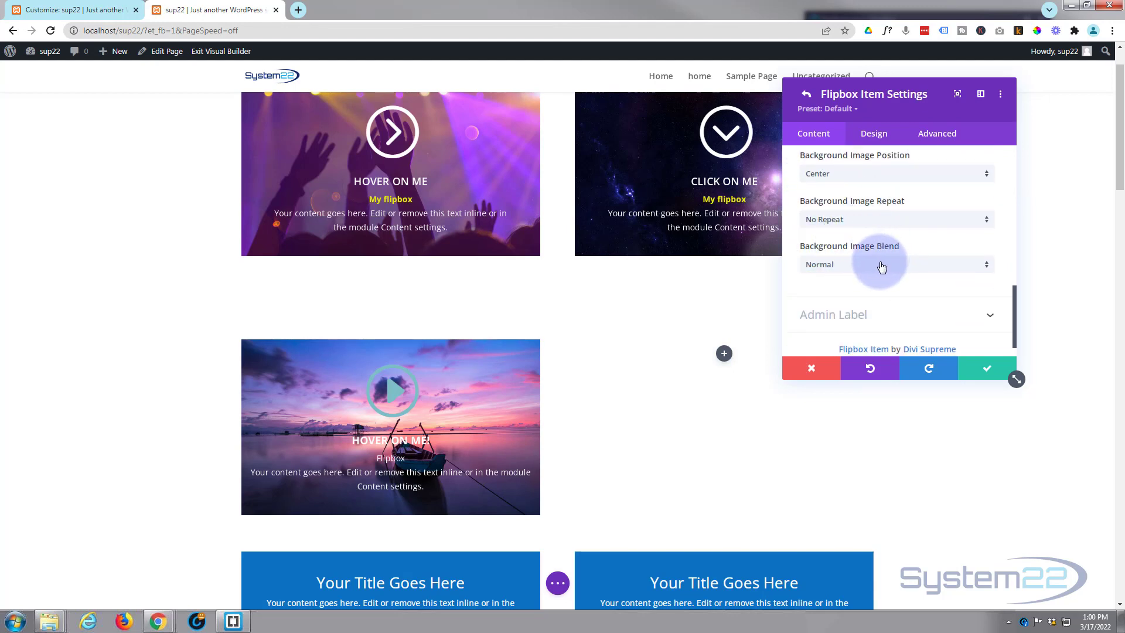
left_click(895, 264)
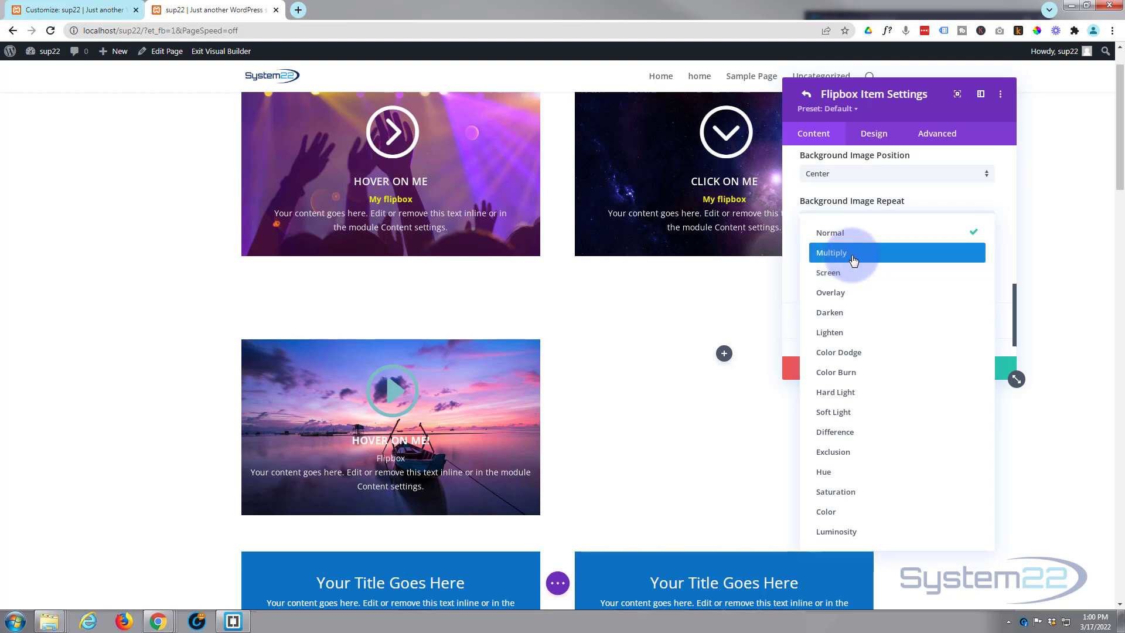
left_click(831, 252)
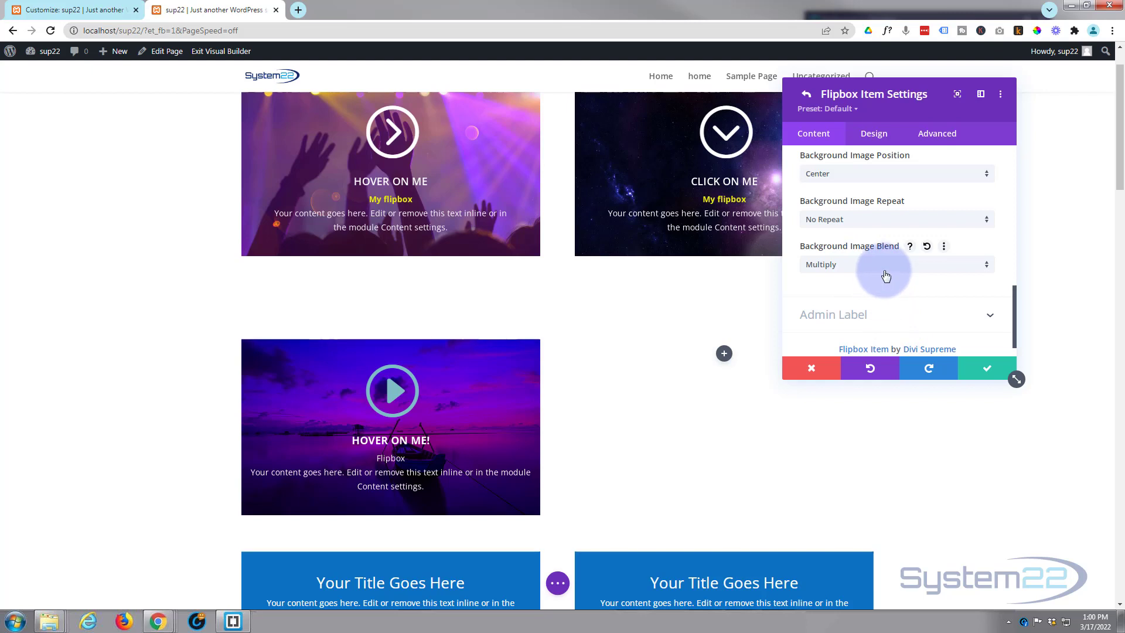
left_click(890, 263)
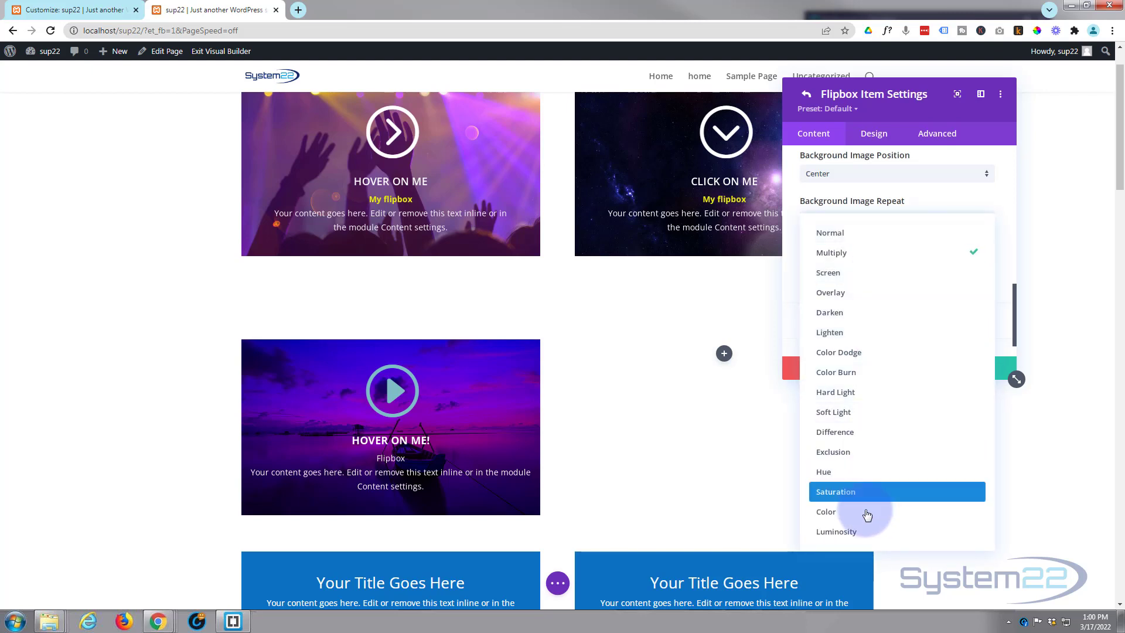
left_click(836, 532)
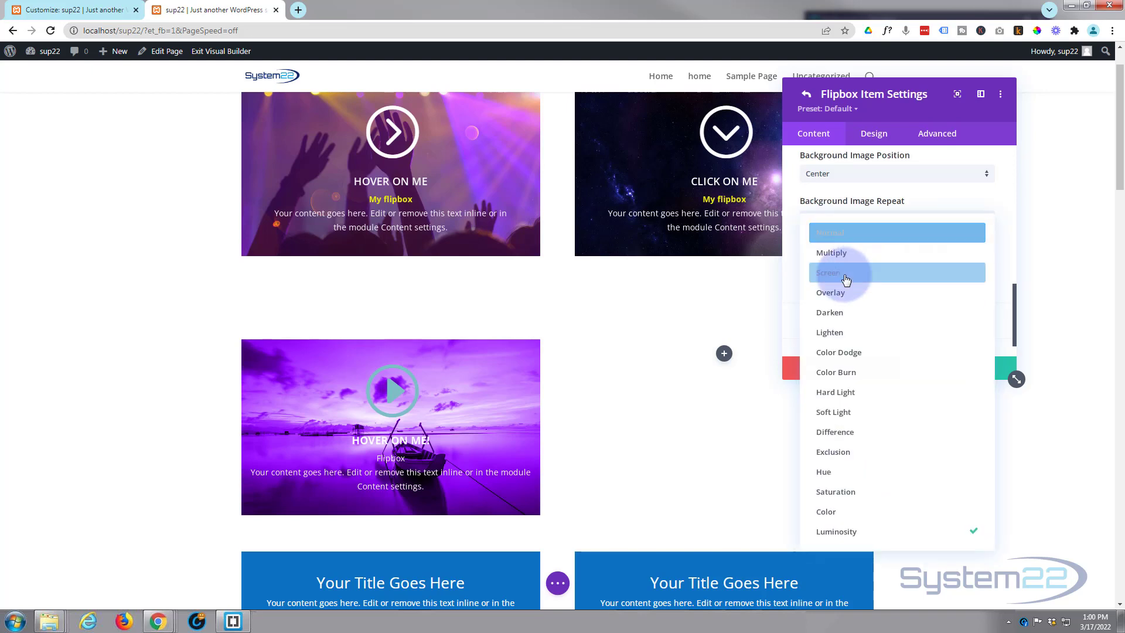
left_click(831, 253)
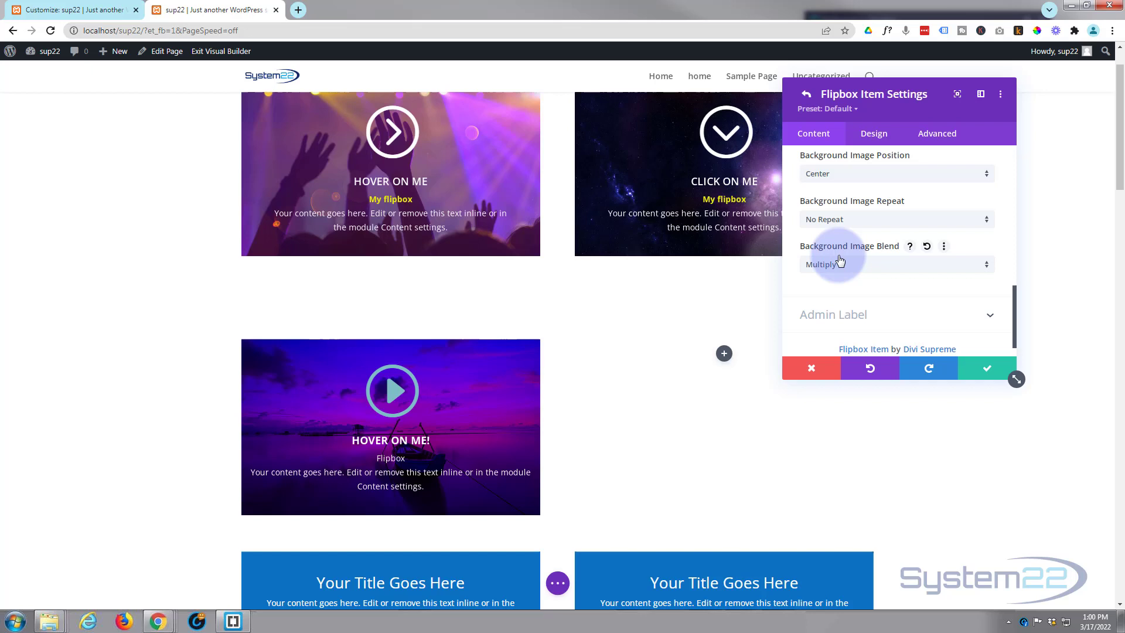
mouse_move(861, 174)
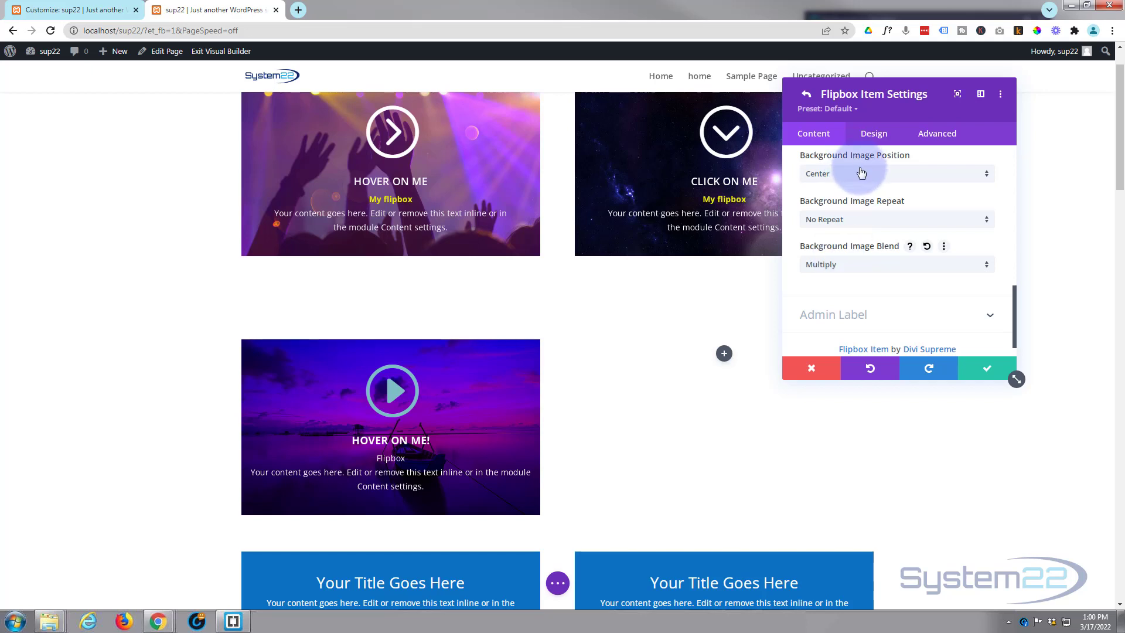
Try Left icon placement, then keep the play icon on Top of the title
left_click(873, 134)
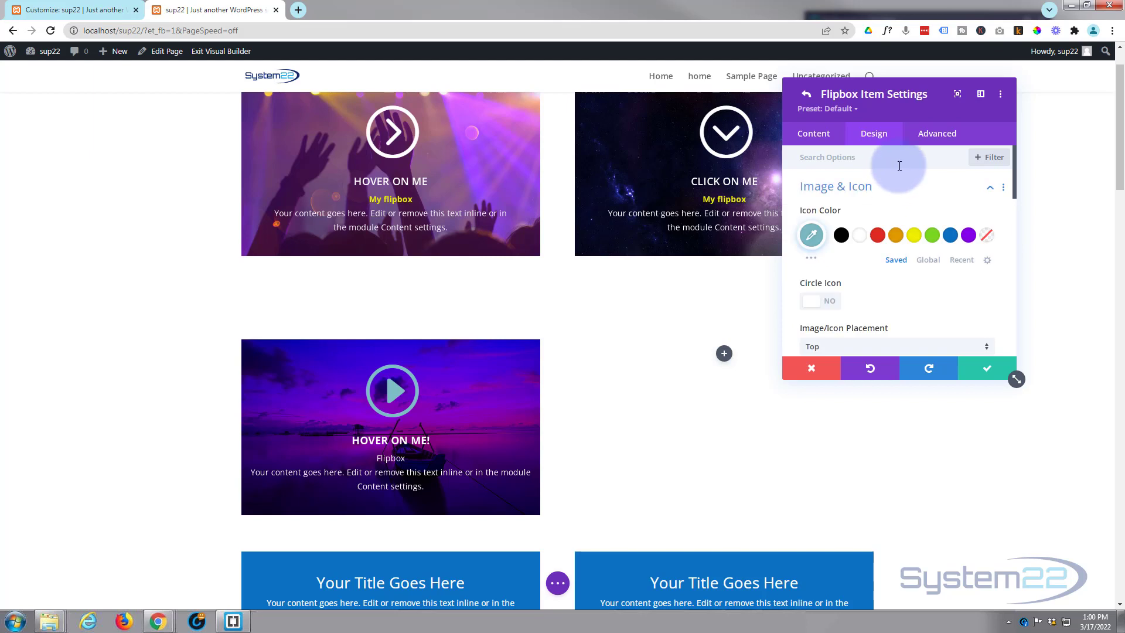
mouse_move(859, 236)
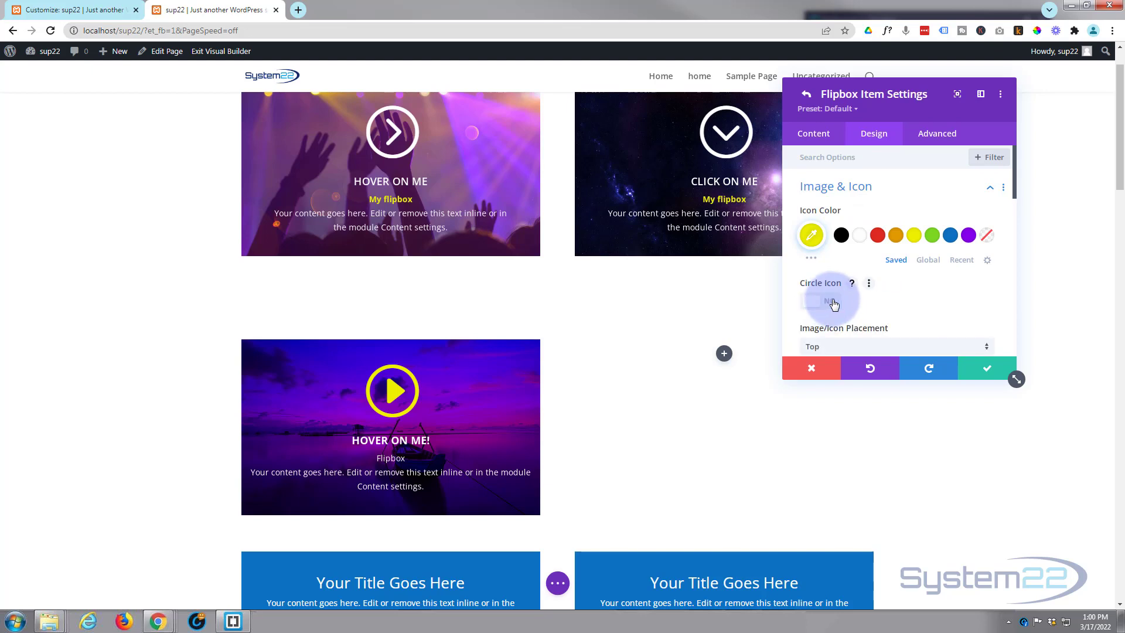
scroll("down", 3)
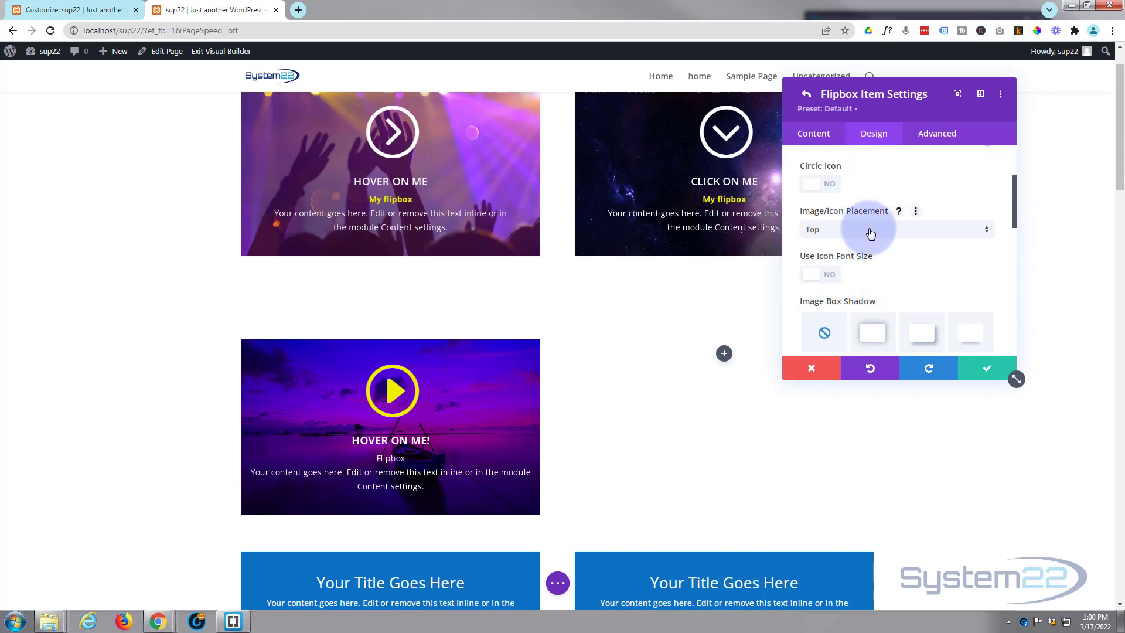
left_click(896, 229)
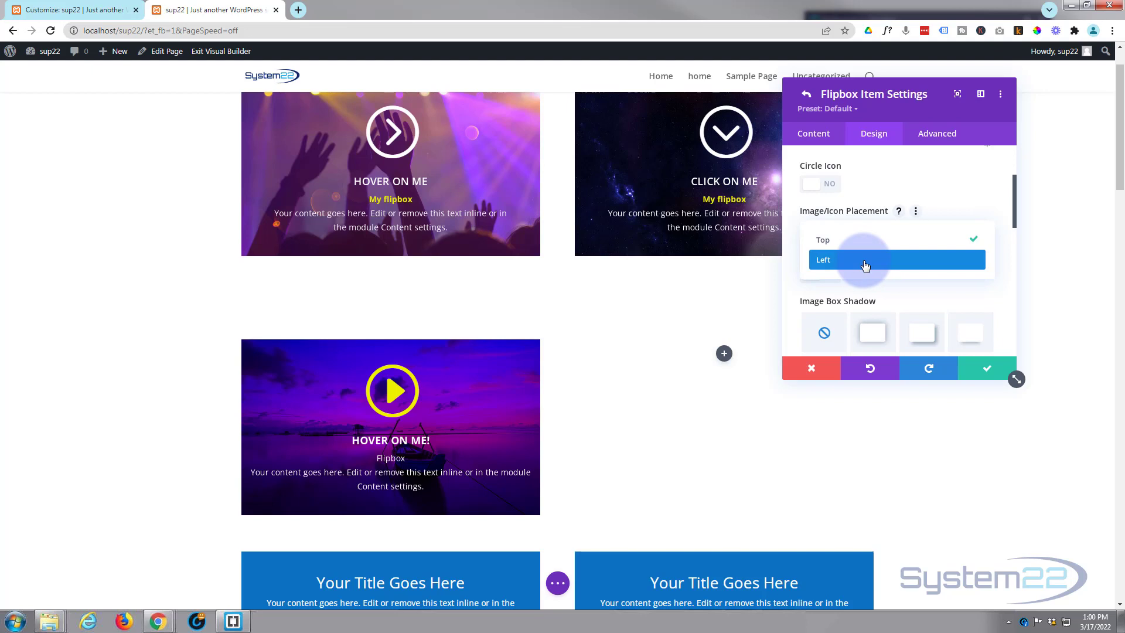
left_click(865, 259)
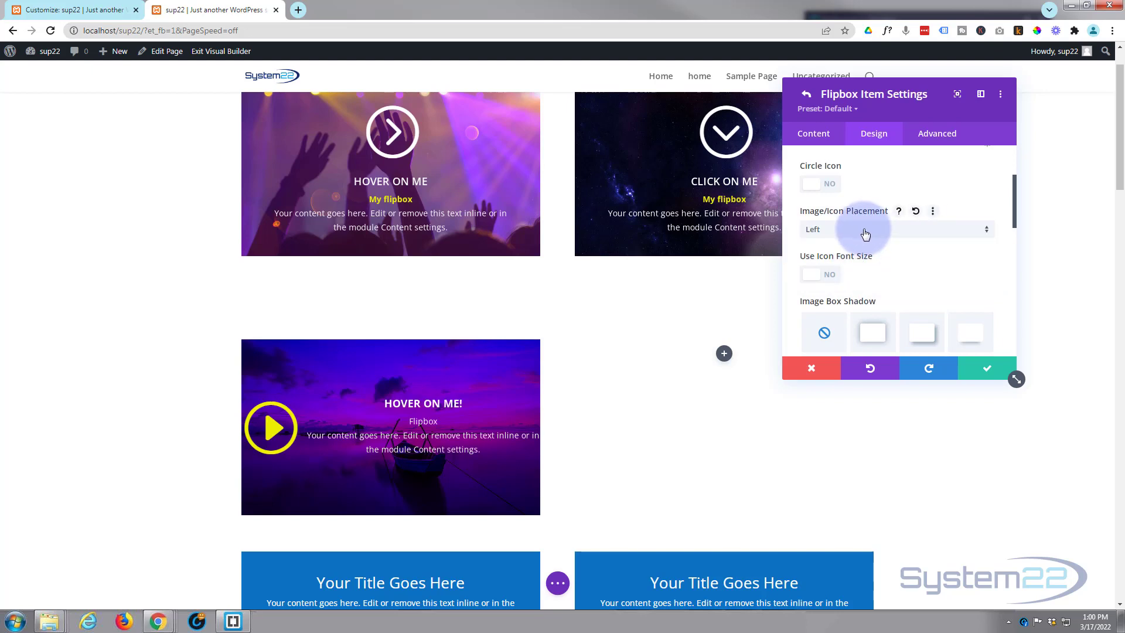
left_click(897, 229)
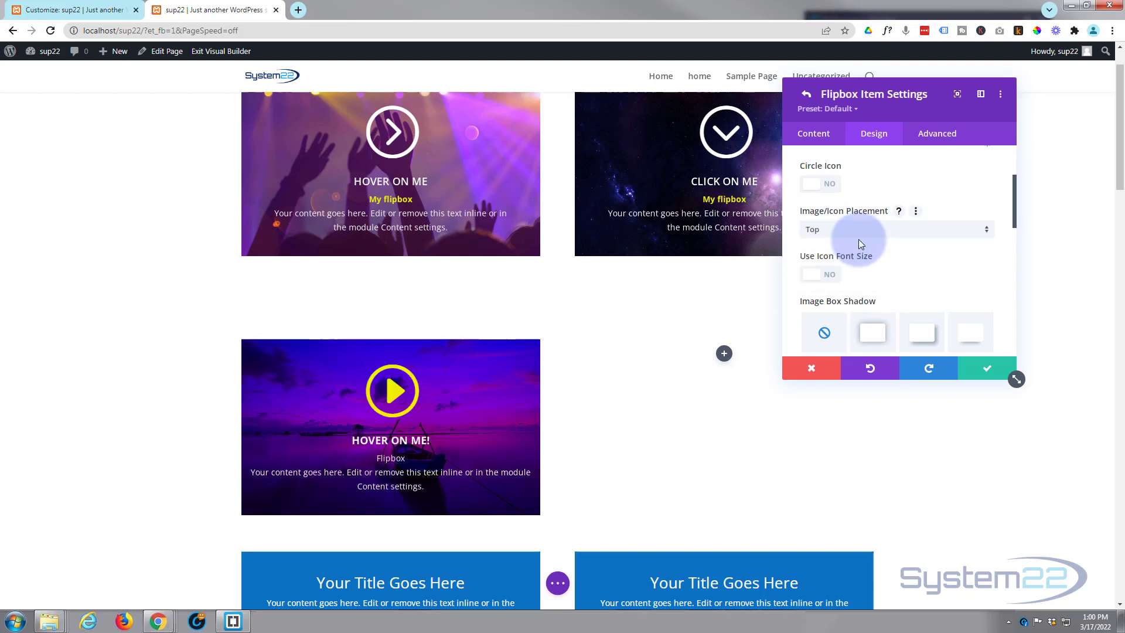
Enable Use Icon Font Size and shrink the play icon to 50px
left_click(819, 274)
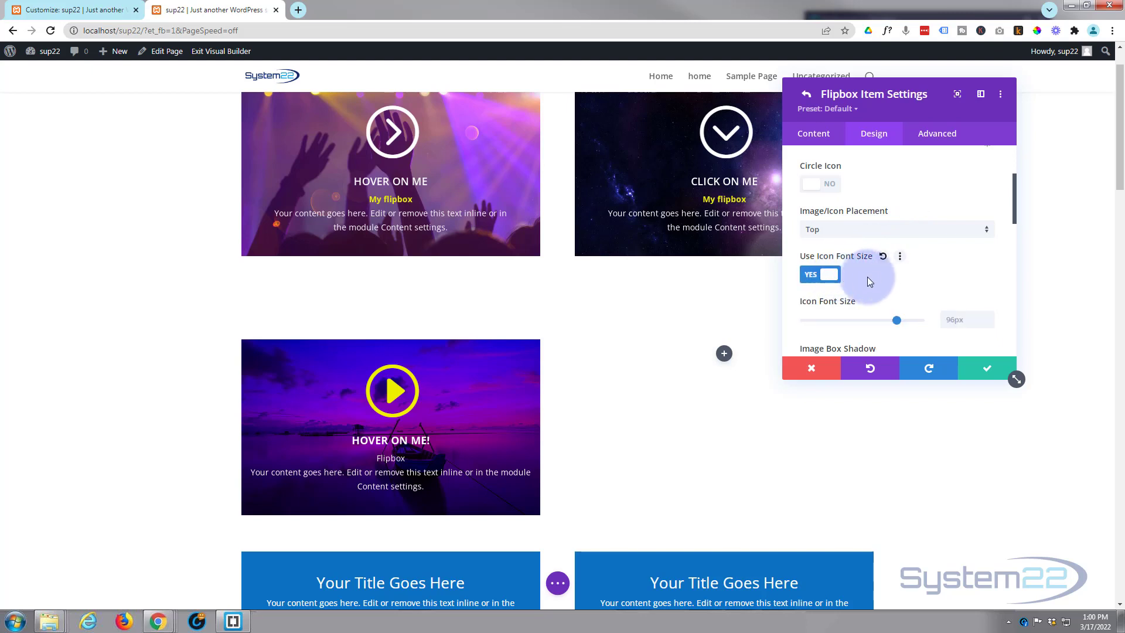
left_click_drag(896, 320, 893, 260)
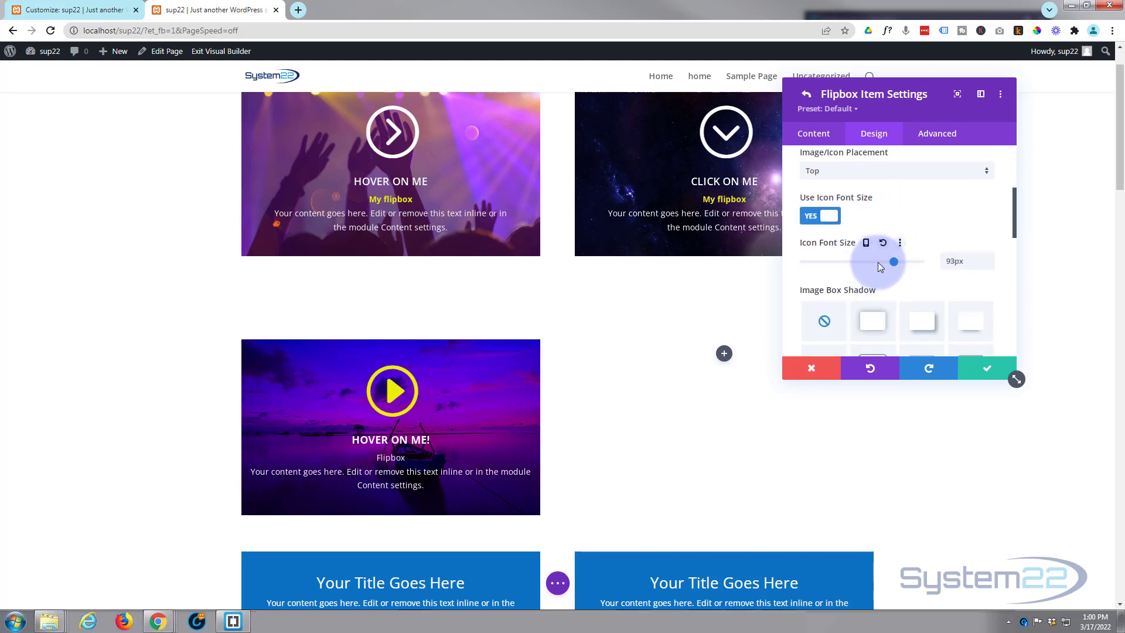
left_click_drag(893, 260, 851, 260)
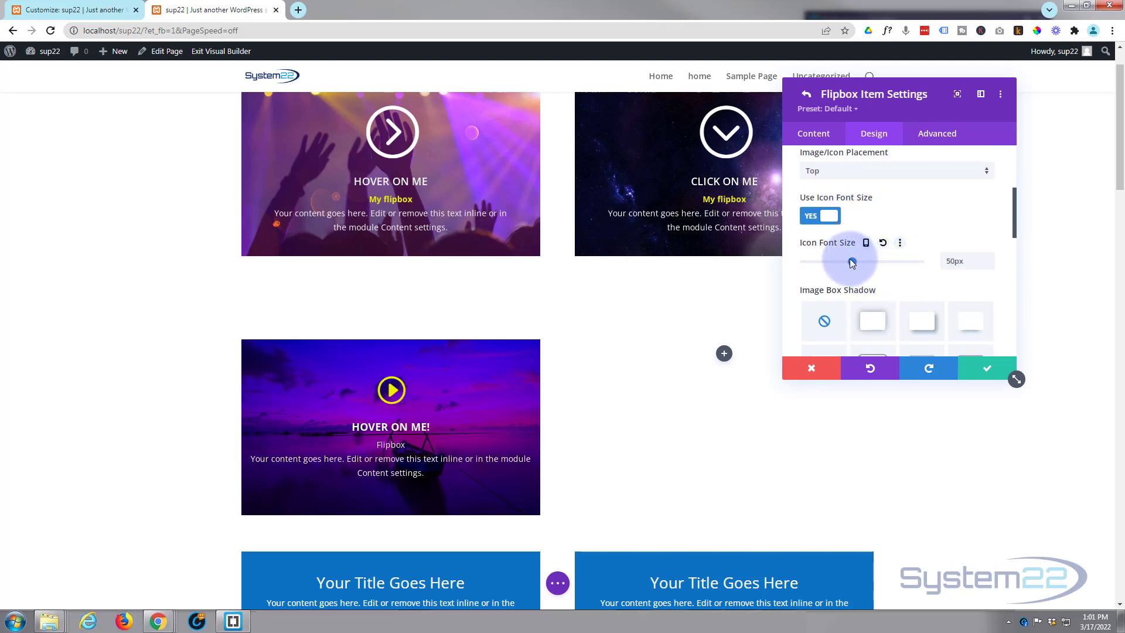
left_click_drag(854, 261, 849, 261)
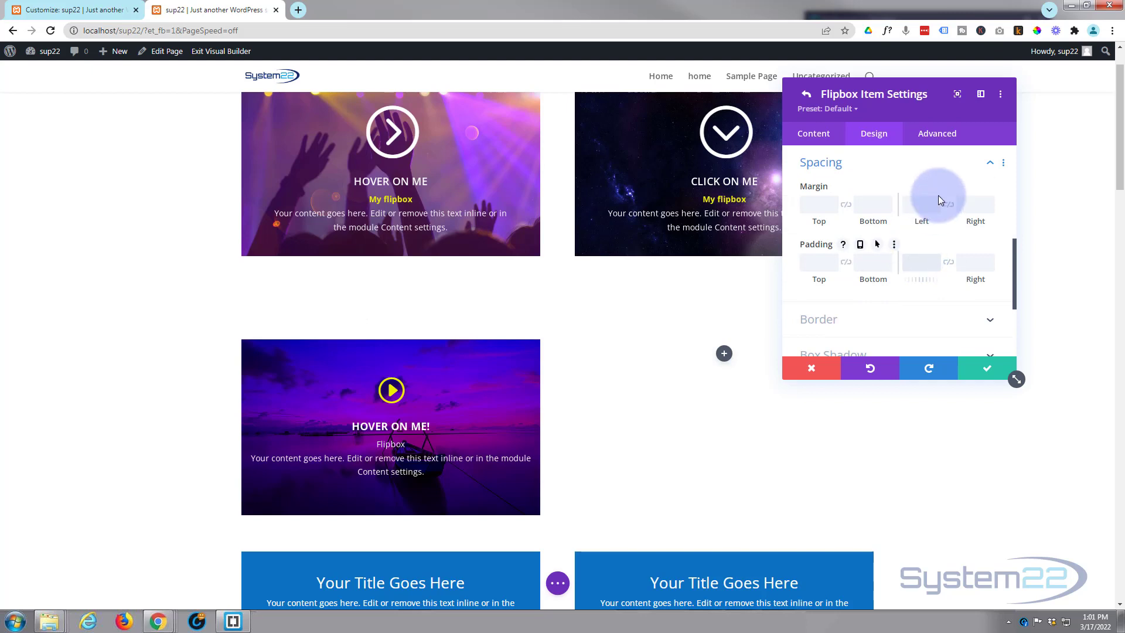
Set 50px left padding and link it to the right padding
type("50px")
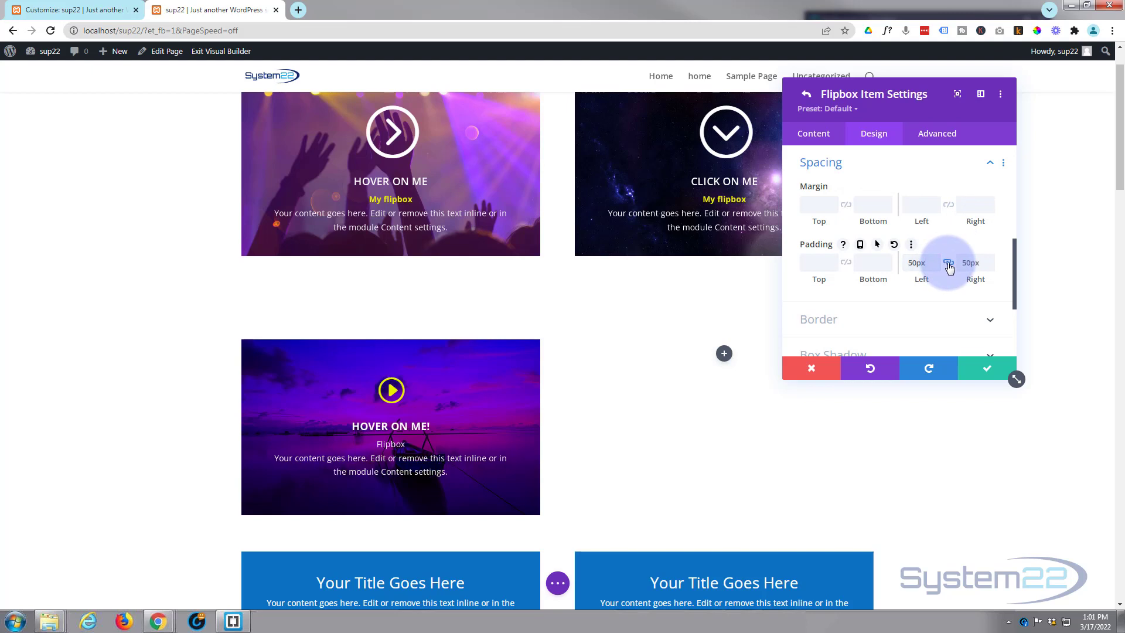
left_click(949, 263)
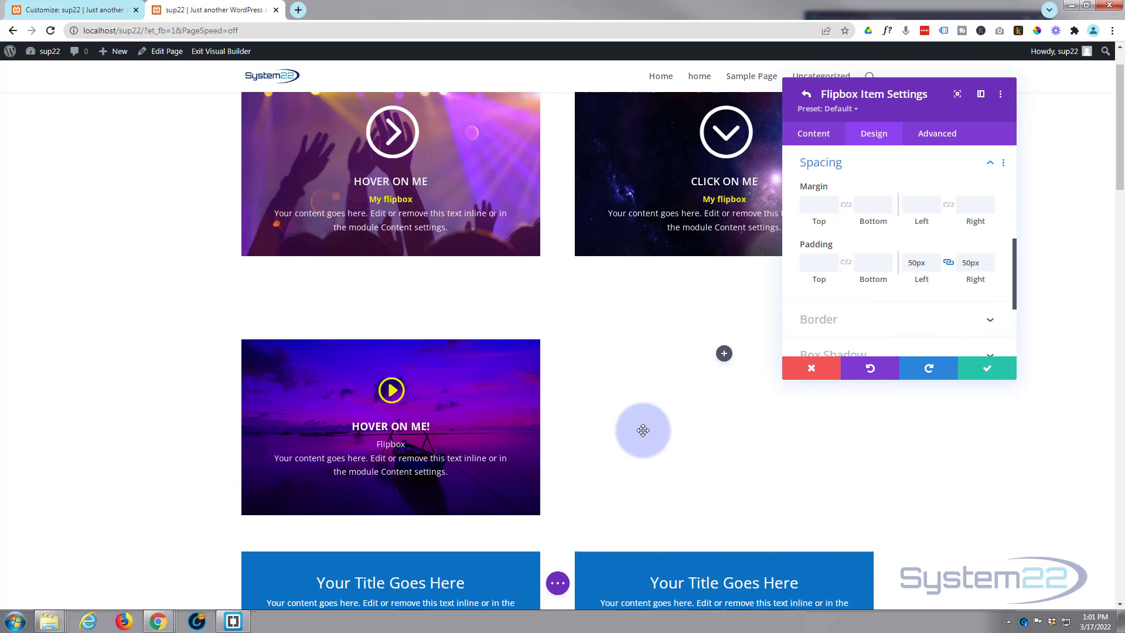
mouse_move(627, 417)
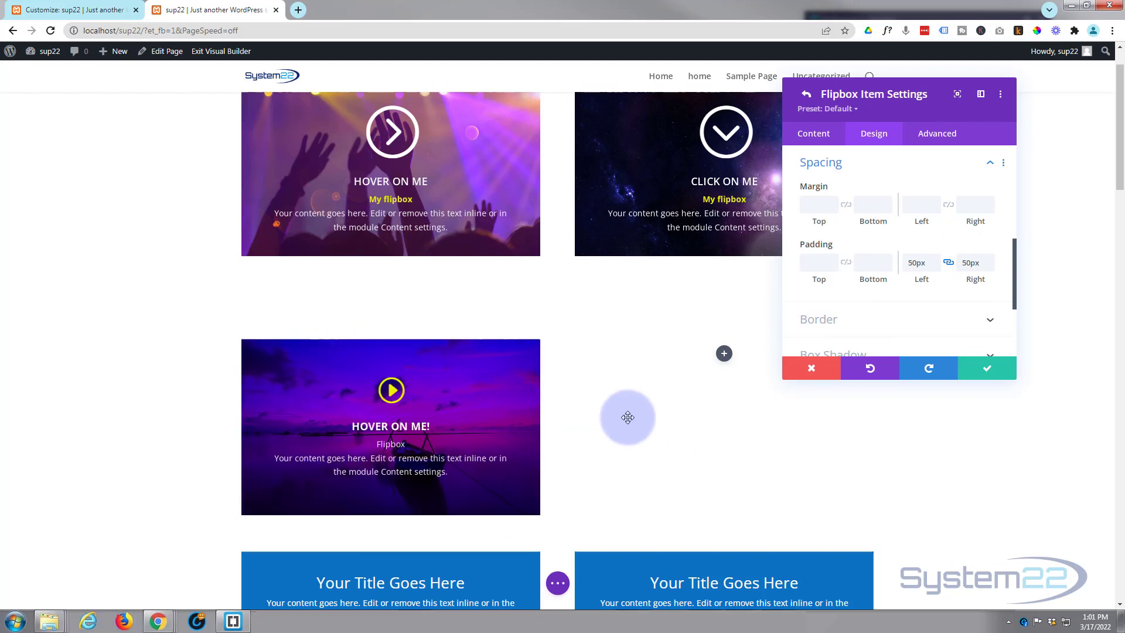
mouse_move(987, 367)
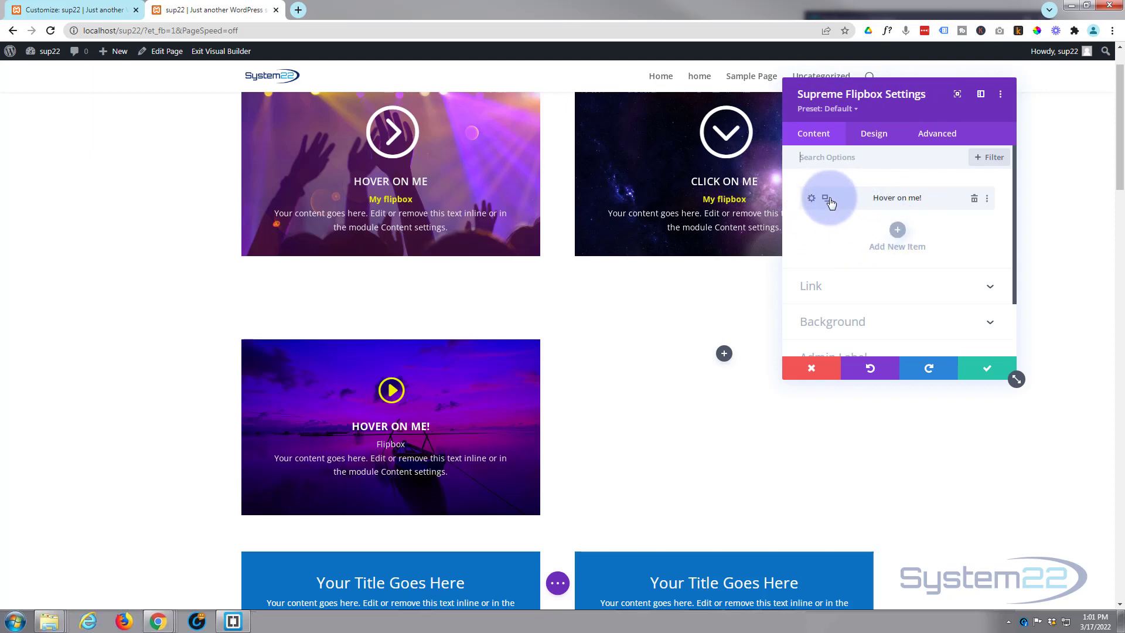
Turn Use Icon off for the second flipbox item in Image & Icon
left_click(826, 198)
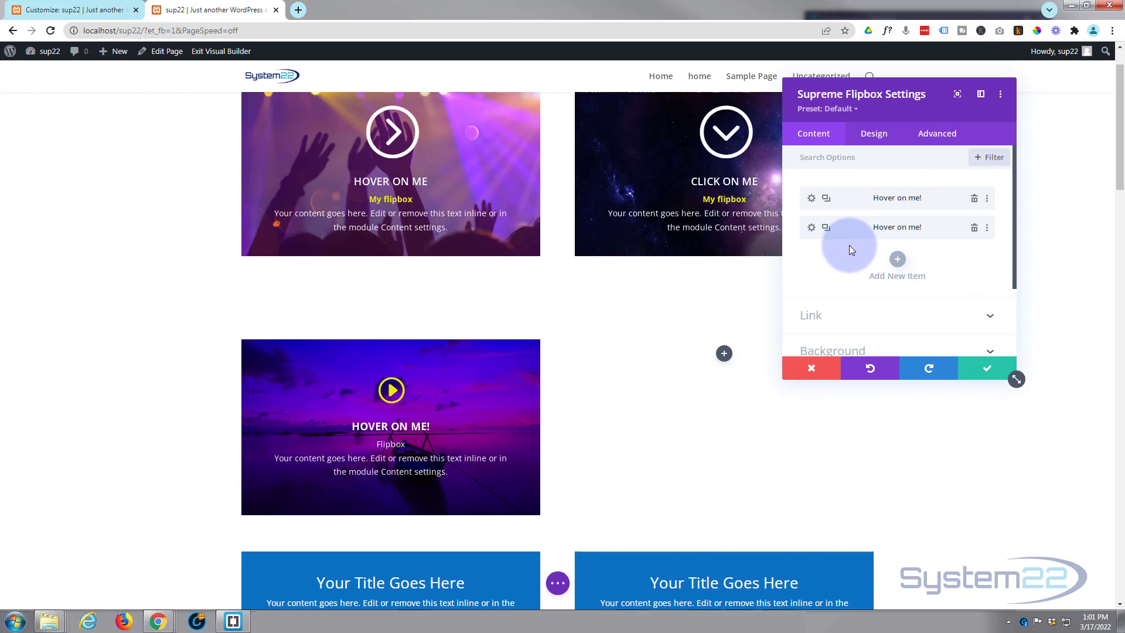
mouse_move(811, 233)
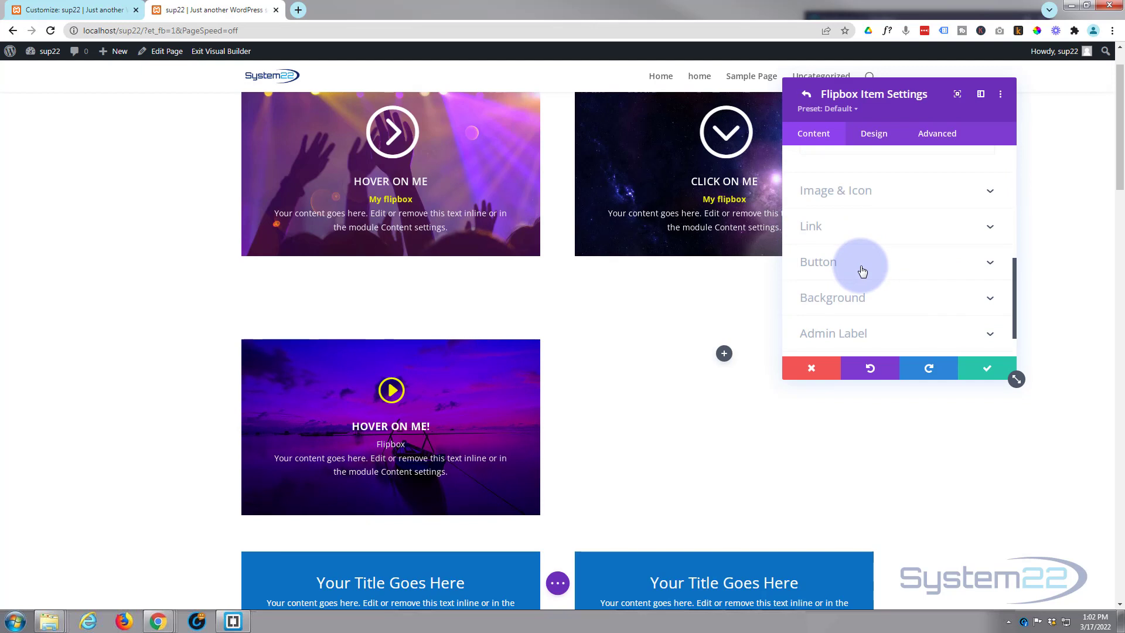
left_click(836, 190)
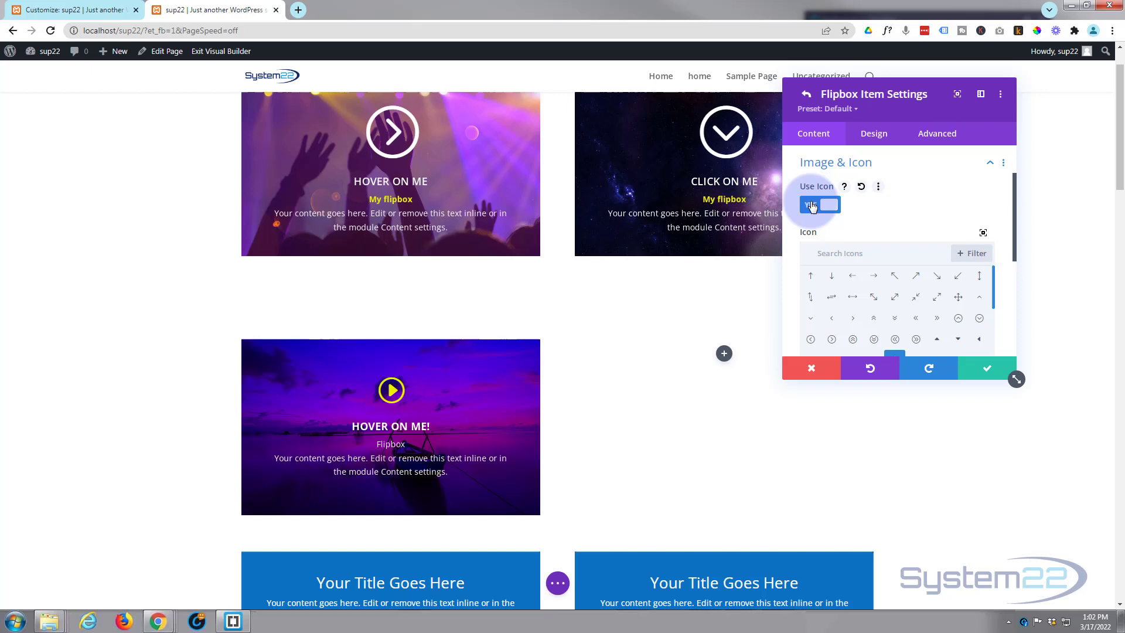
left_click(819, 205)
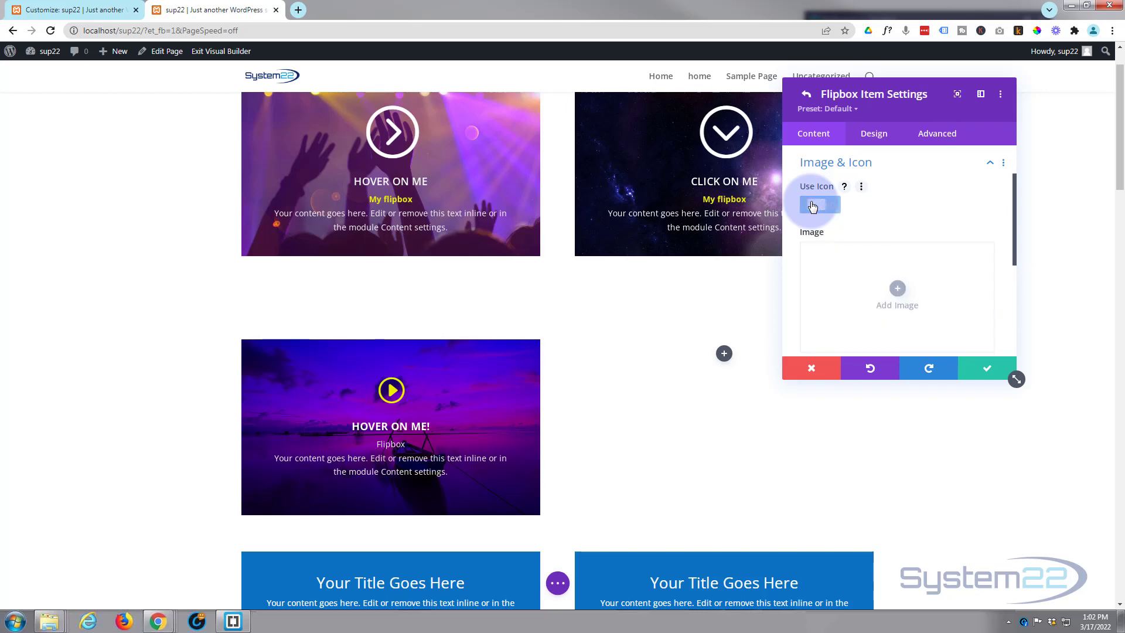
left_click(813, 204)
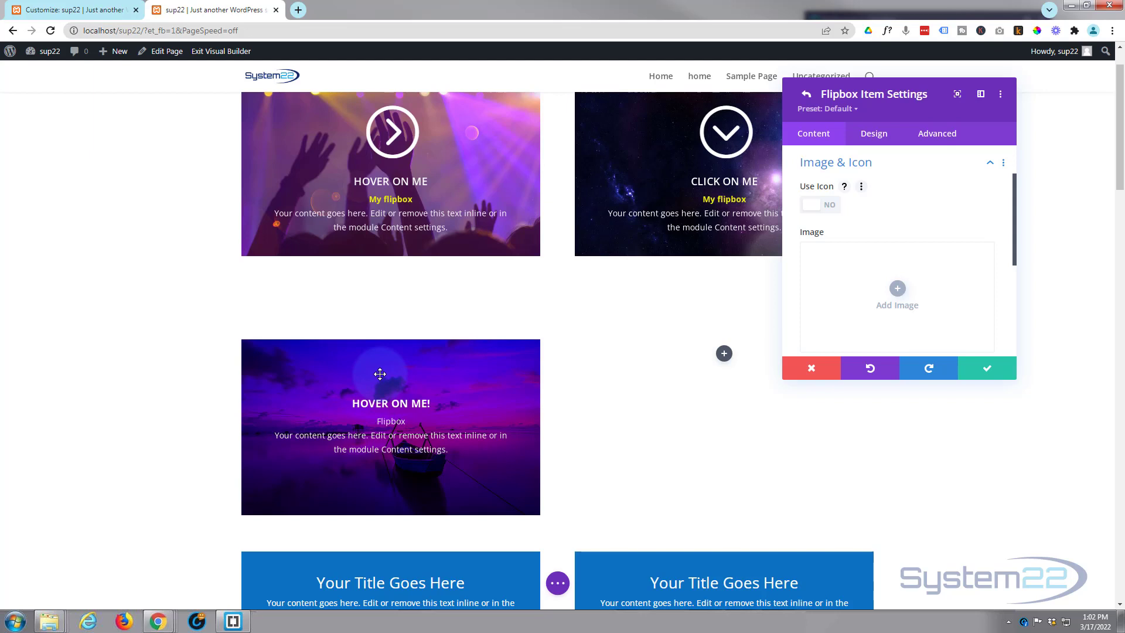
mouse_move(303, 400)
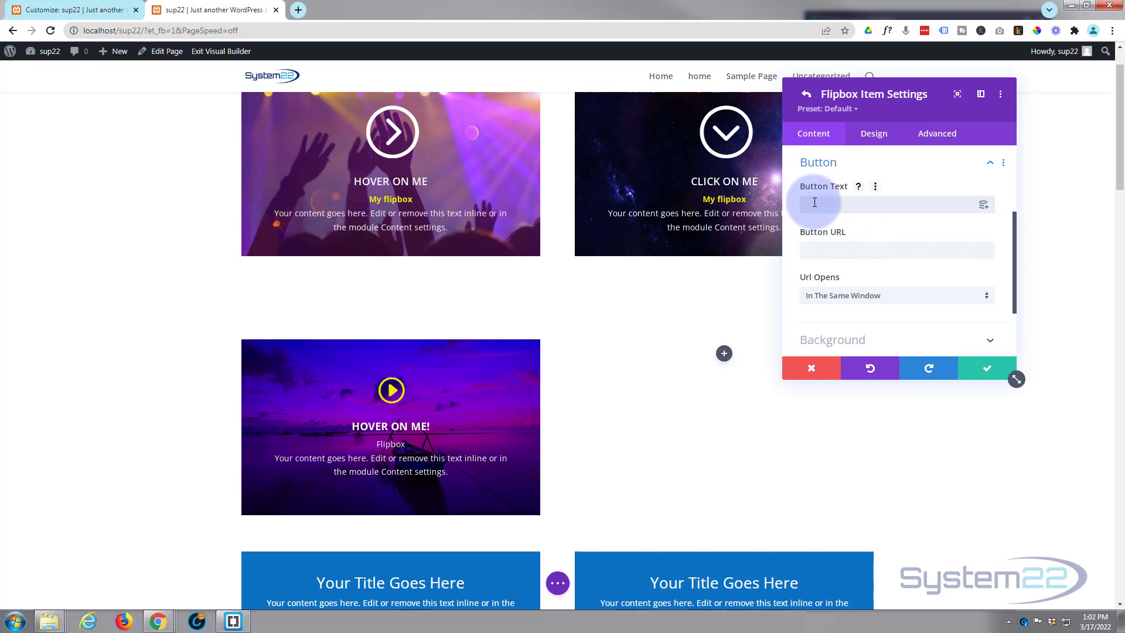
Give the second side a 'Learn More' button with '#' as its URL
type("Learn More")
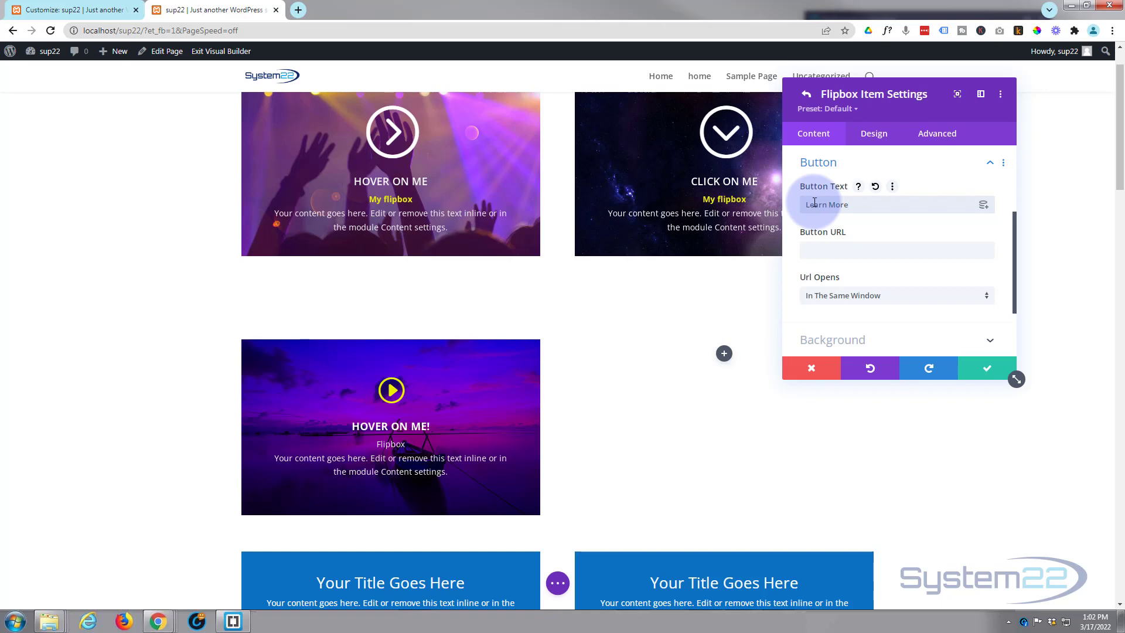
mouse_move(391, 422)
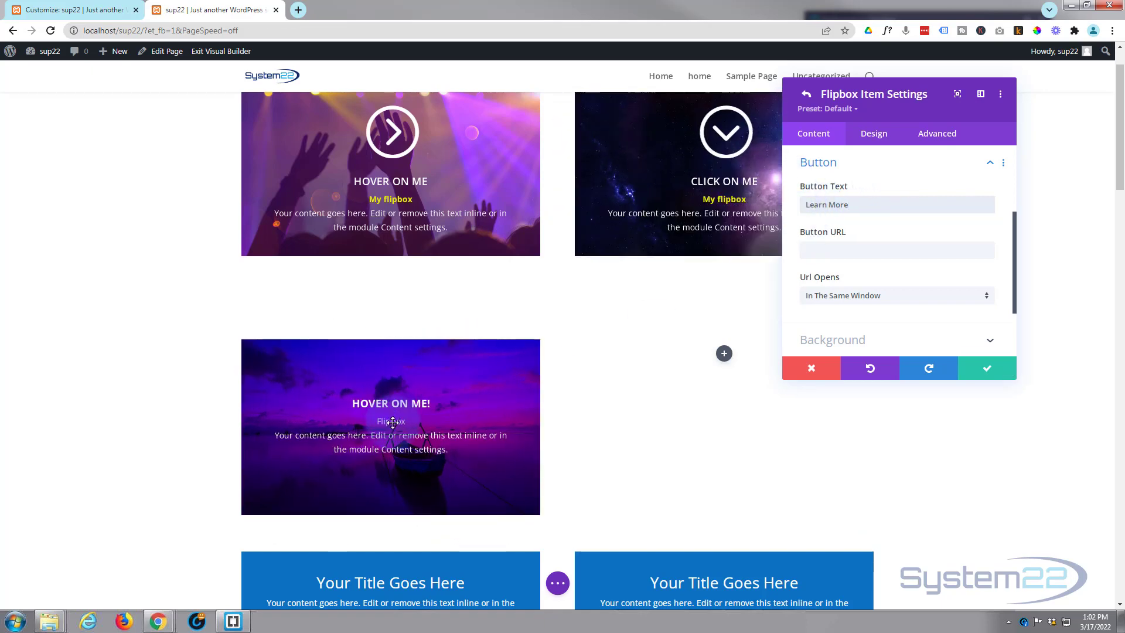
left_click(897, 250)
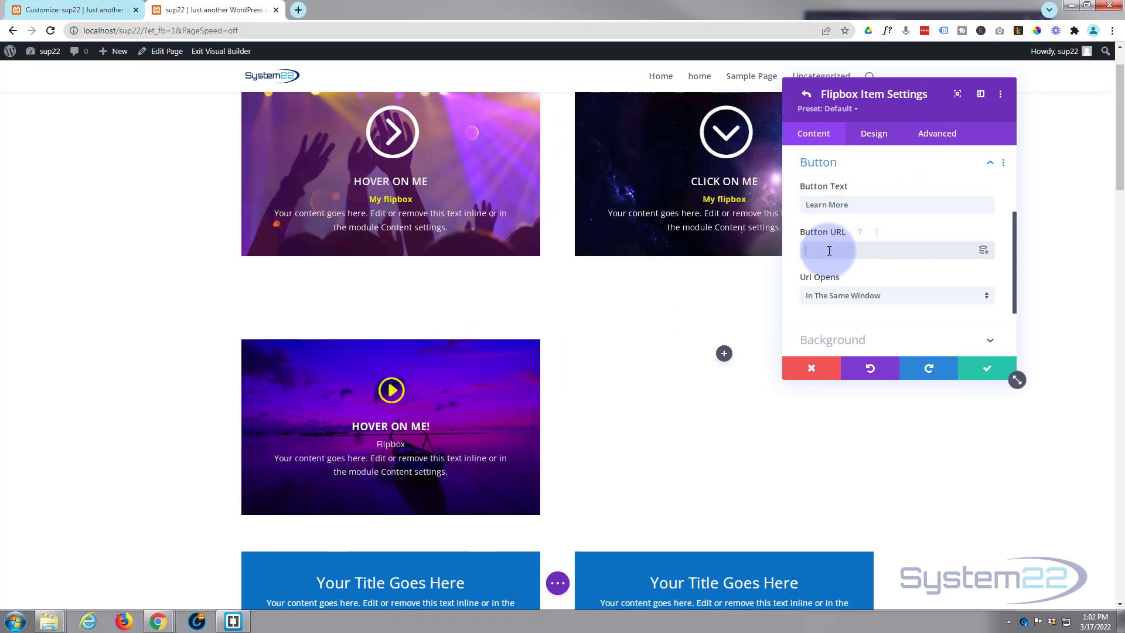
type("#")
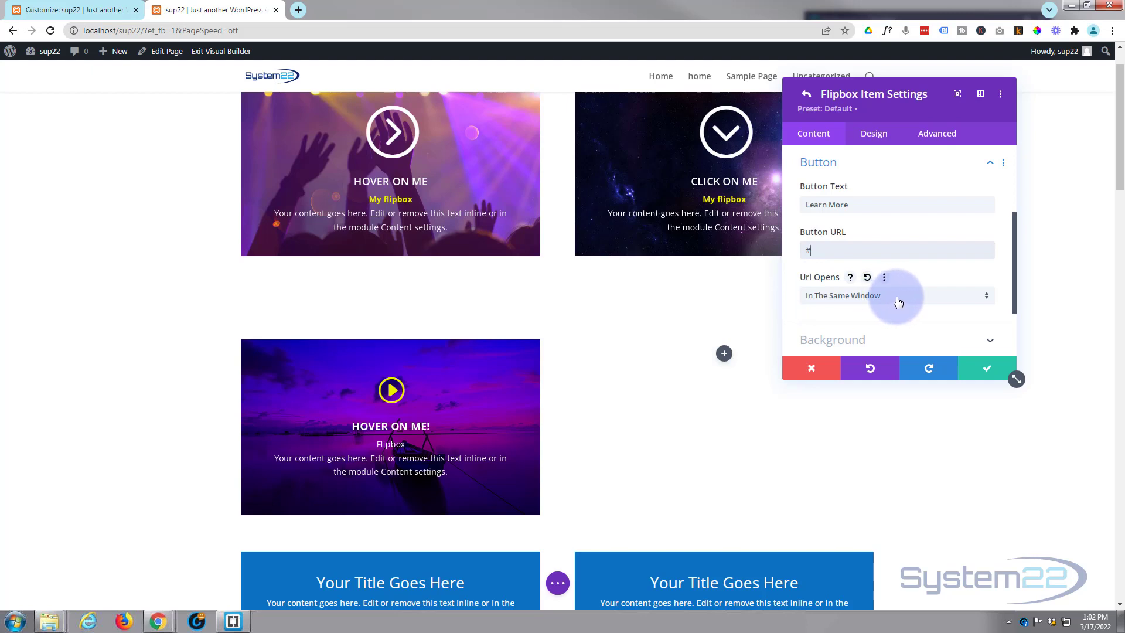
left_click(897, 295)
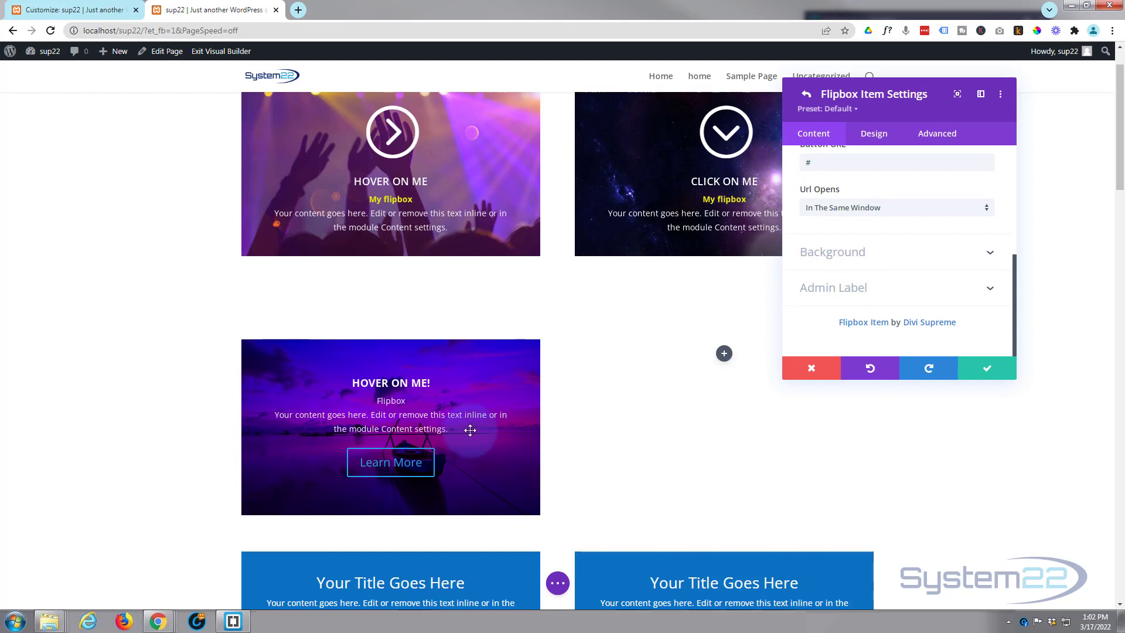
Replace the second side's background with the night city skyline image from the Media Library
left_click(832, 252)
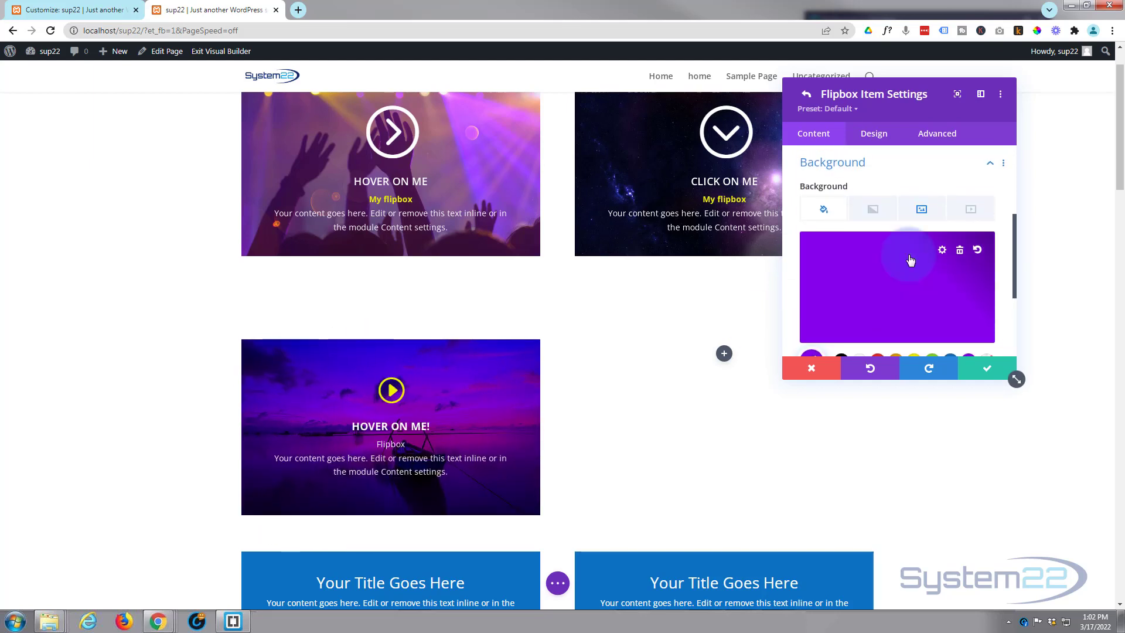
left_click(922, 208)
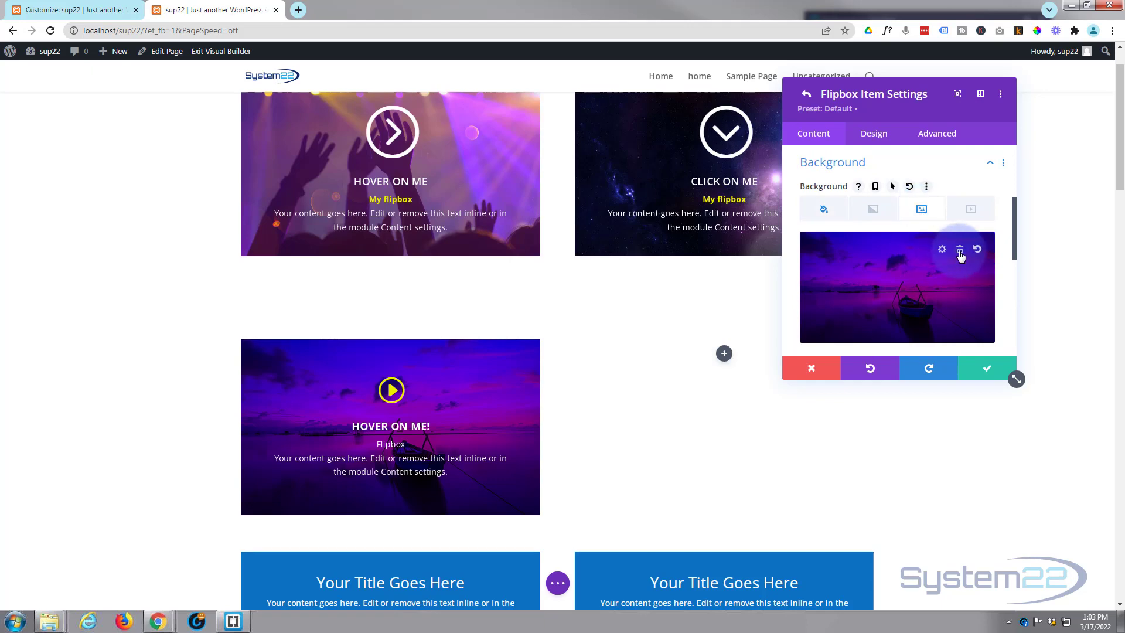
left_click(941, 249)
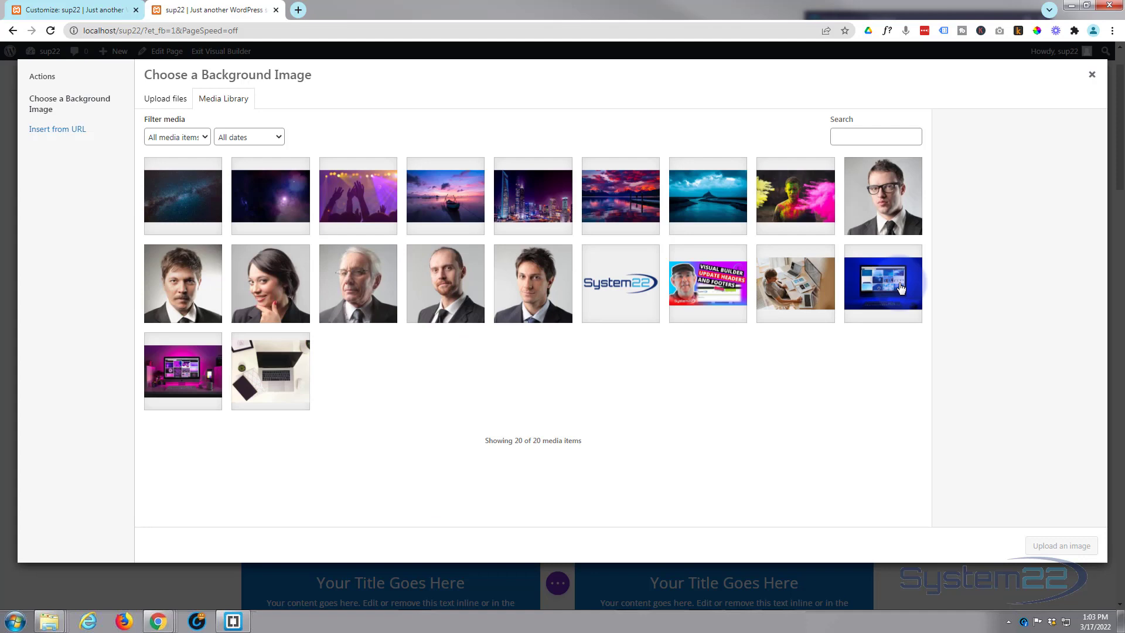
left_click(532, 196)
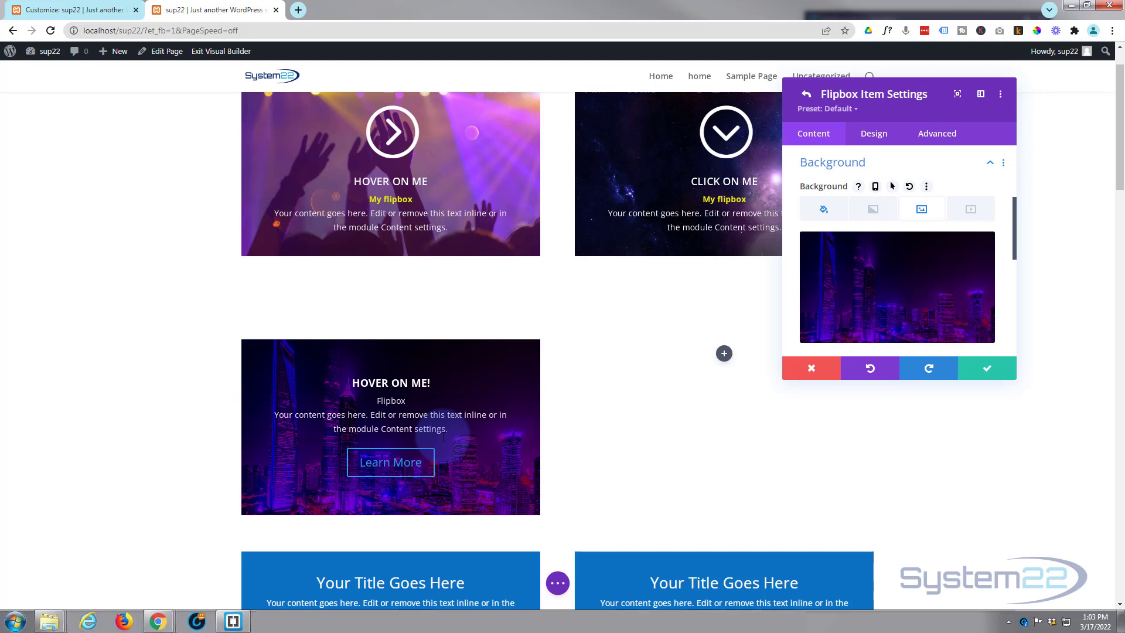
left_click(872, 134)
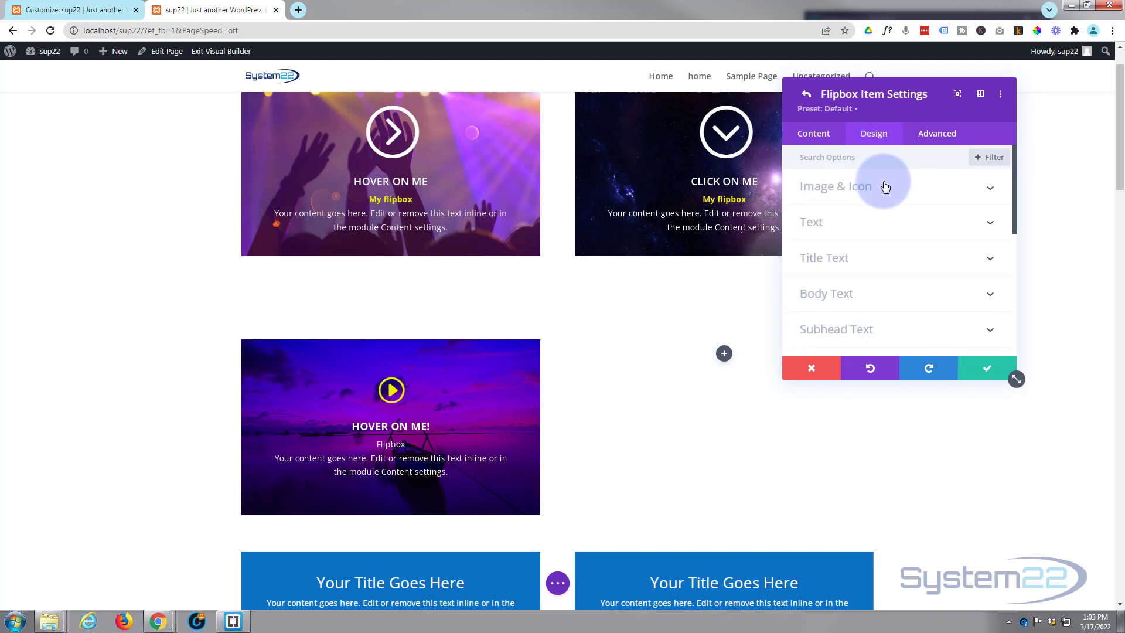
Set the second side's Button Alignment to left and check the hover preview
left_click(812, 221)
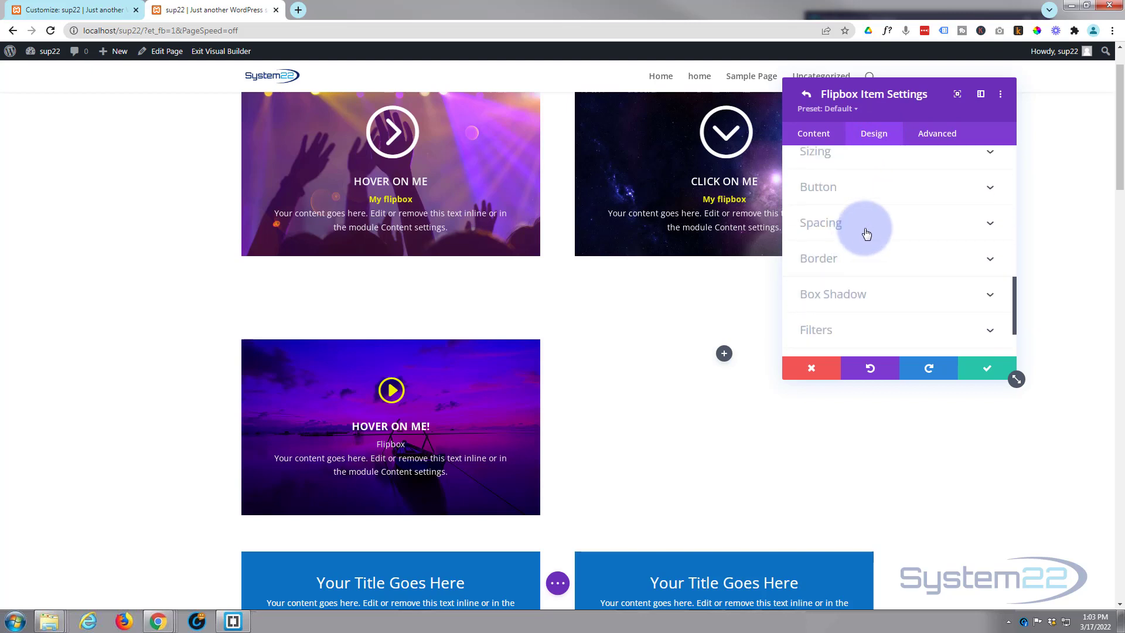
left_click(818, 187)
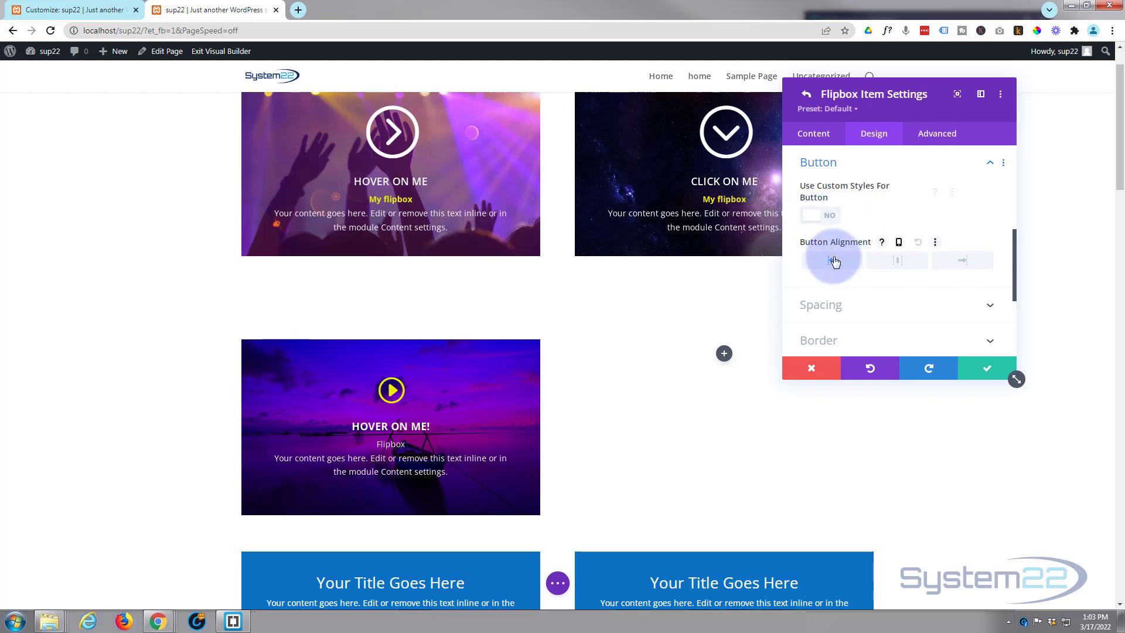
left_click(820, 214)
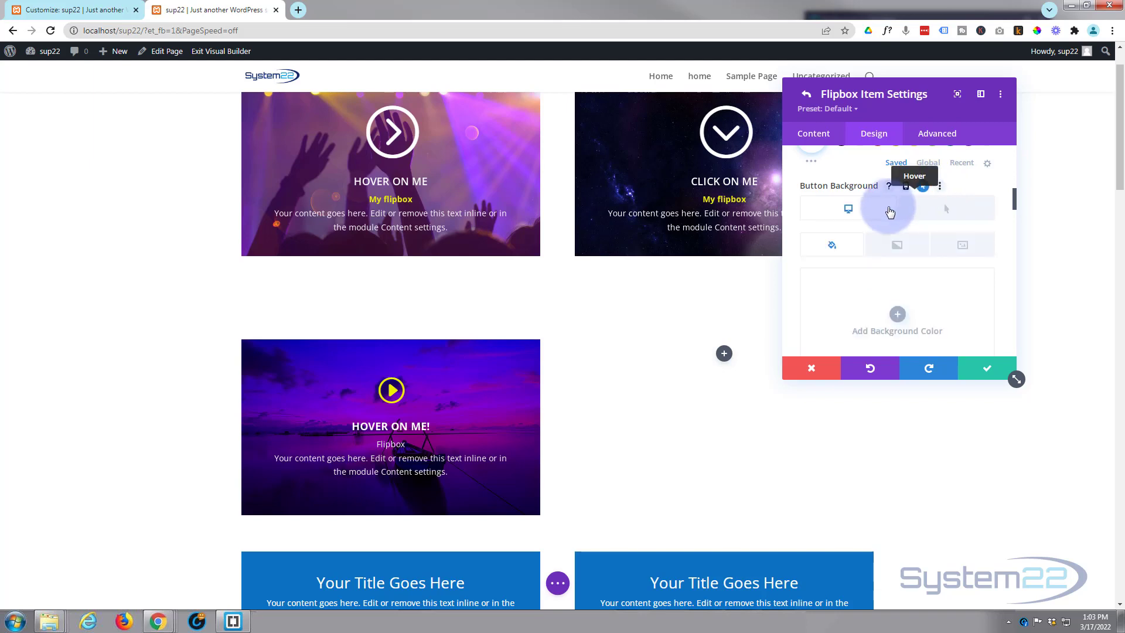
mouse_move(849, 209)
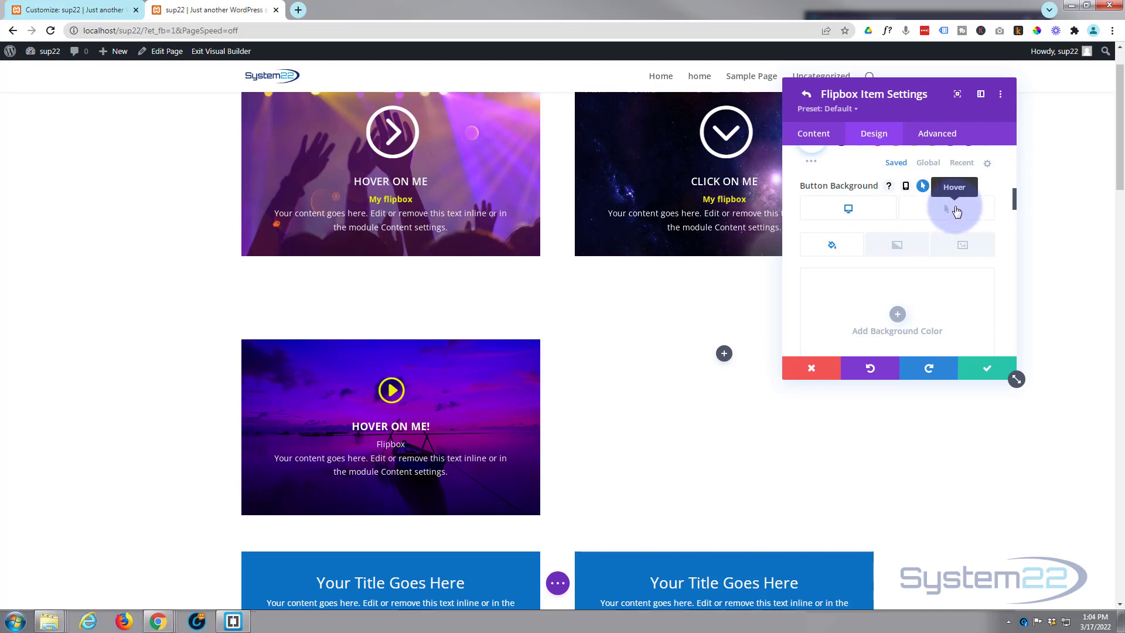
mouse_move(798, 185)
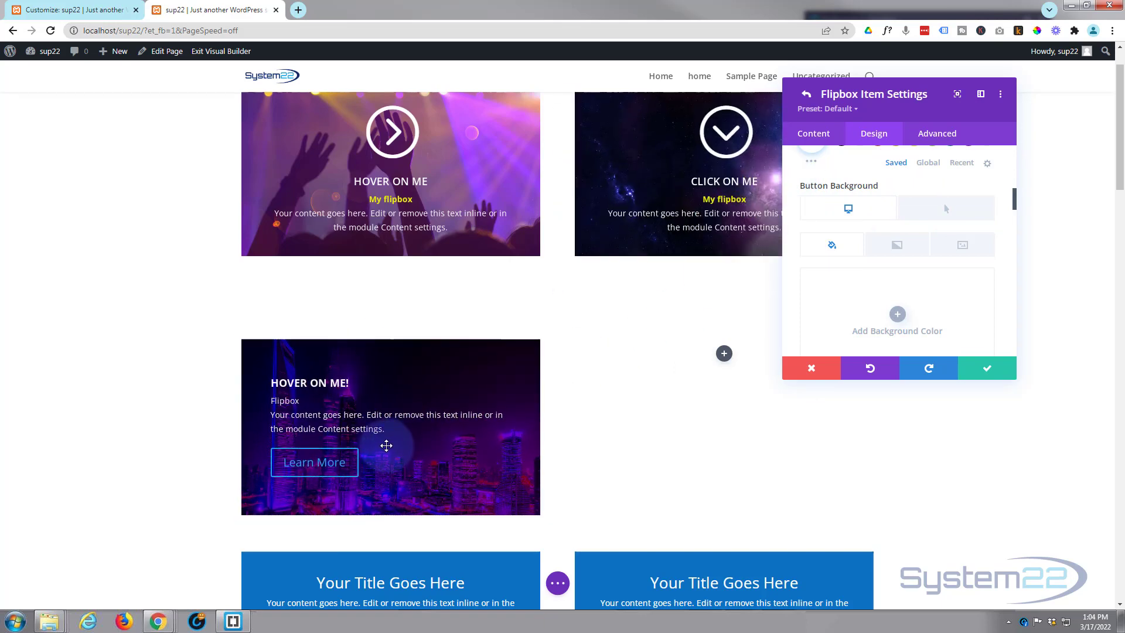
mouse_move(338, 386)
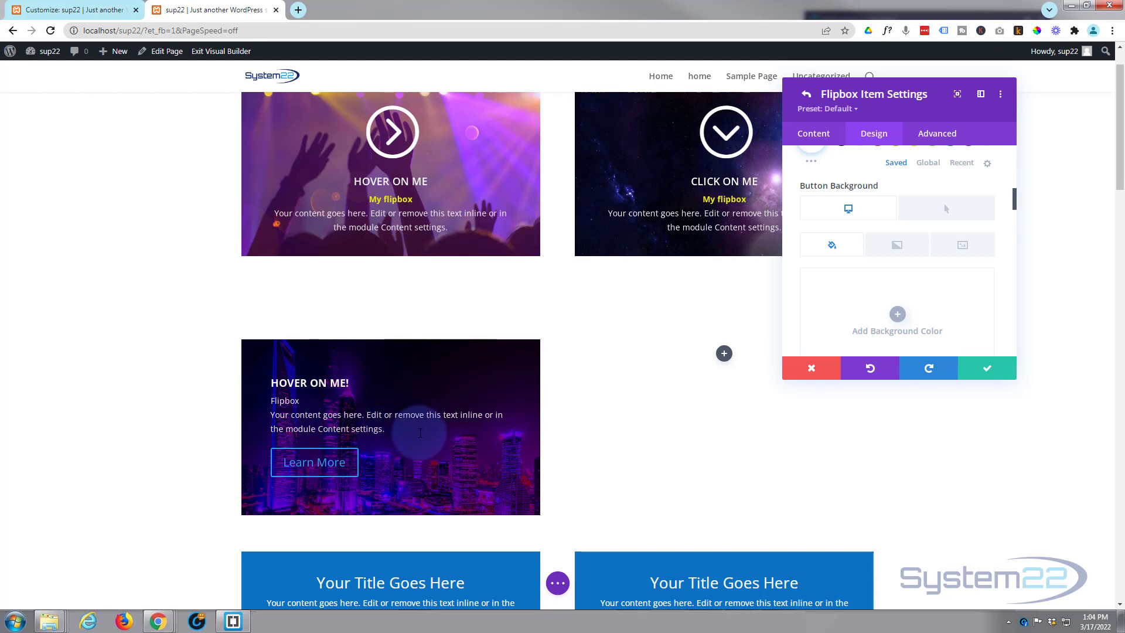
left_click(987, 367)
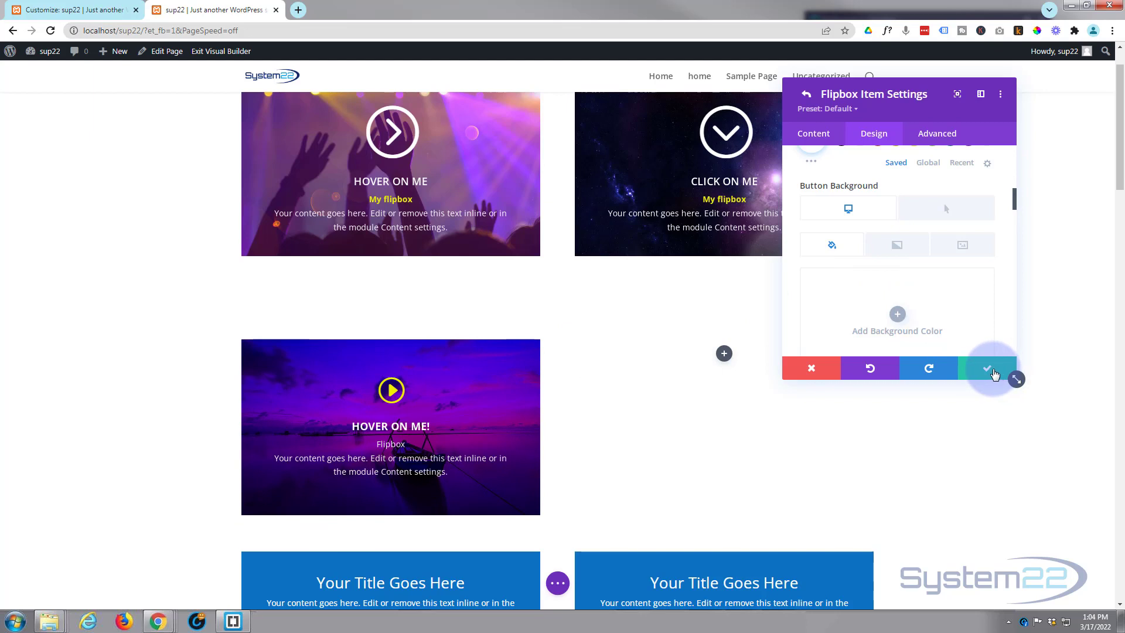
Save the item and module settings and exit the Visual Builder to the live page
left_click(807, 94)
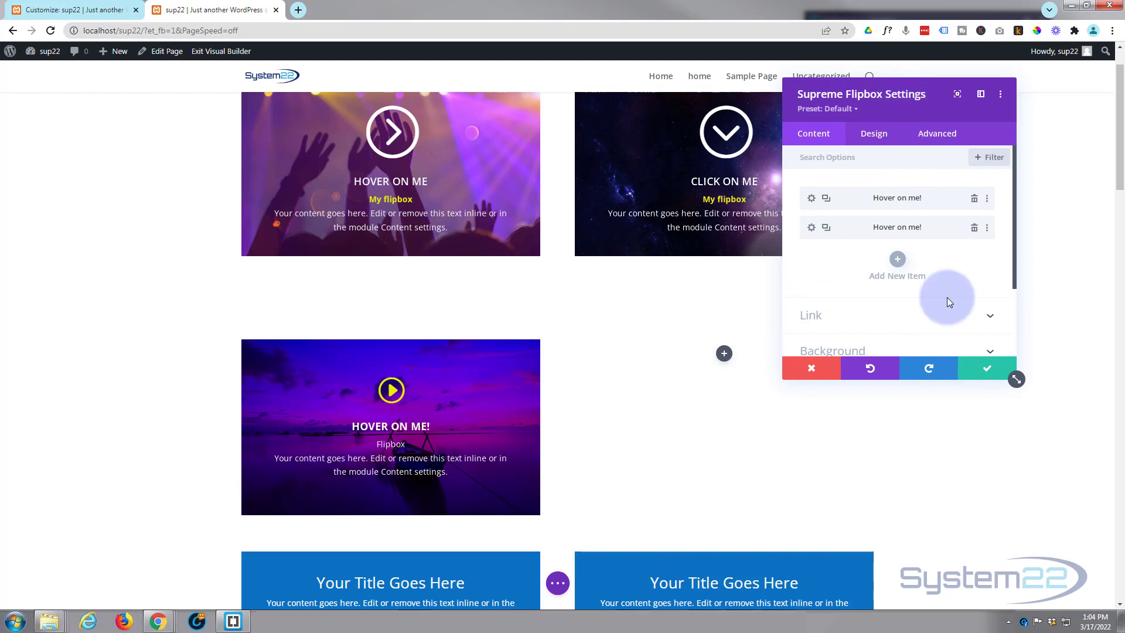
left_click(986, 367)
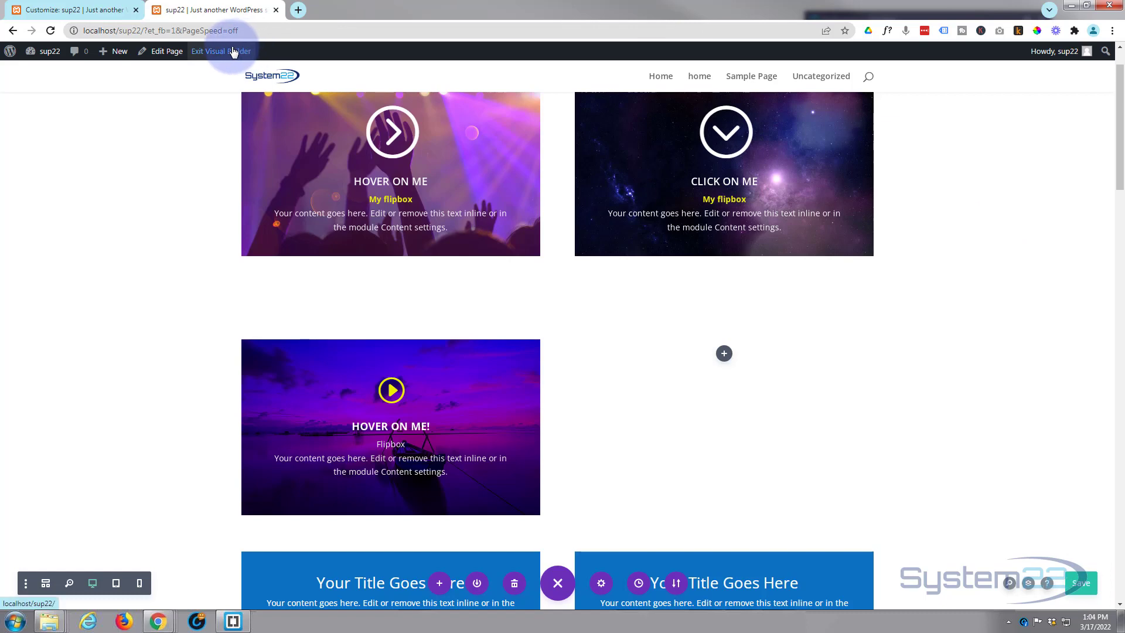
left_click(221, 51)
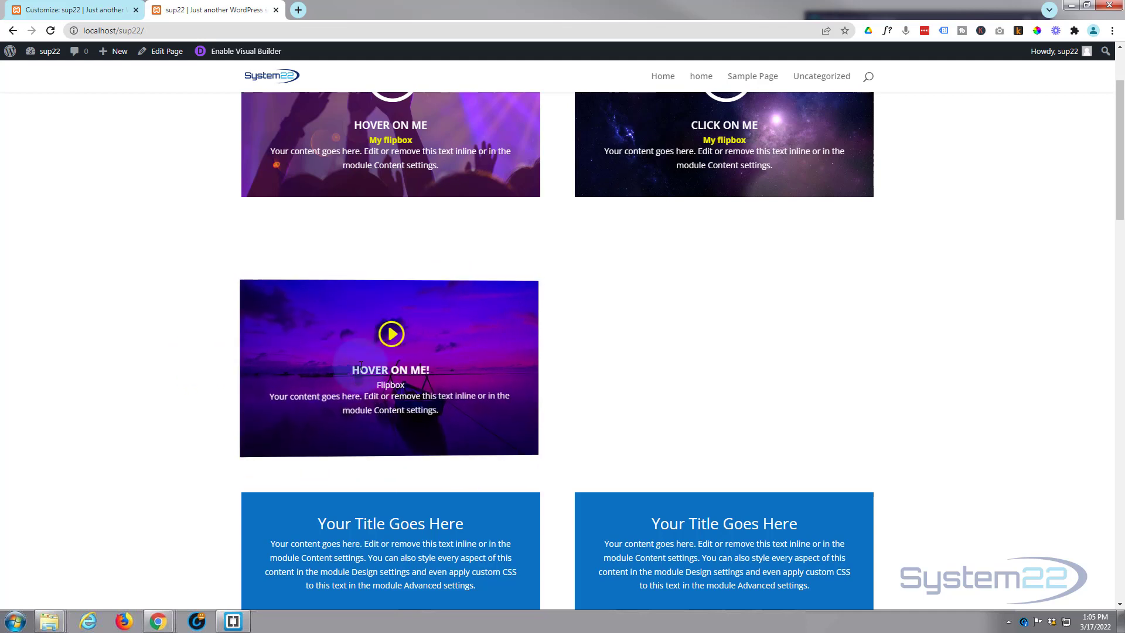
mouse_move(220, 365)
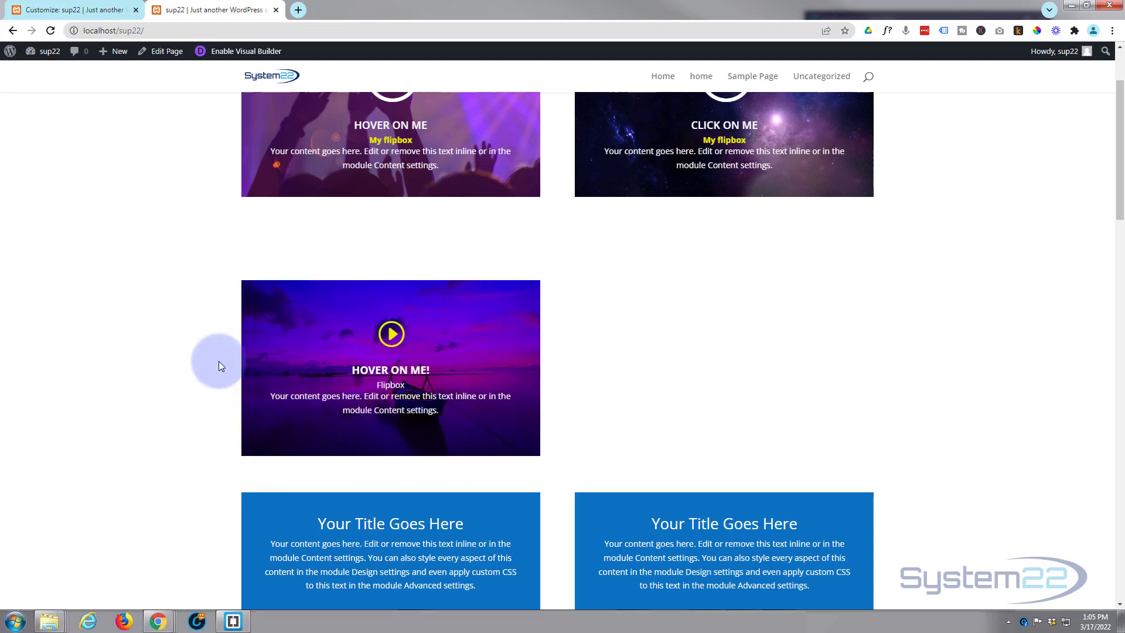
mouse_move(390, 368)
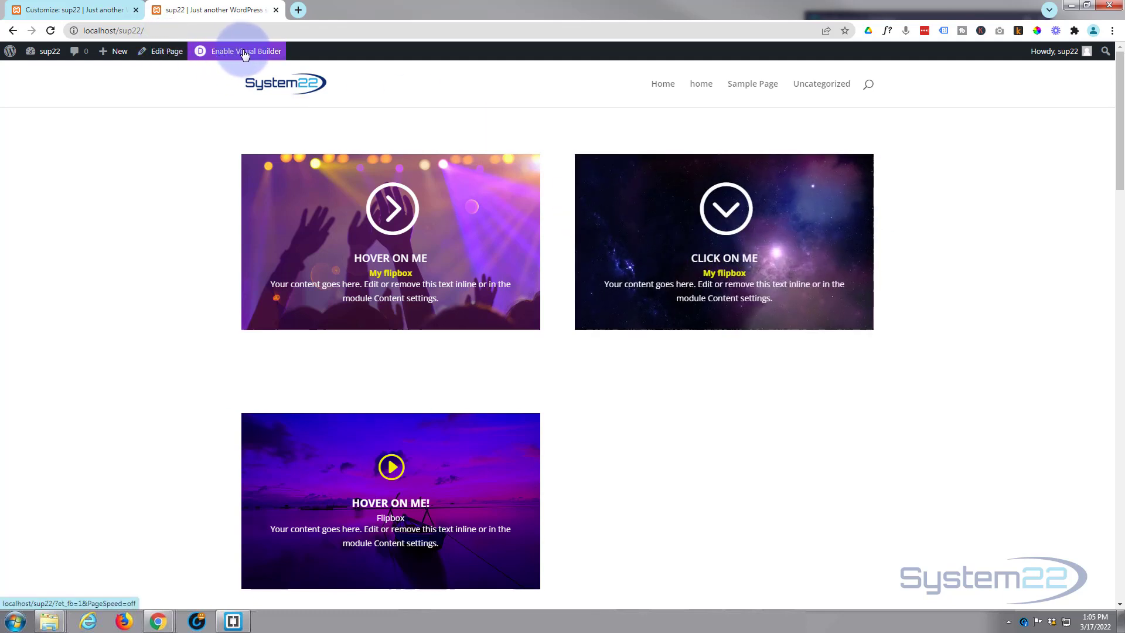
Re-enable the Visual Builder and scroll to the flipbox row
left_click(246, 51)
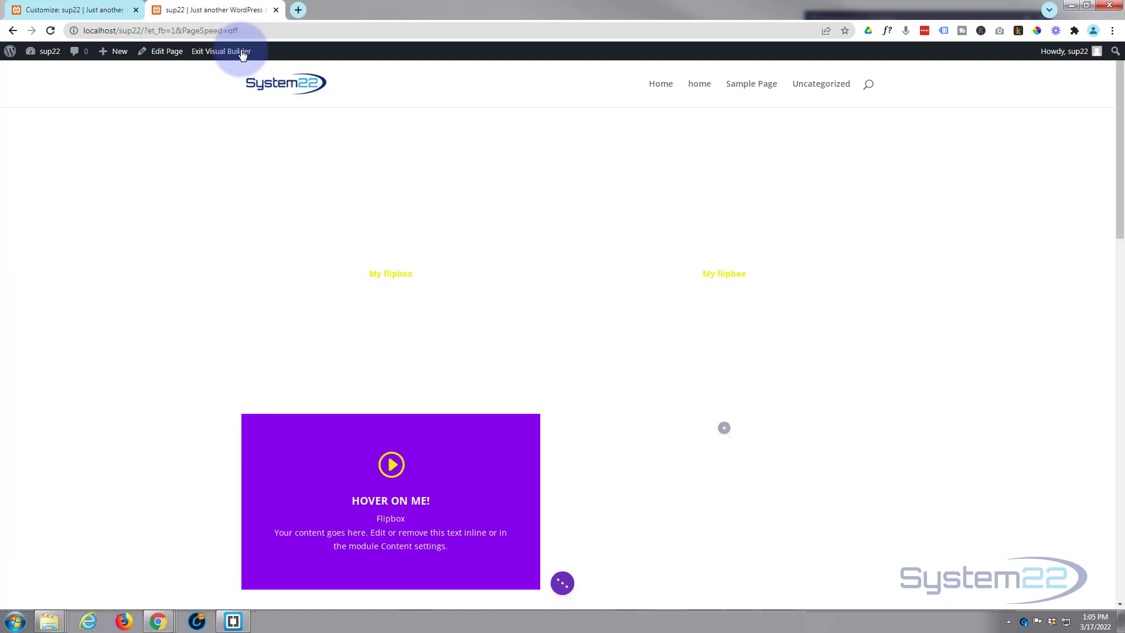
scroll("down", 3)
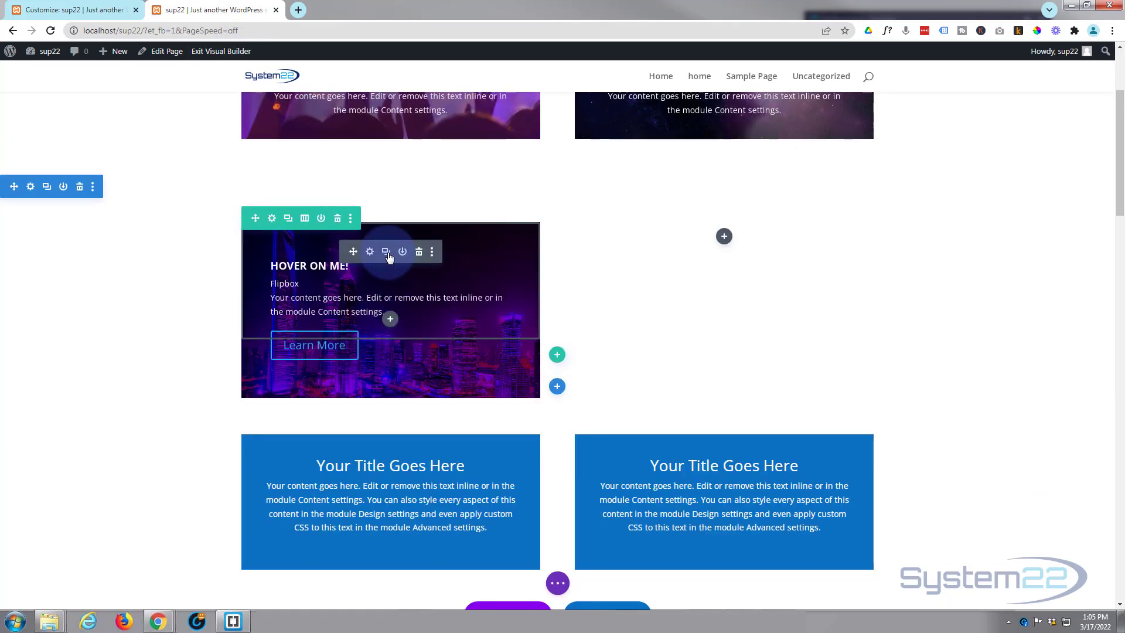
mouse_move(385, 252)
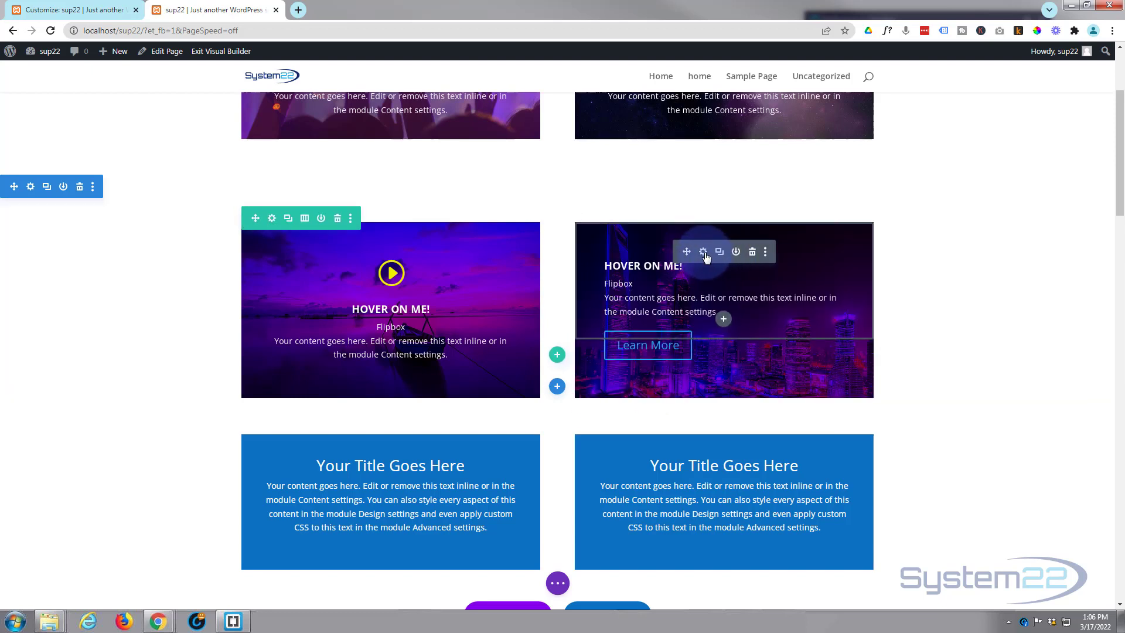
Set the right flipbox's Trigger Animation On to Click
left_click(703, 252)
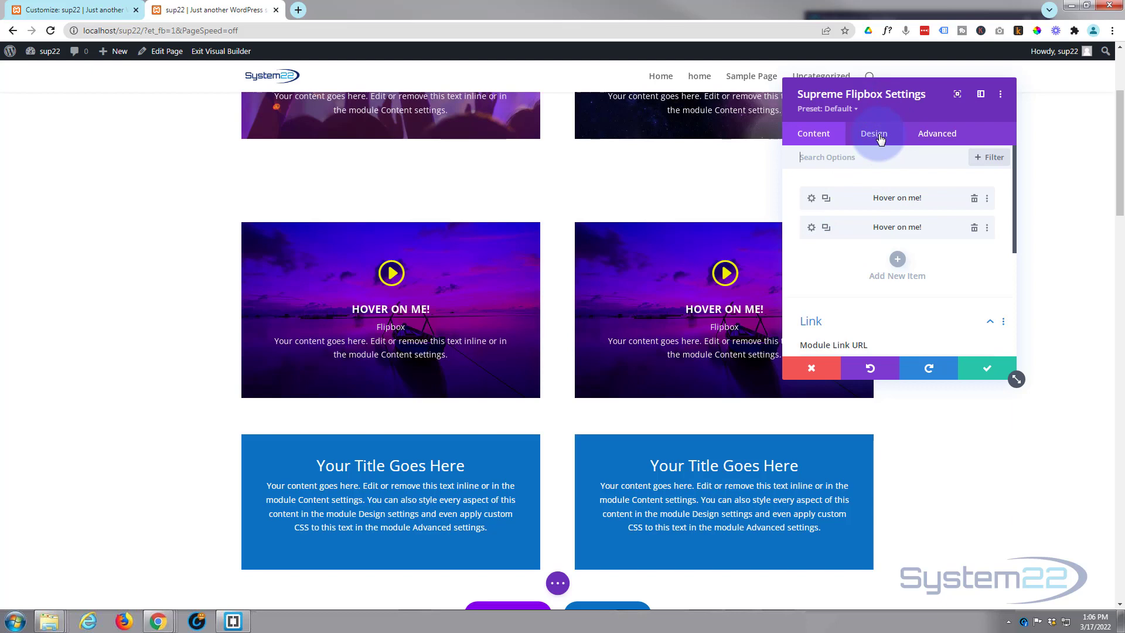
left_click(874, 134)
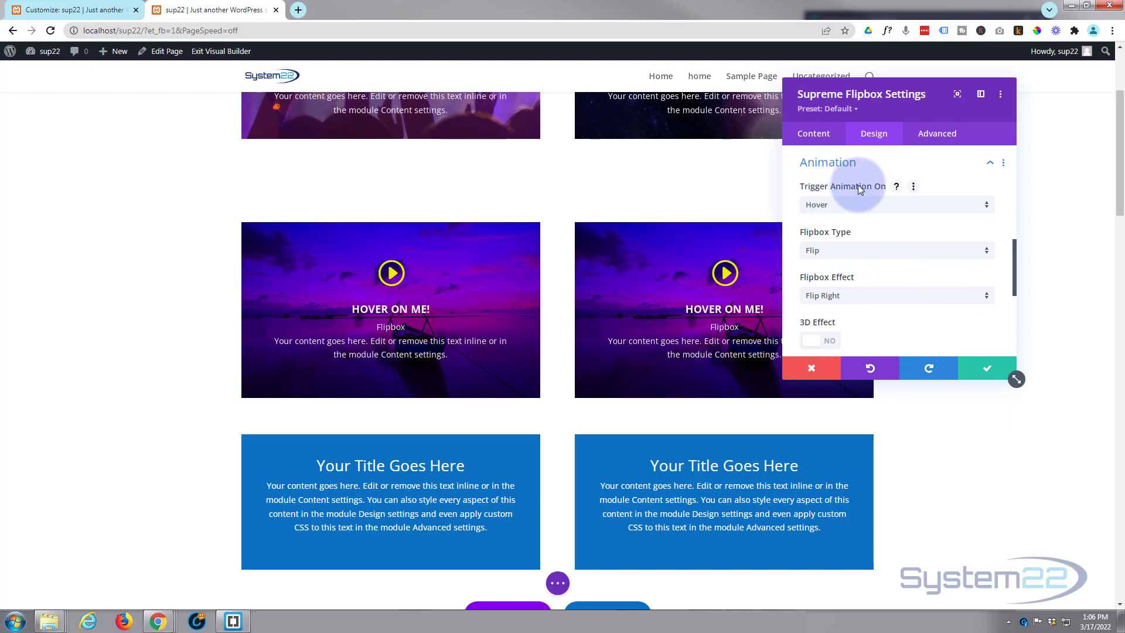
left_click(896, 204)
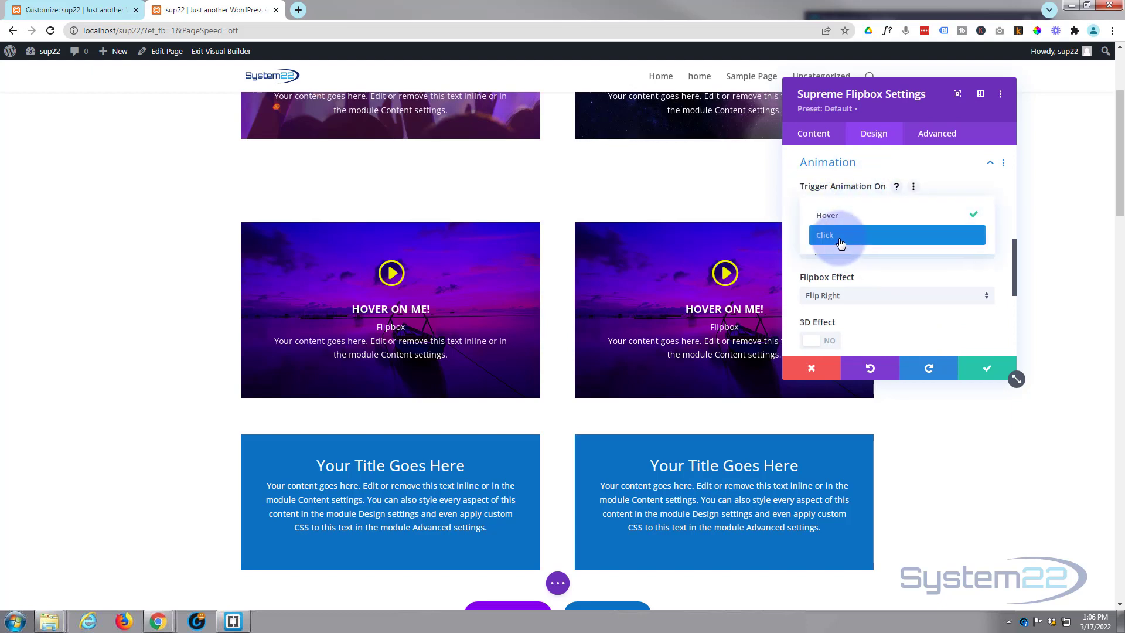
left_click(825, 235)
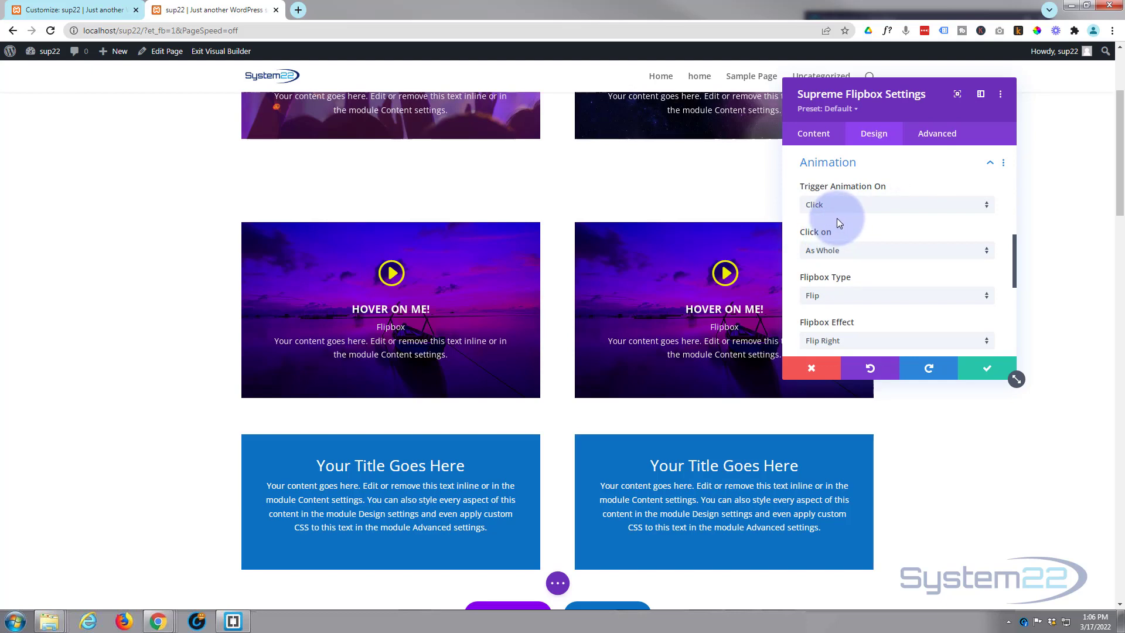
mouse_move(899, 167)
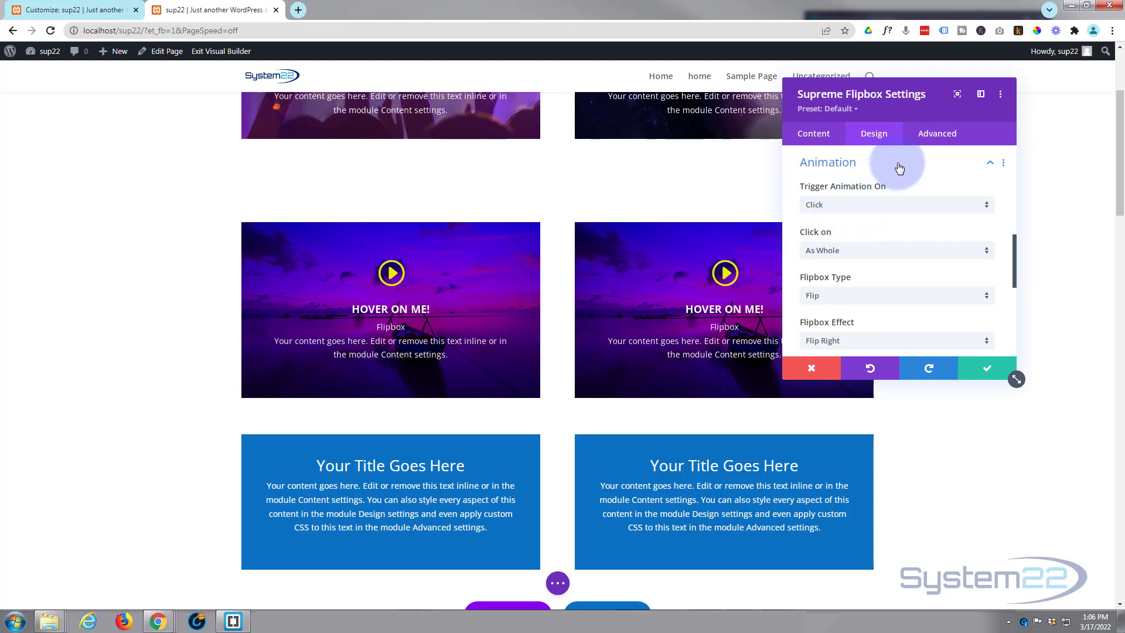
scroll("down", 3)
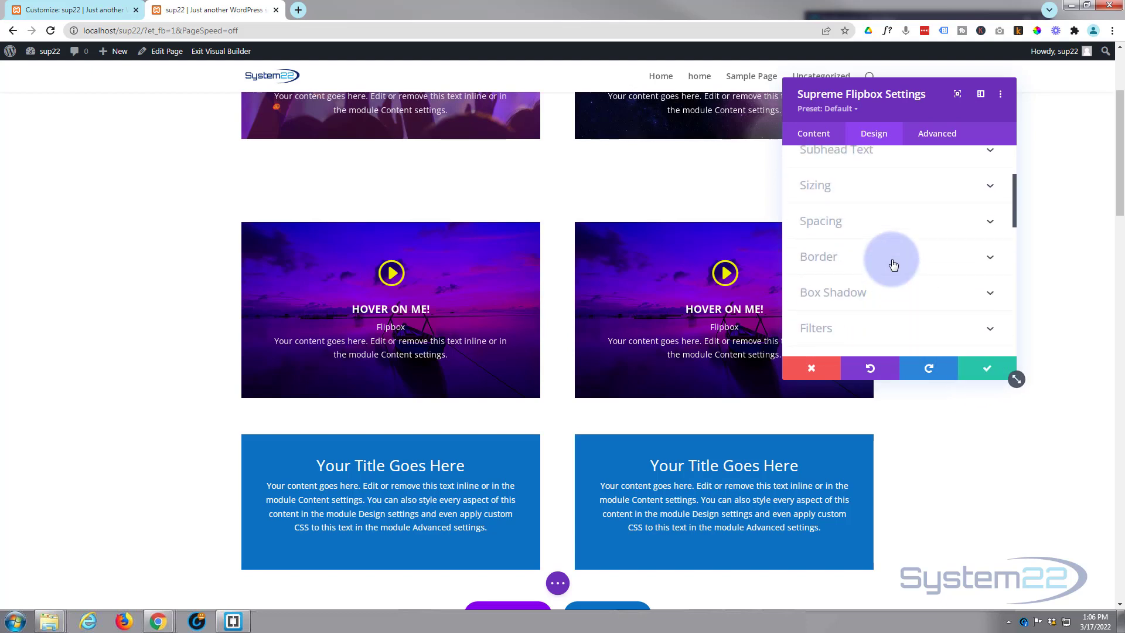
Set the right flipbox's Flipbox Effect to Flip Up
left_click(813, 134)
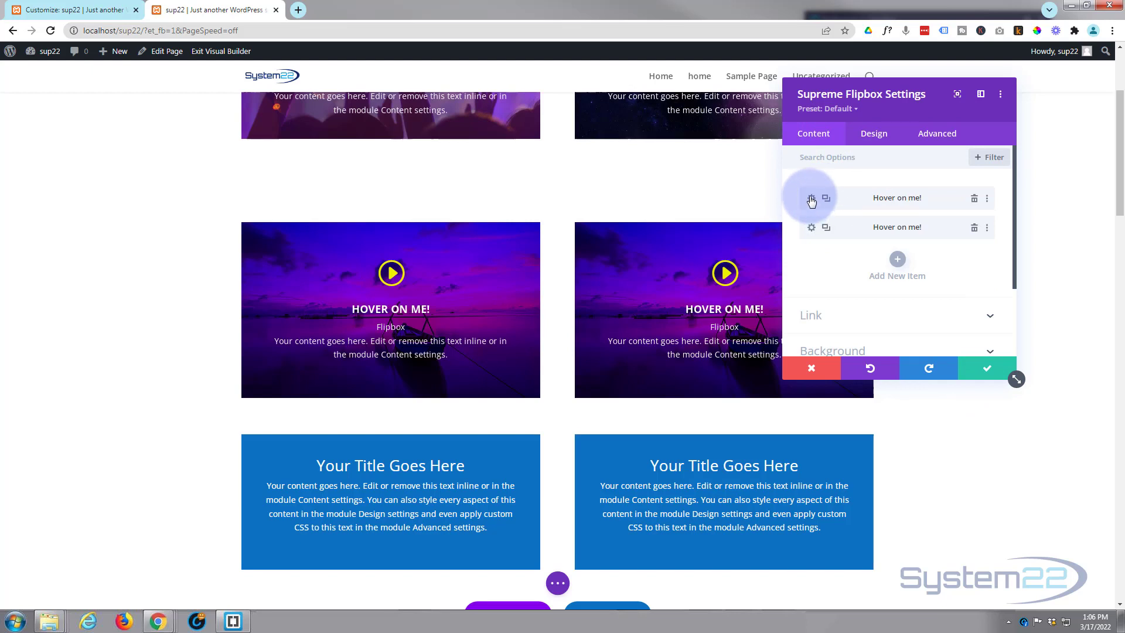
left_click(811, 199)
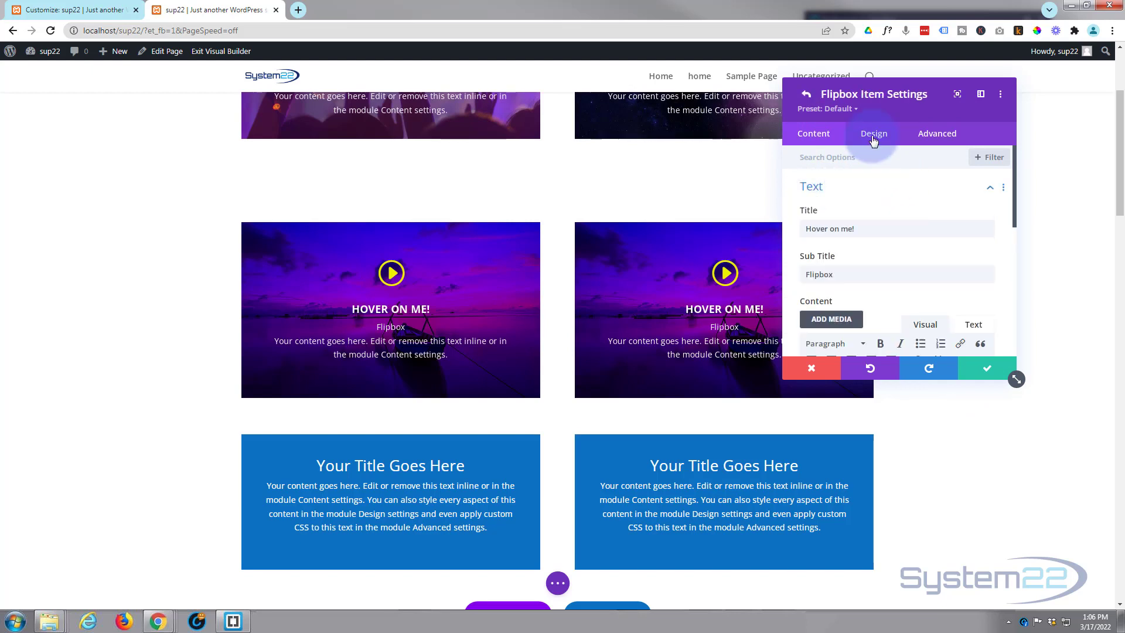
left_click(873, 133)
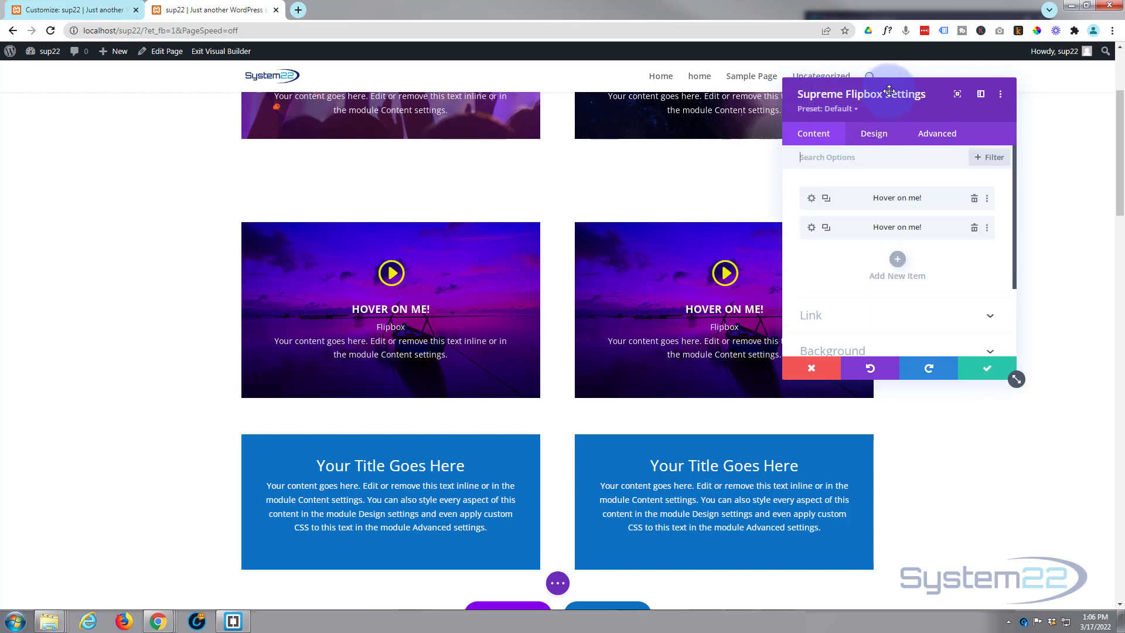
left_click(873, 133)
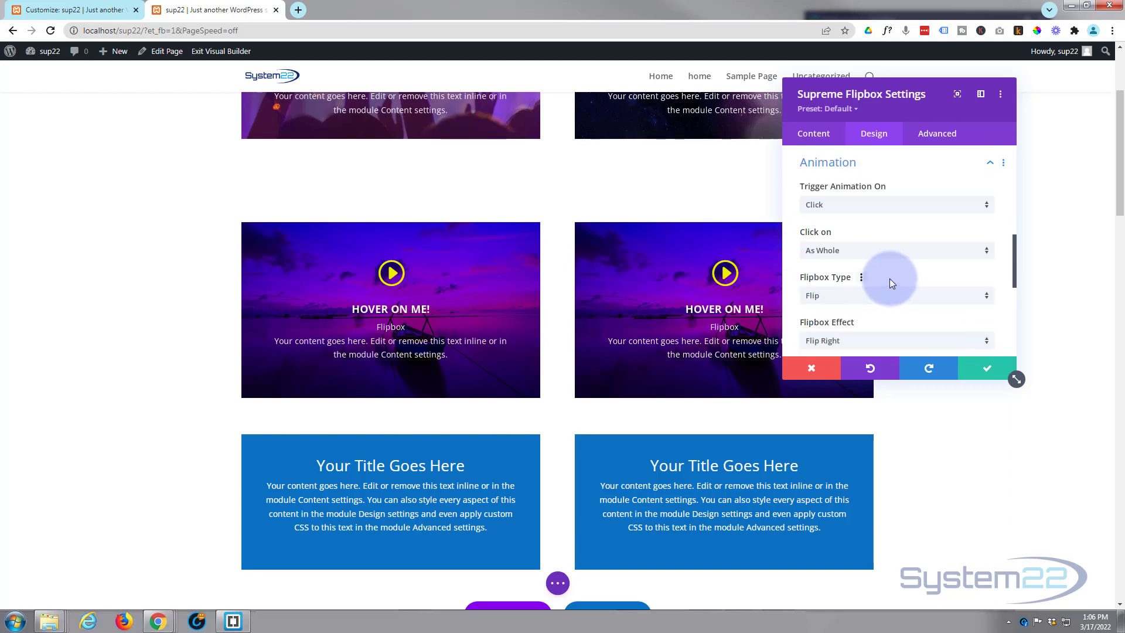
left_click(896, 340)
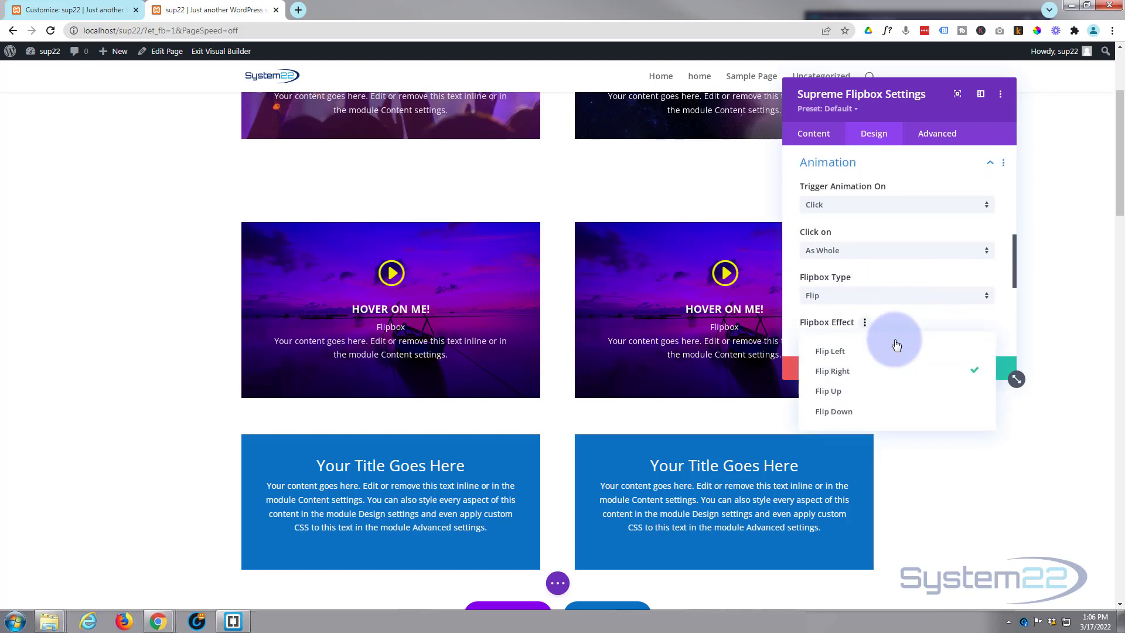
mouse_move(858, 391)
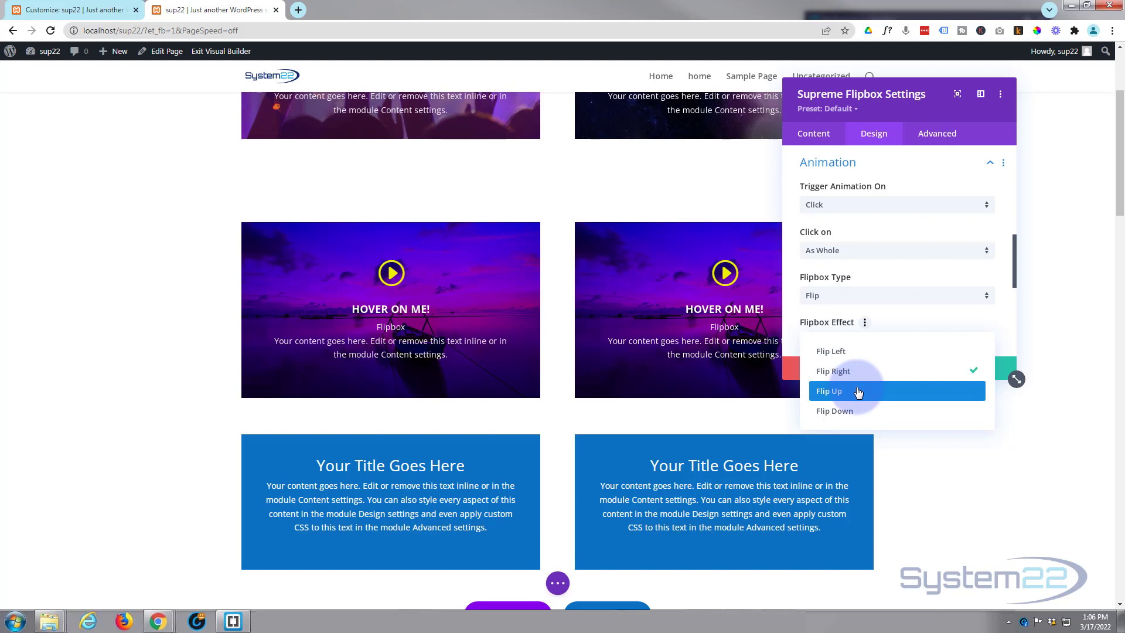
left_click(858, 390)
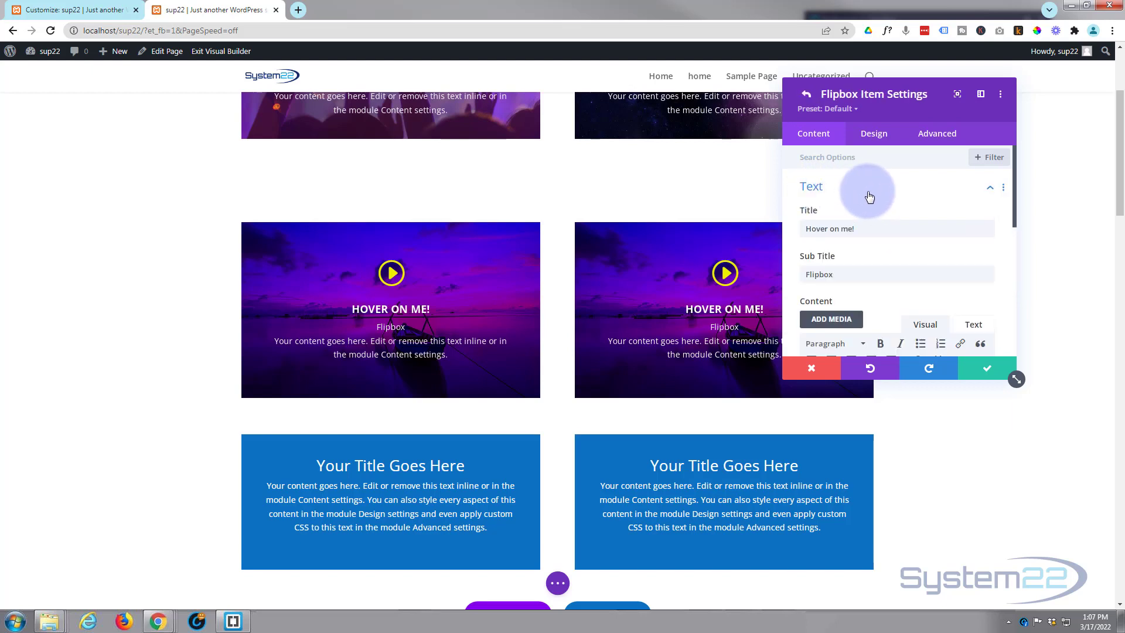
Change the front title from Hover to Tap and use the up-triangle icon
left_click(829, 228)
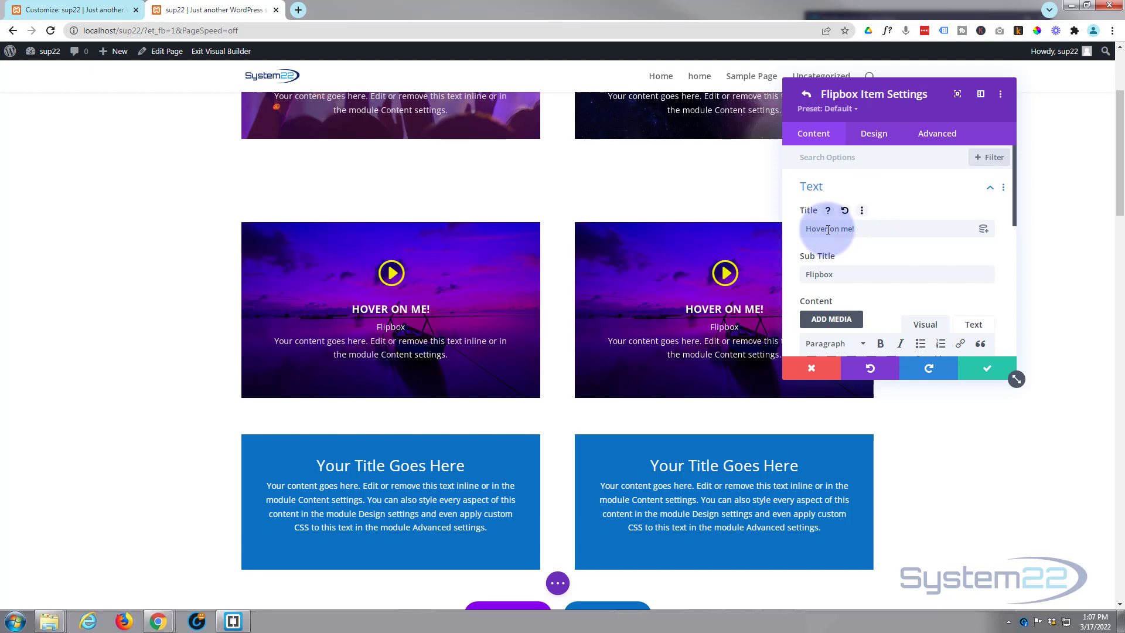
double_click(816, 228)
type("Tap")
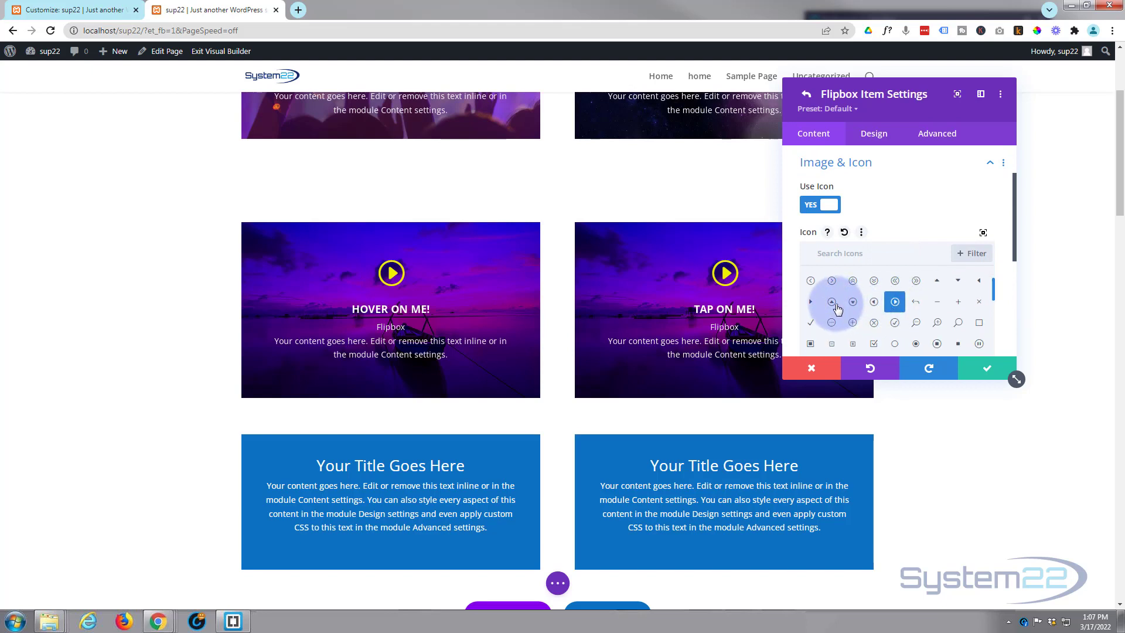
left_click(831, 301)
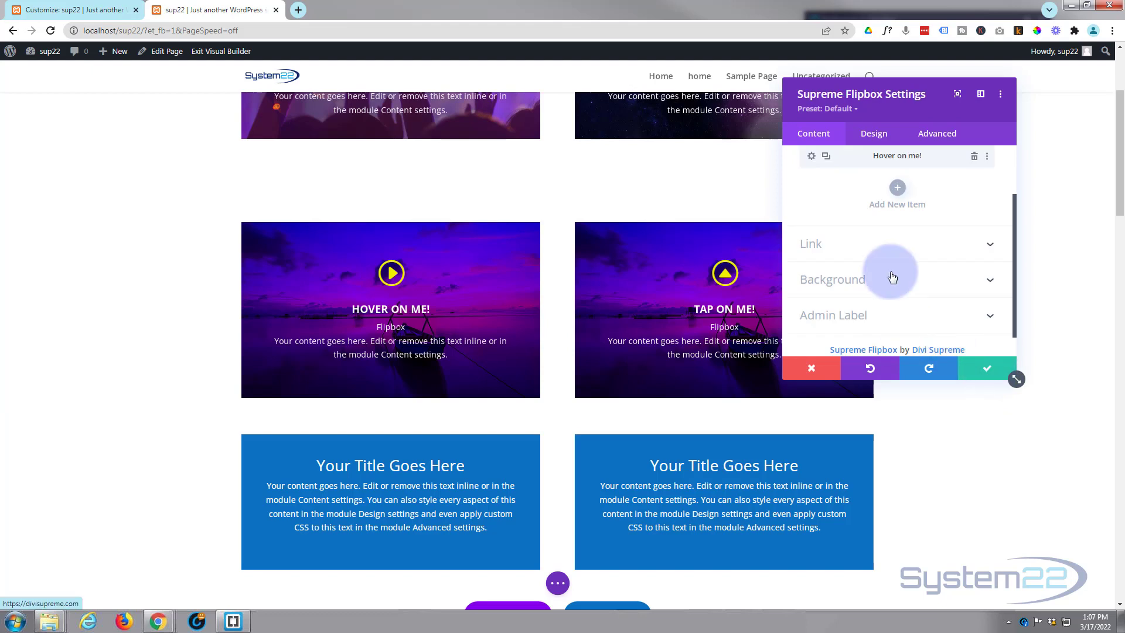
Confirm Flipbox Type stays Flip in Animation and preview the flip
left_click(872, 133)
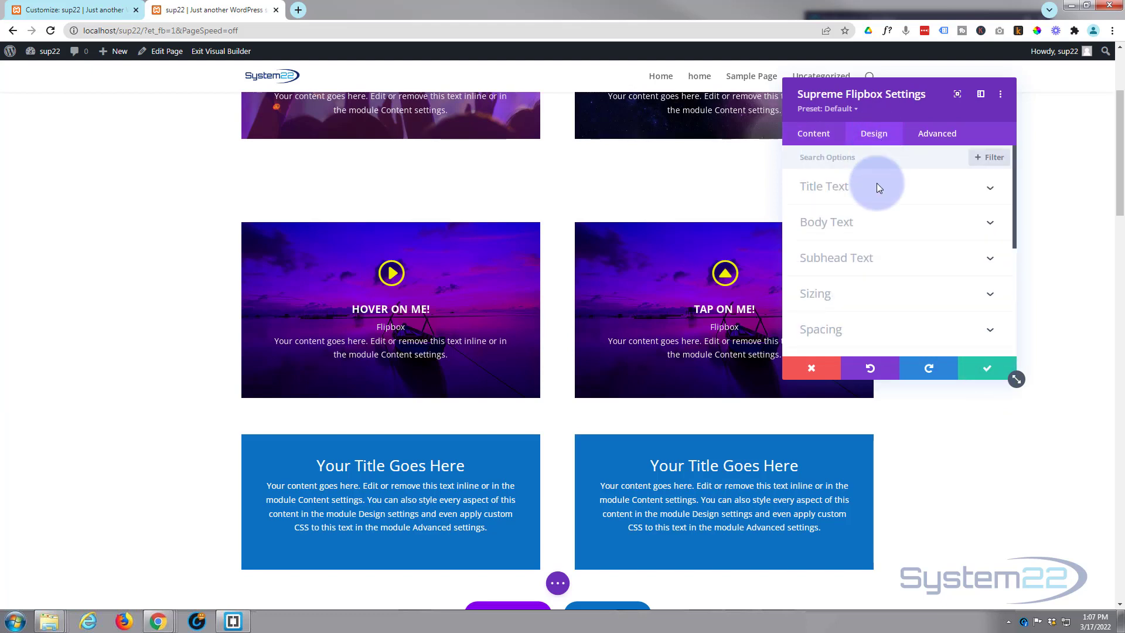
scroll("down", 3)
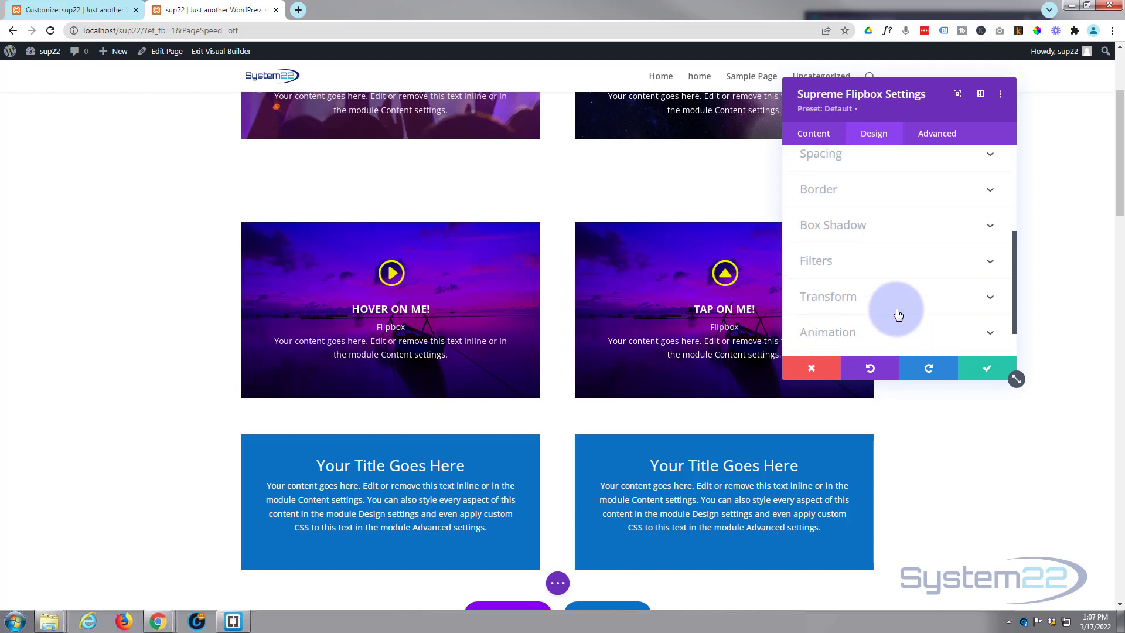
left_click(826, 331)
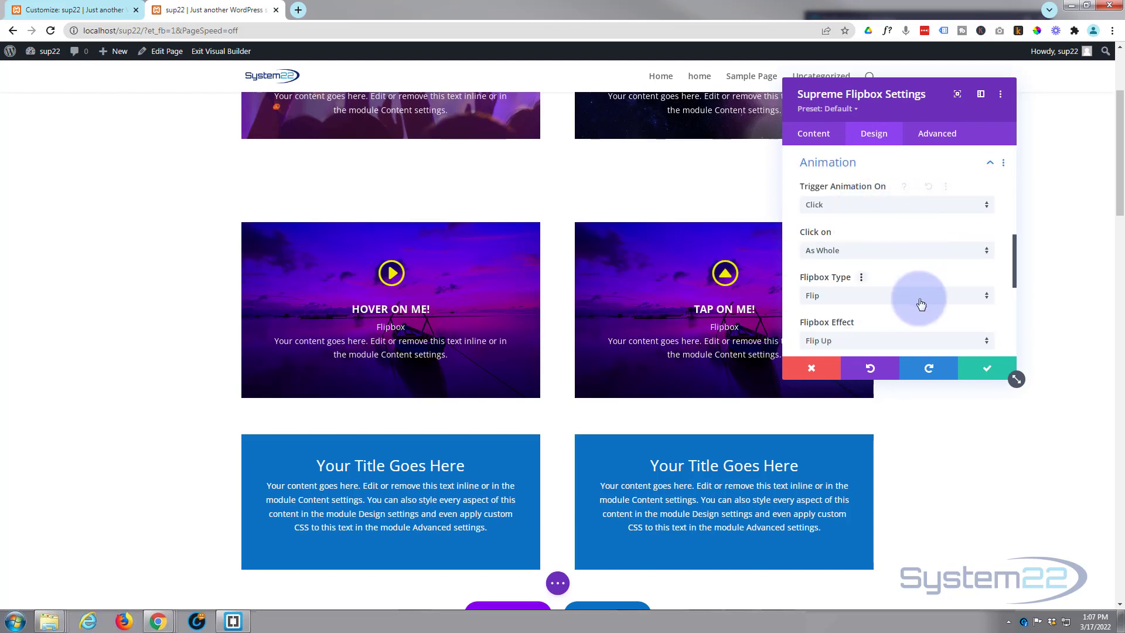
mouse_move(921, 305)
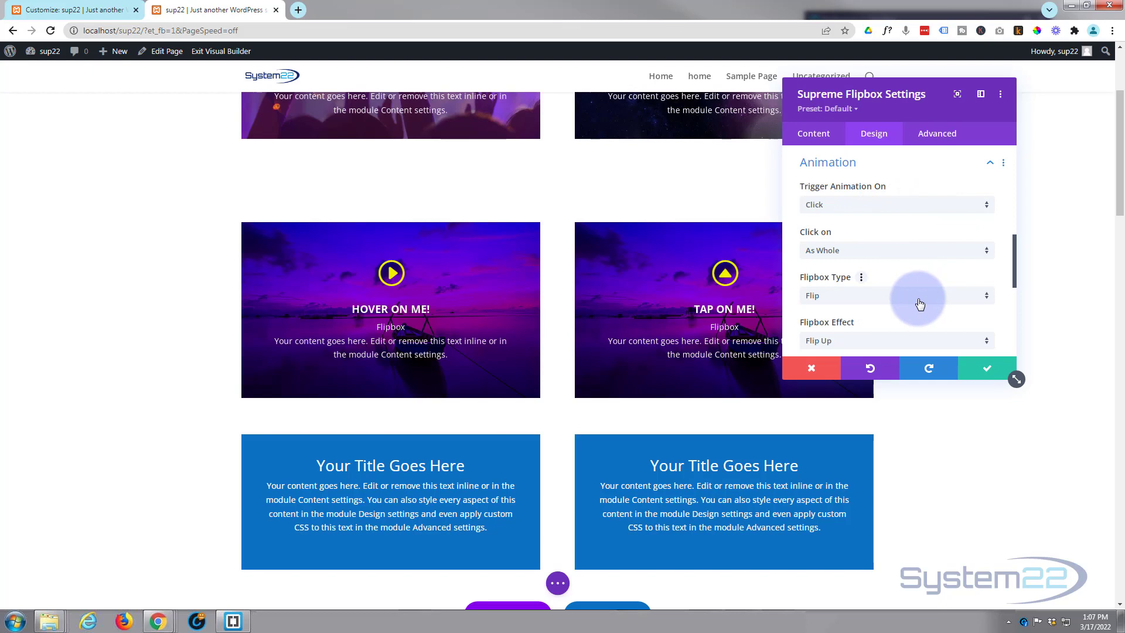
left_click(895, 296)
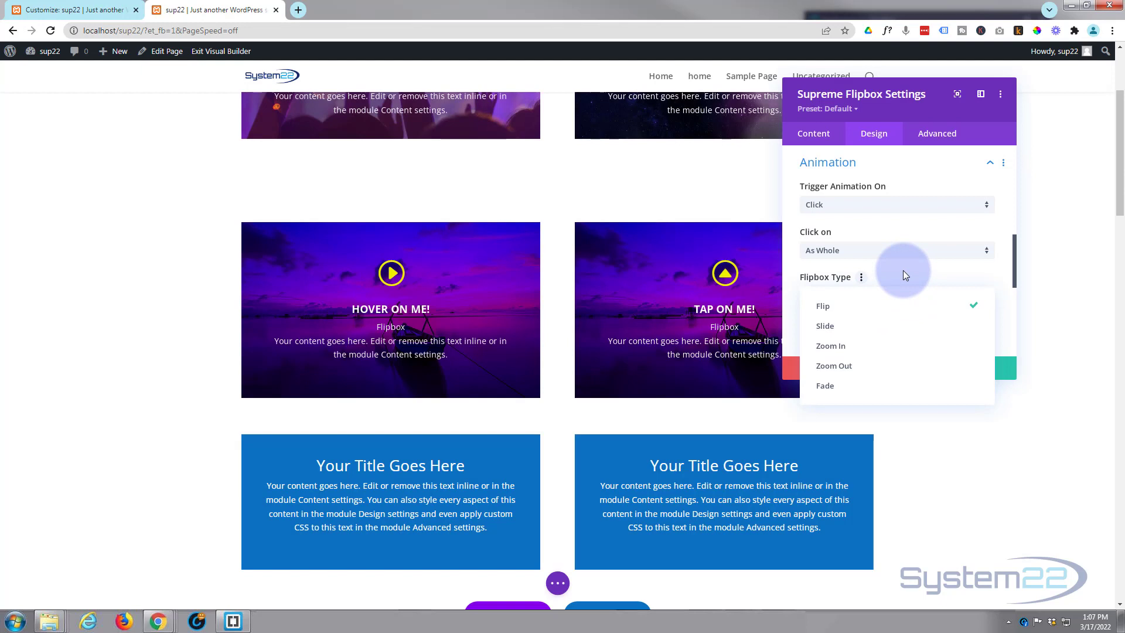
left_click(823, 306)
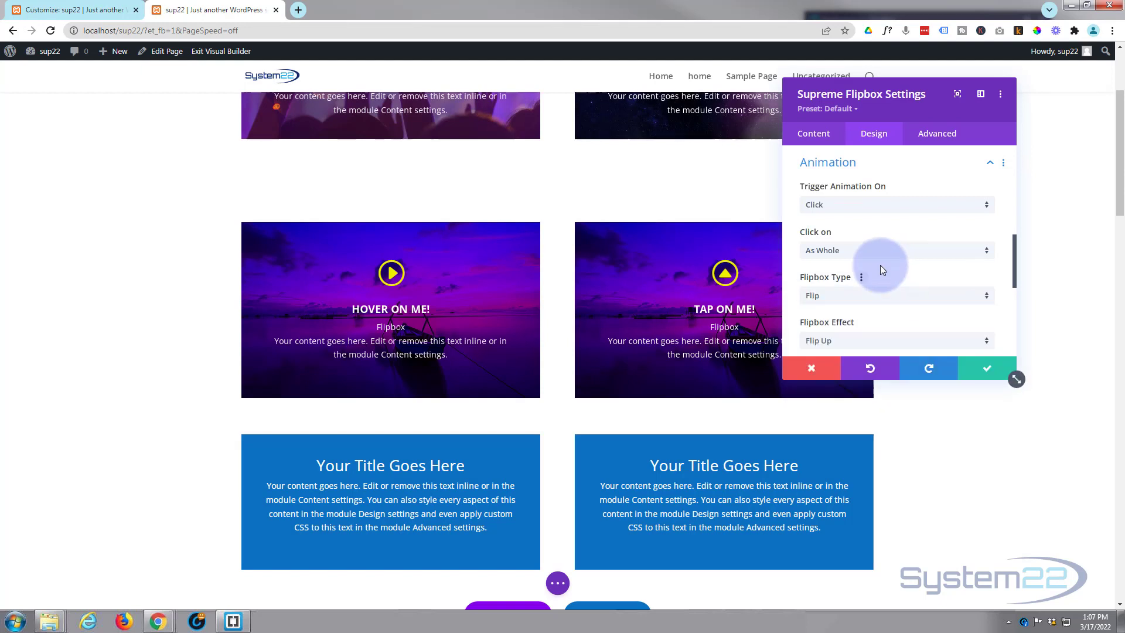
mouse_move(821, 236)
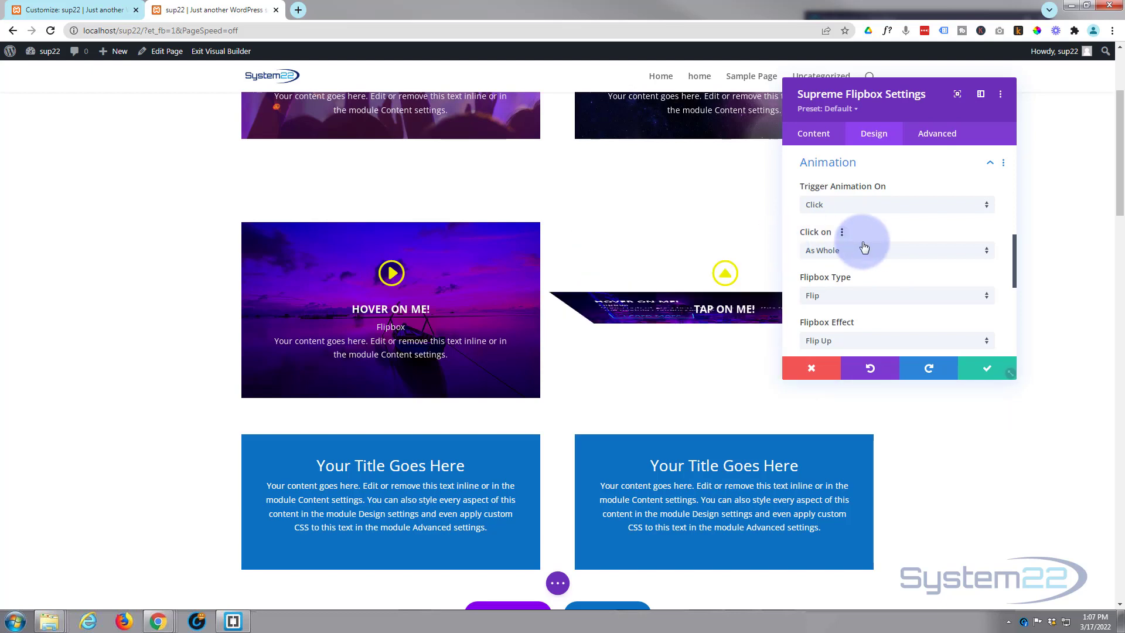
left_click(896, 249)
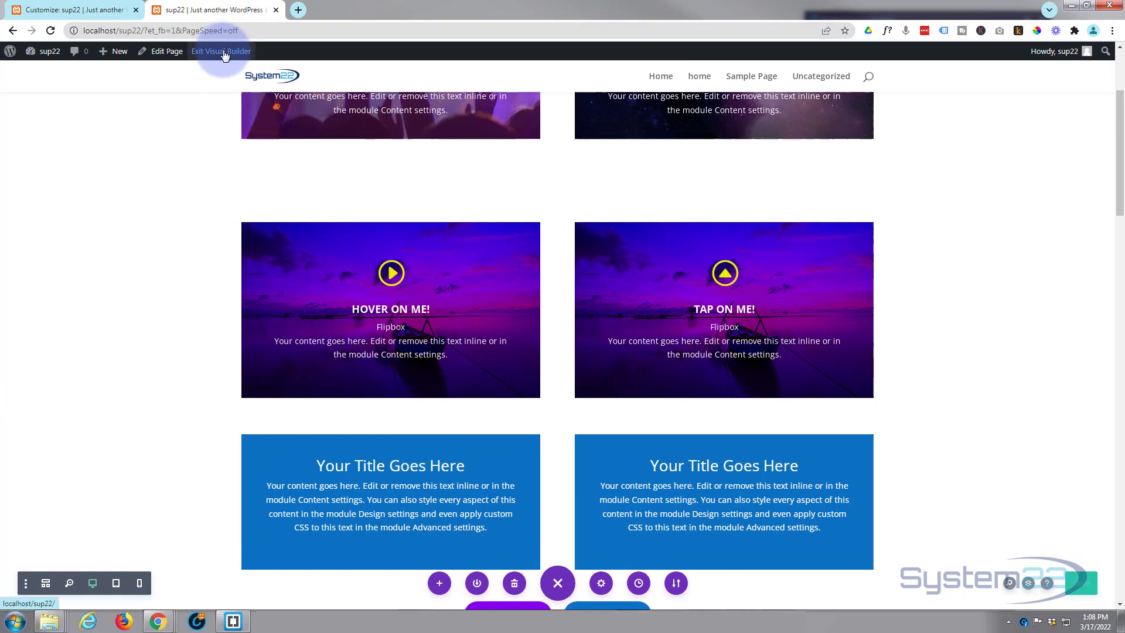
Exit the Visual Builder and scroll the live page to the Hover and Tap flipboxes
left_click(220, 51)
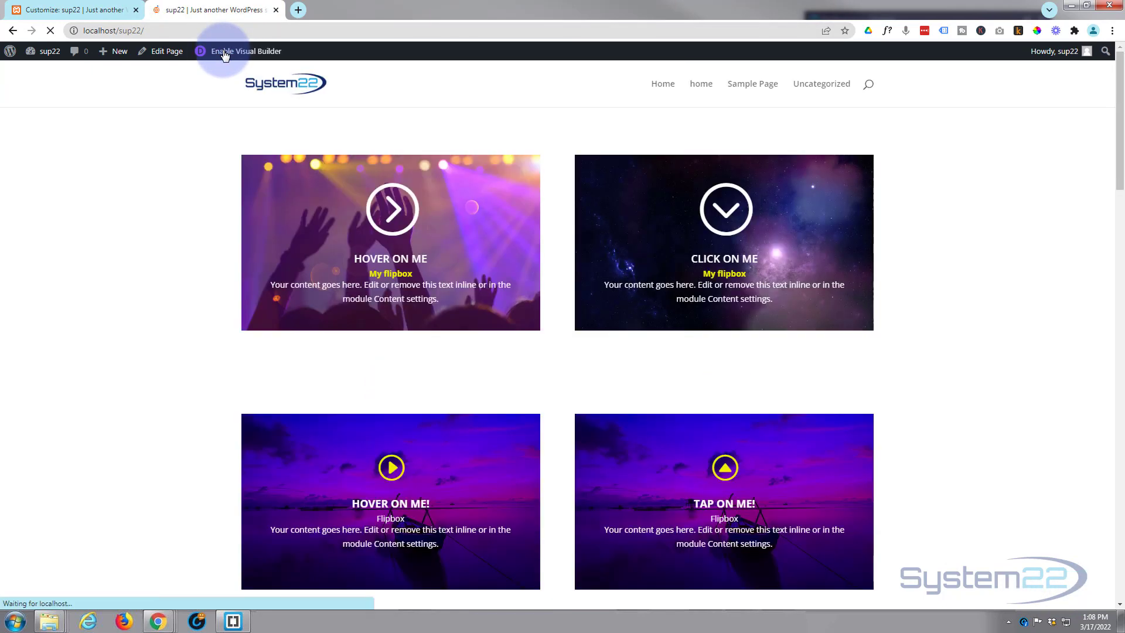
scroll("down", 3)
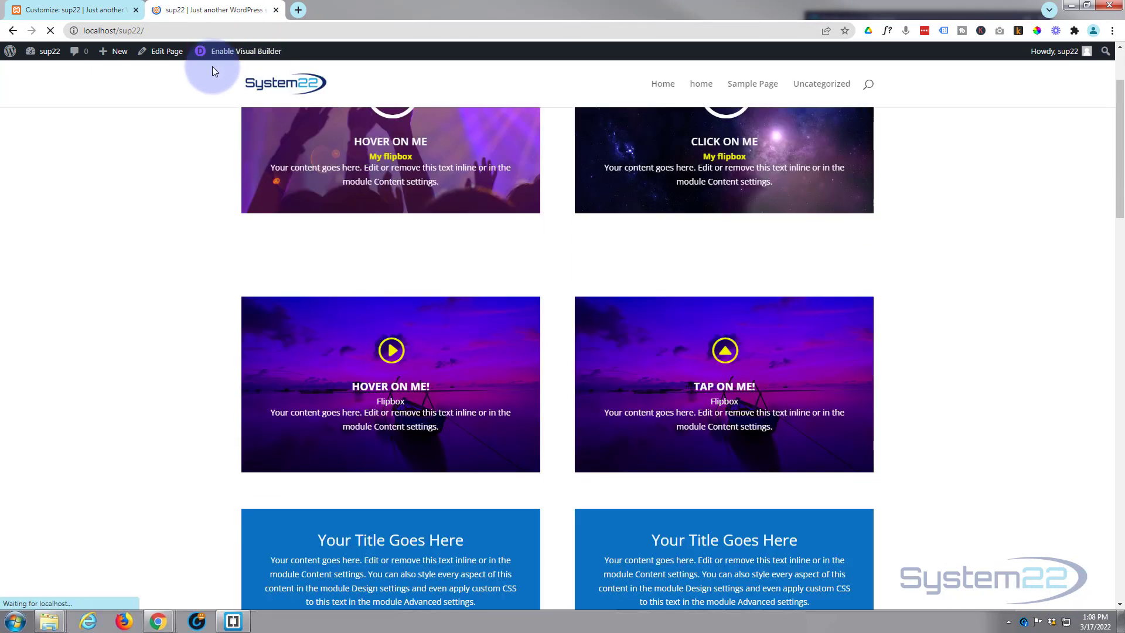
scroll("down", 3)
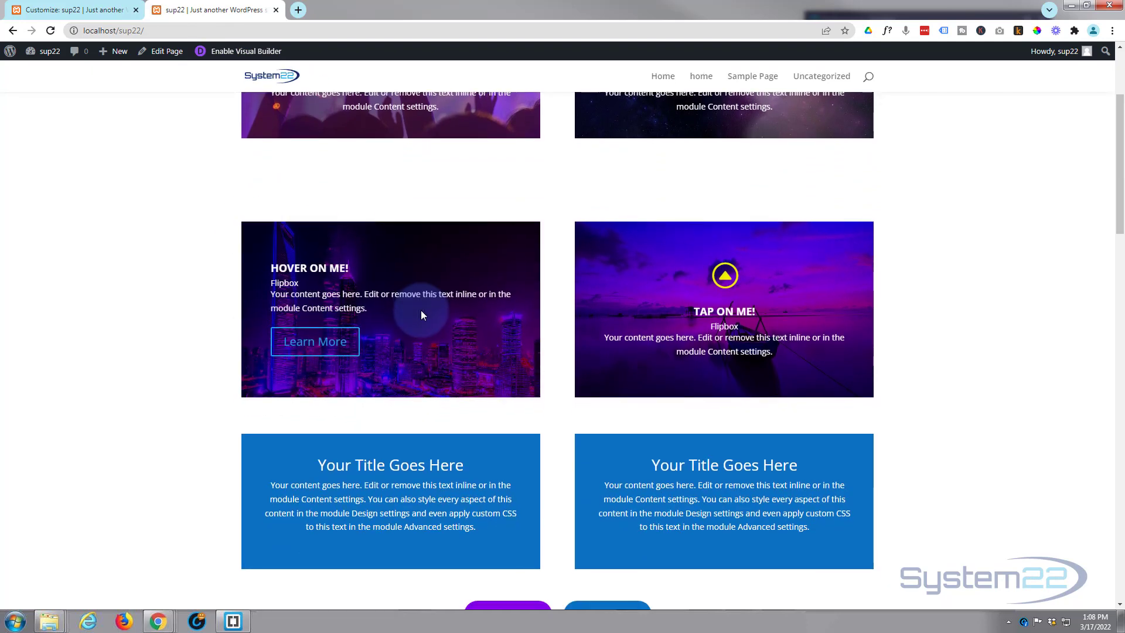
mouse_move(642, 296)
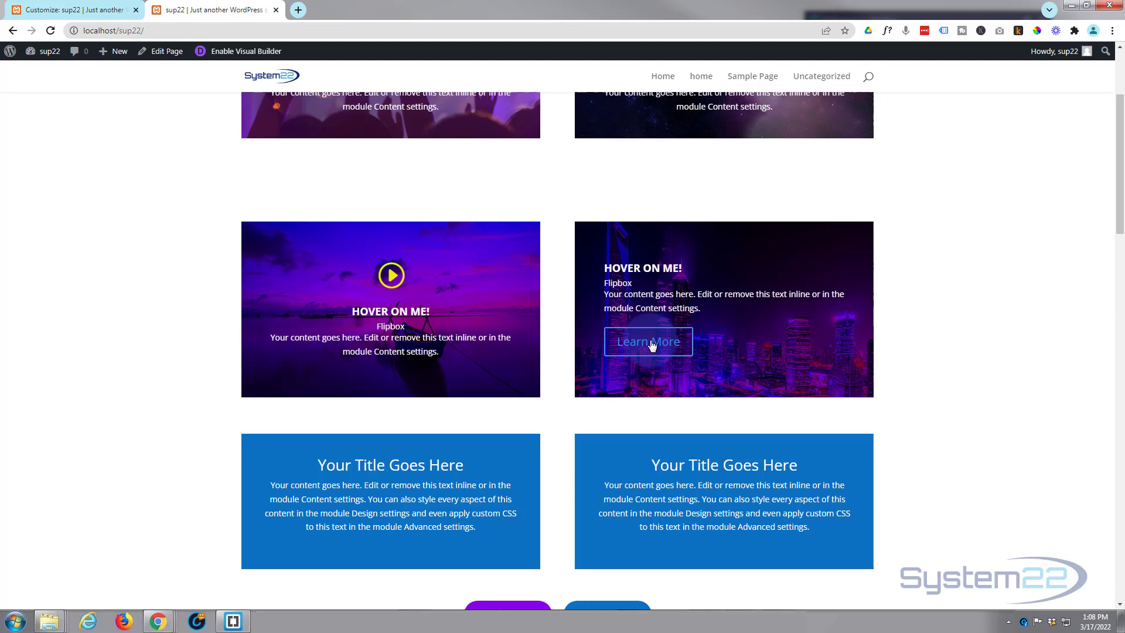
mouse_move(679, 267)
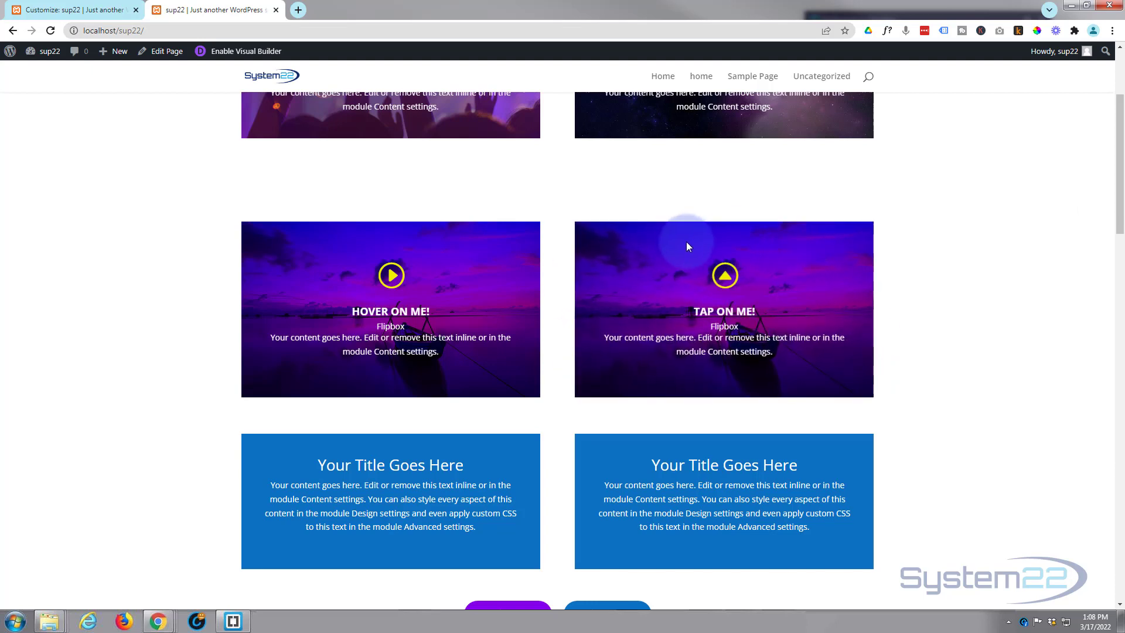
mouse_move(656, 274)
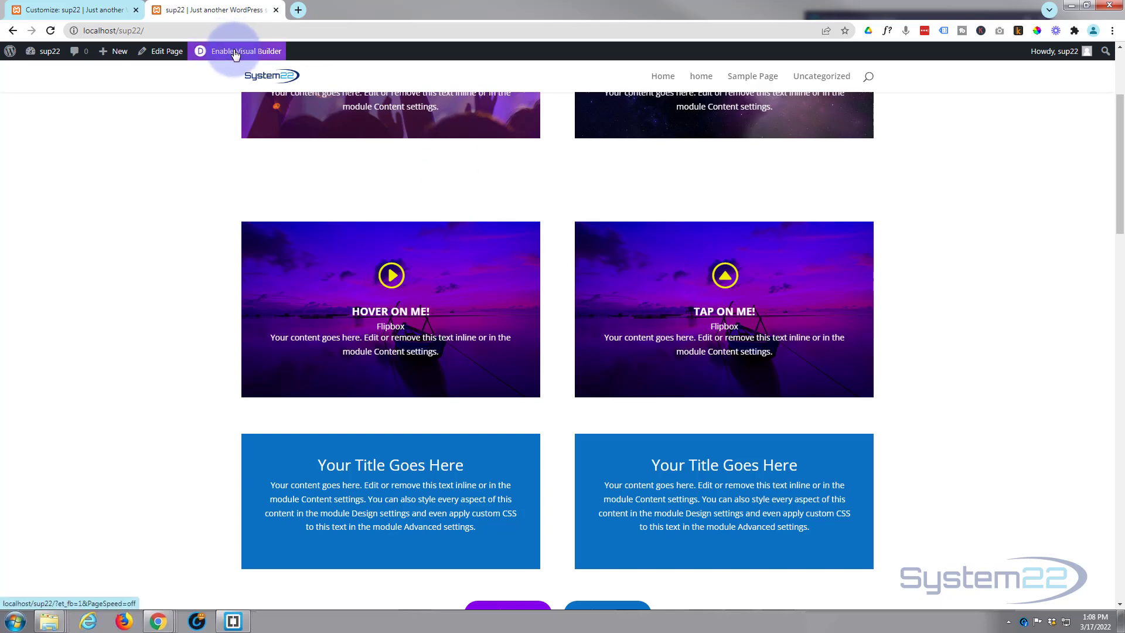
Enable the Visual Builder and switch to the Desktop preview of the flipbox rows
left_click(237, 50)
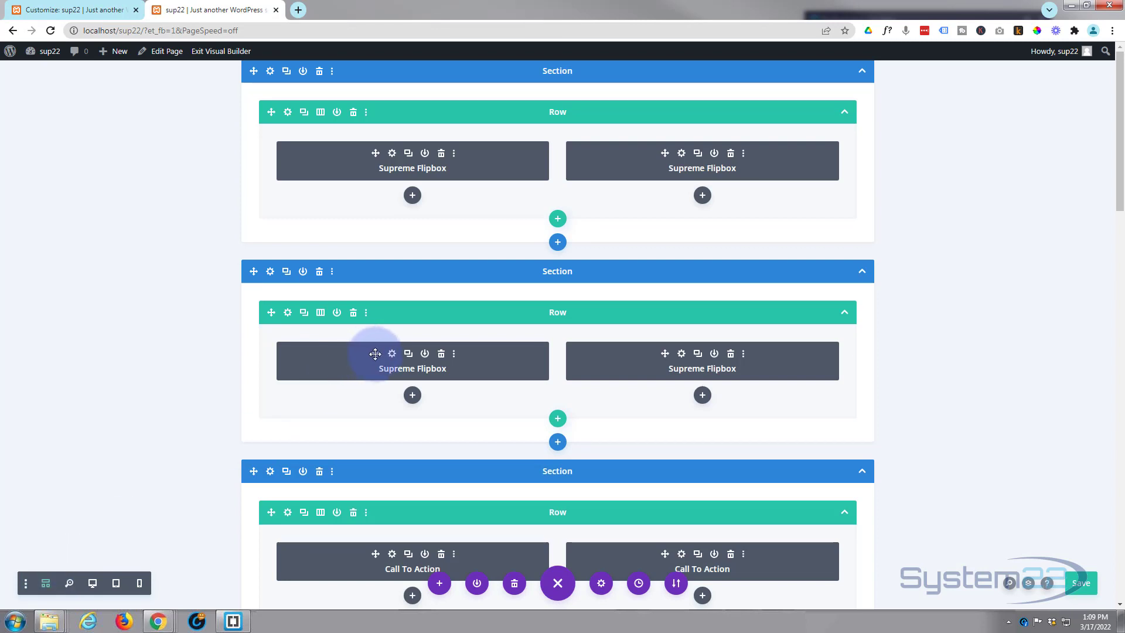
mouse_move(636, 130)
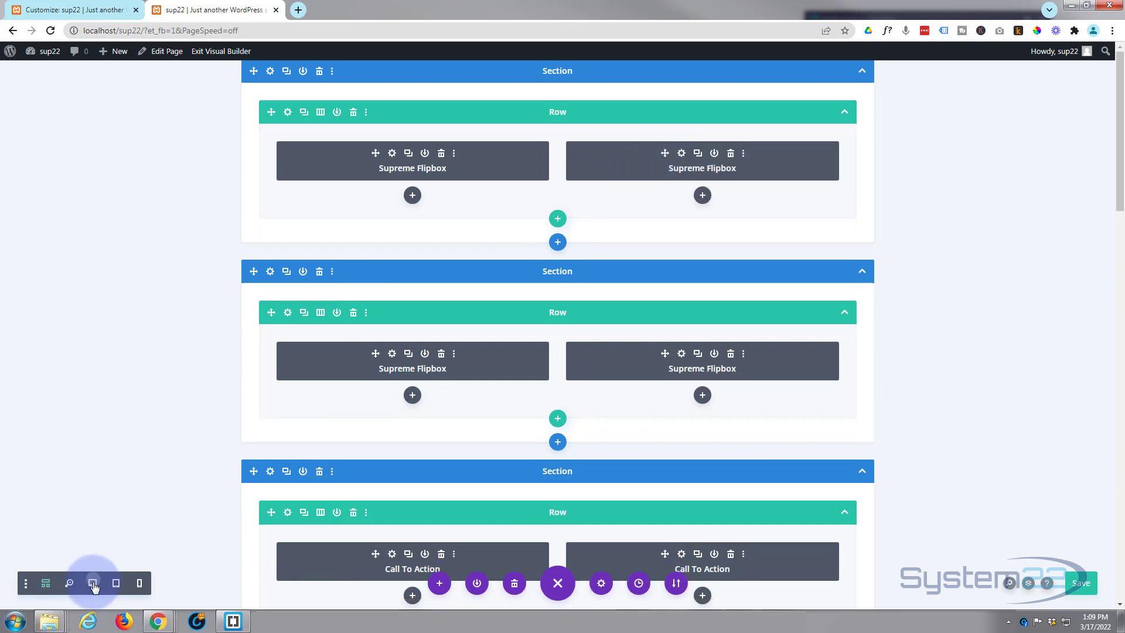
left_click(91, 583)
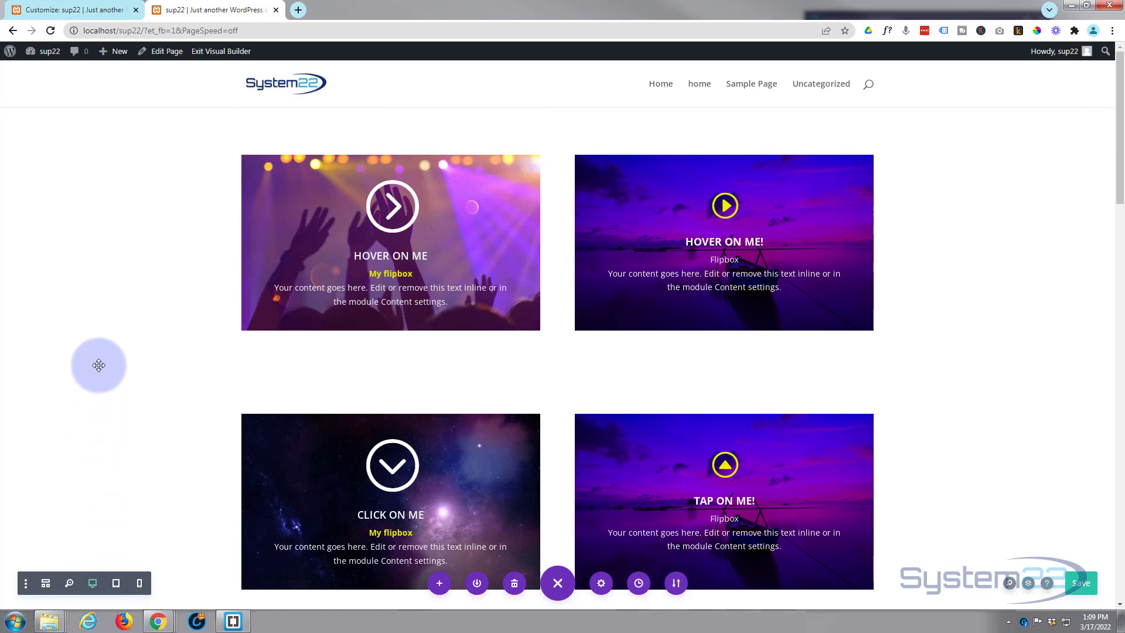
scroll("down", 3)
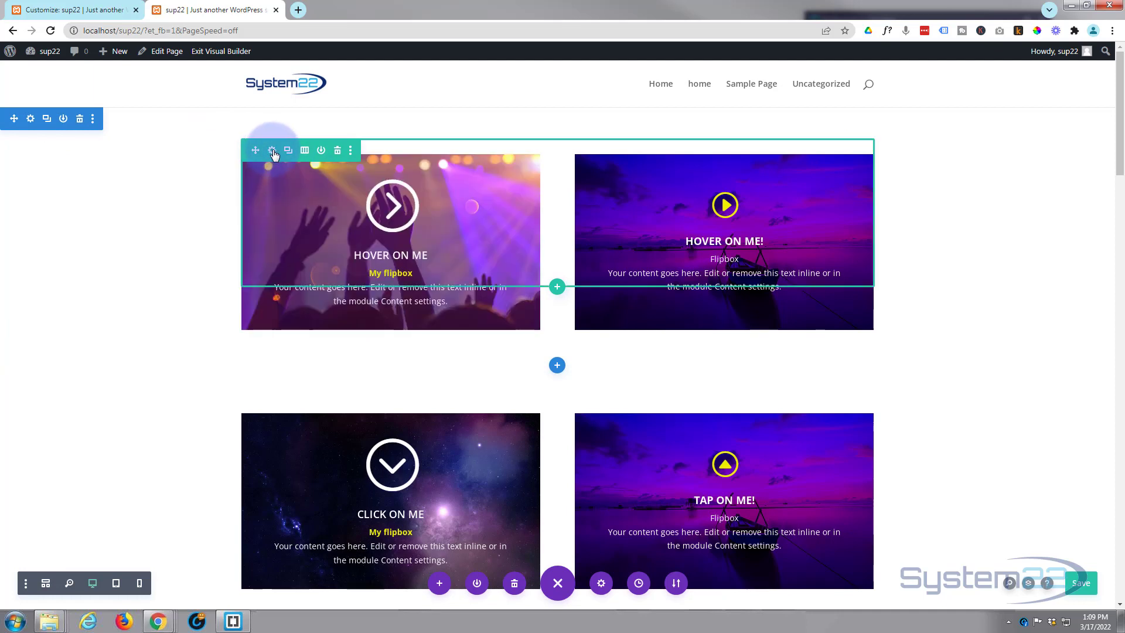
Hide the hover flipbox row on phone and tablet via Advanced > Visibility and save
left_click(272, 150)
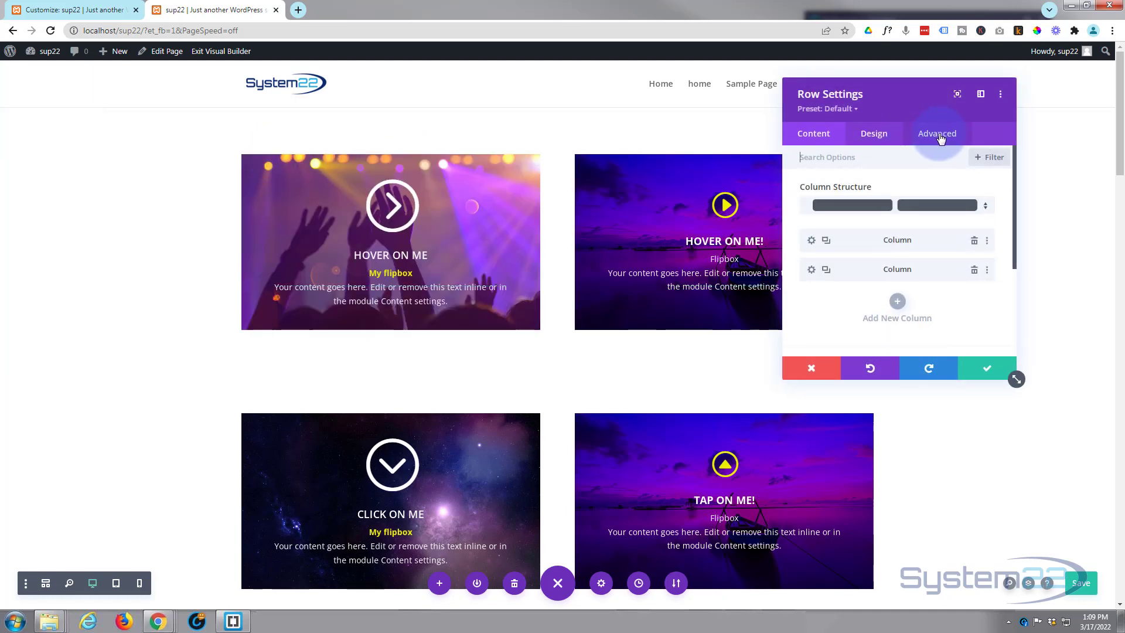
left_click(936, 132)
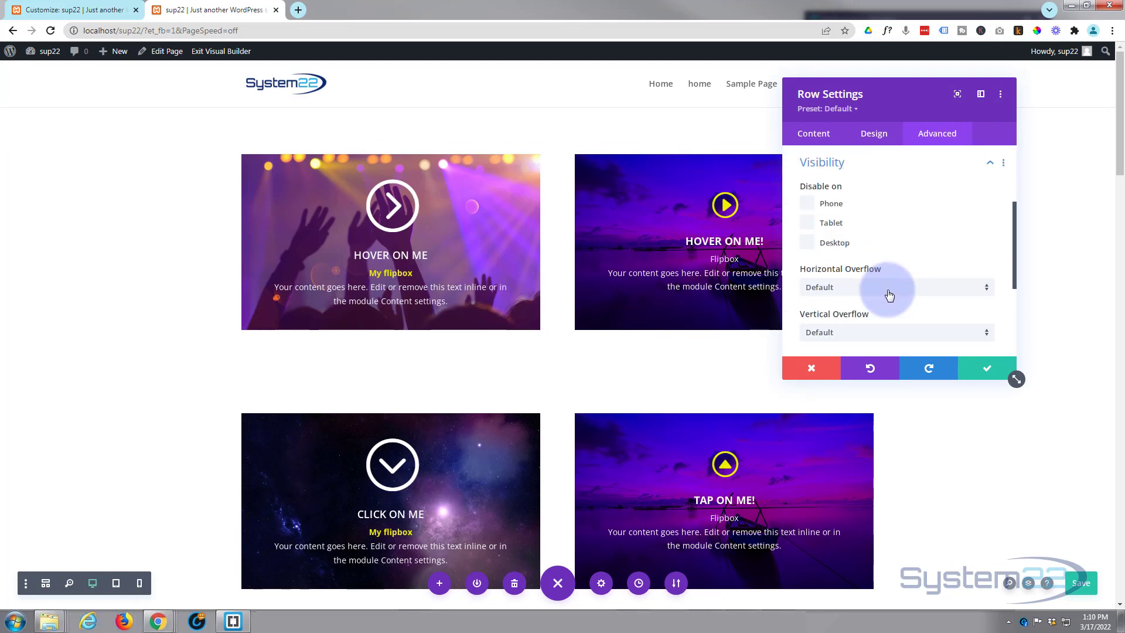
mouse_move(906, 267)
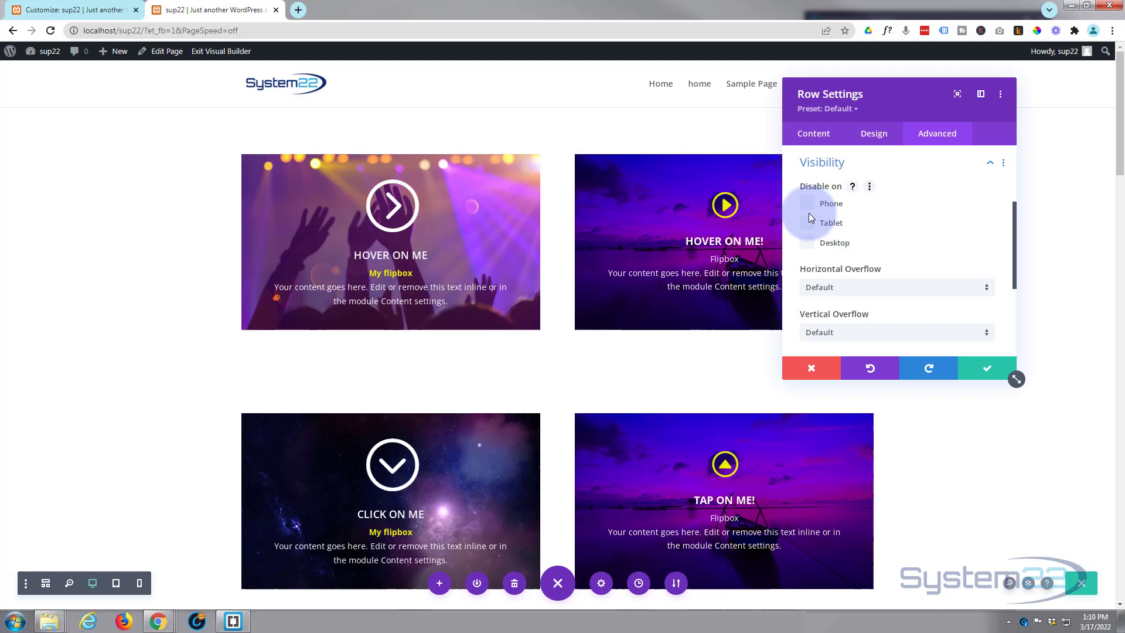
left_click(807, 222)
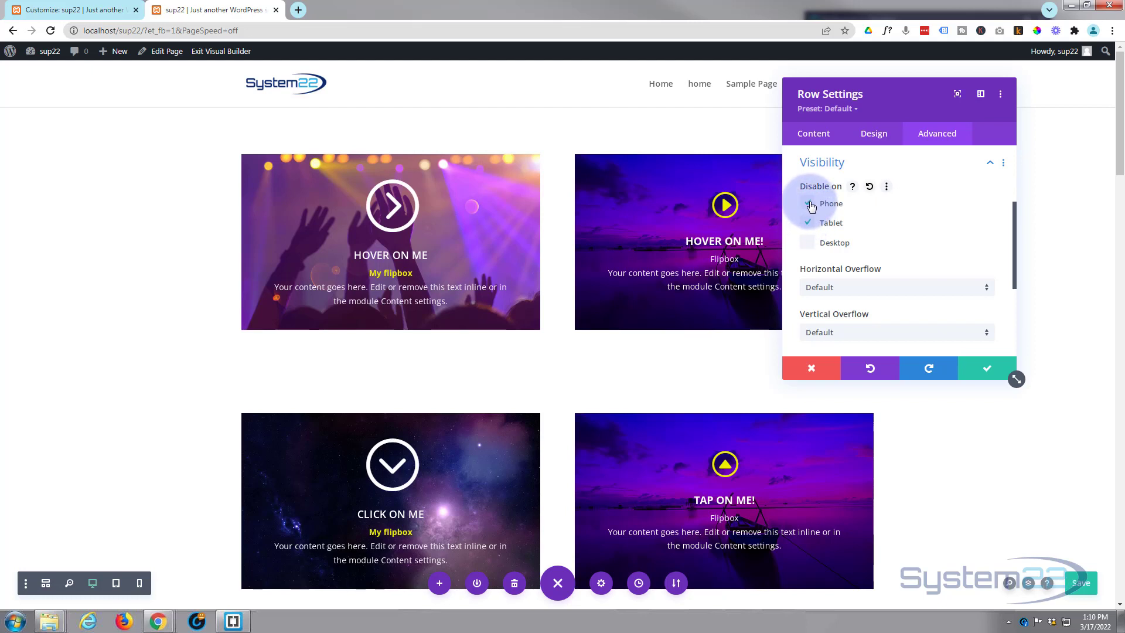
left_click(806, 203)
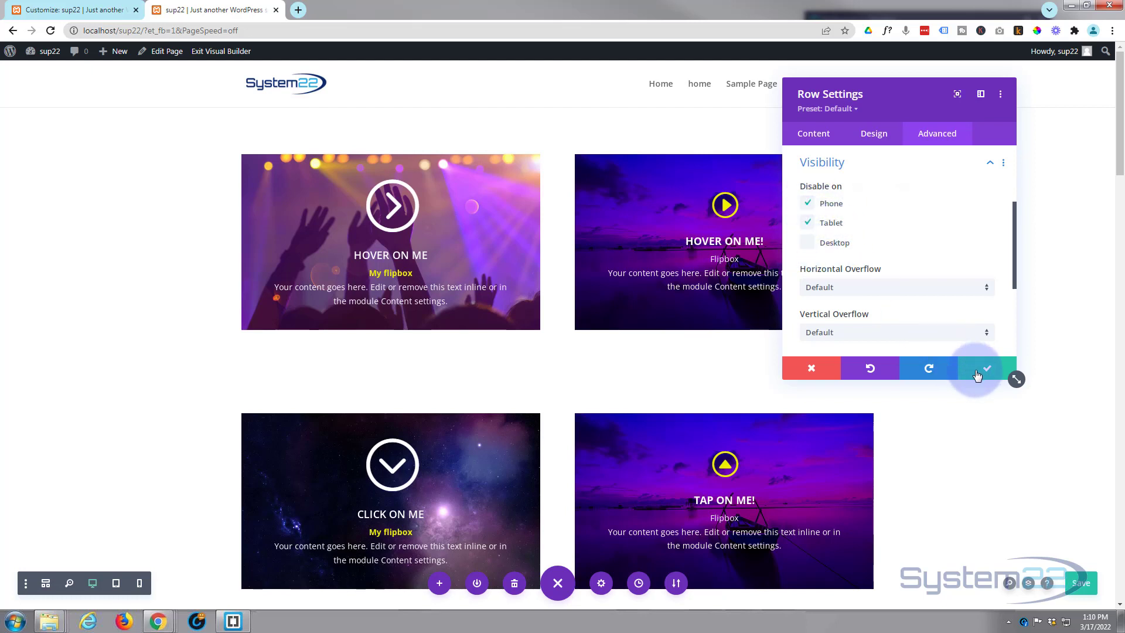
left_click(983, 367)
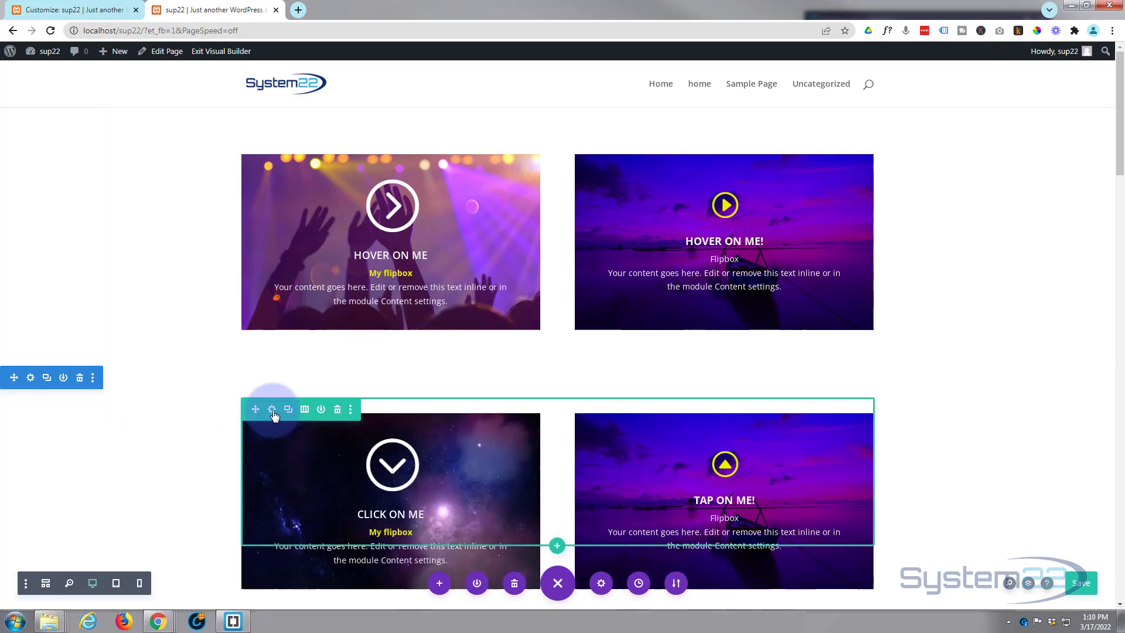
Hide the Click On Me / Tap On Me row on desktop via Advanced > Visibility and save
left_click(272, 409)
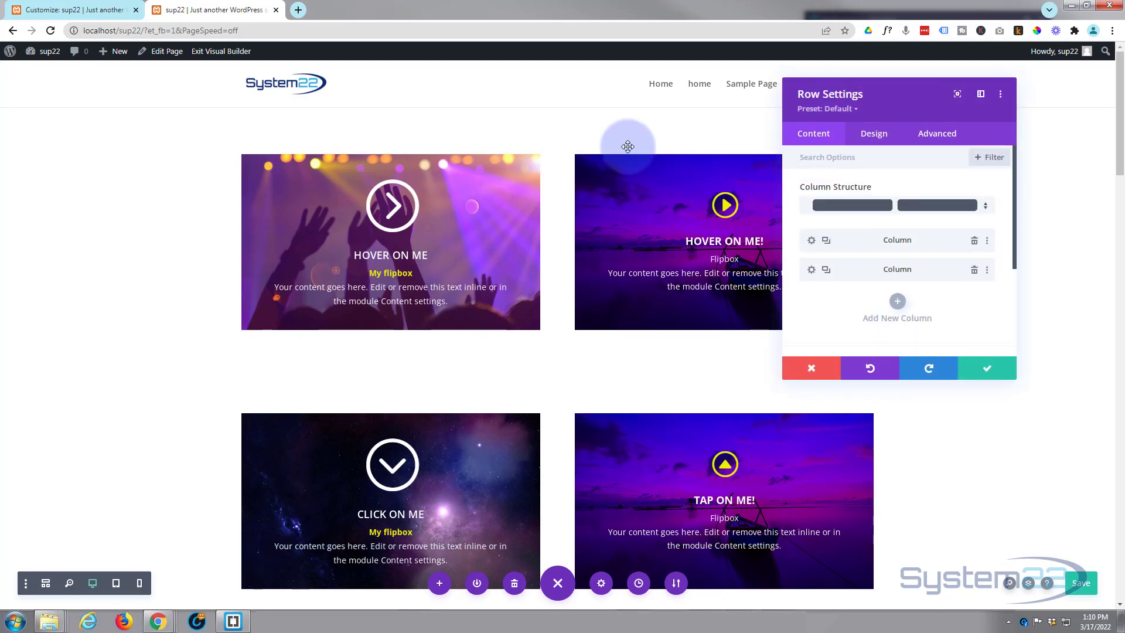
left_click(936, 134)
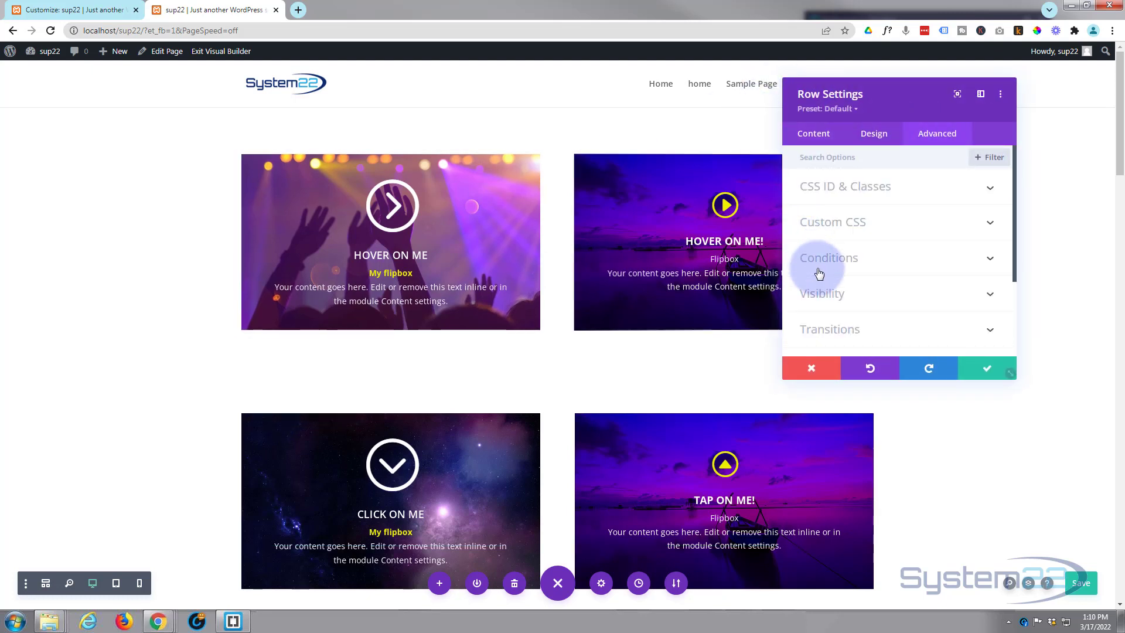
left_click(822, 293)
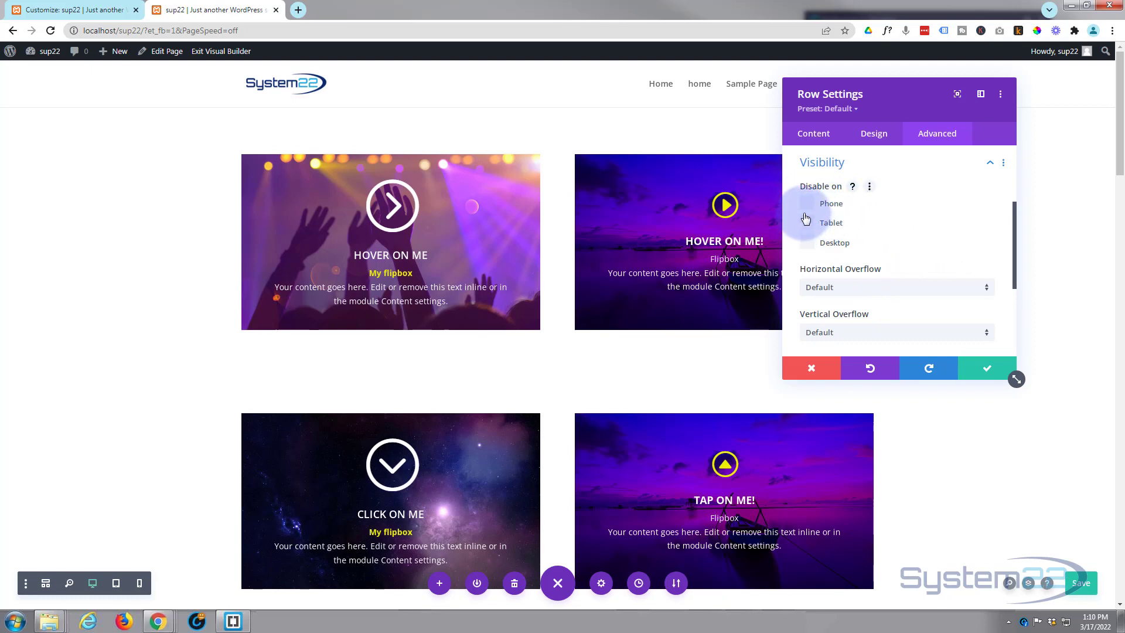
left_click(807, 243)
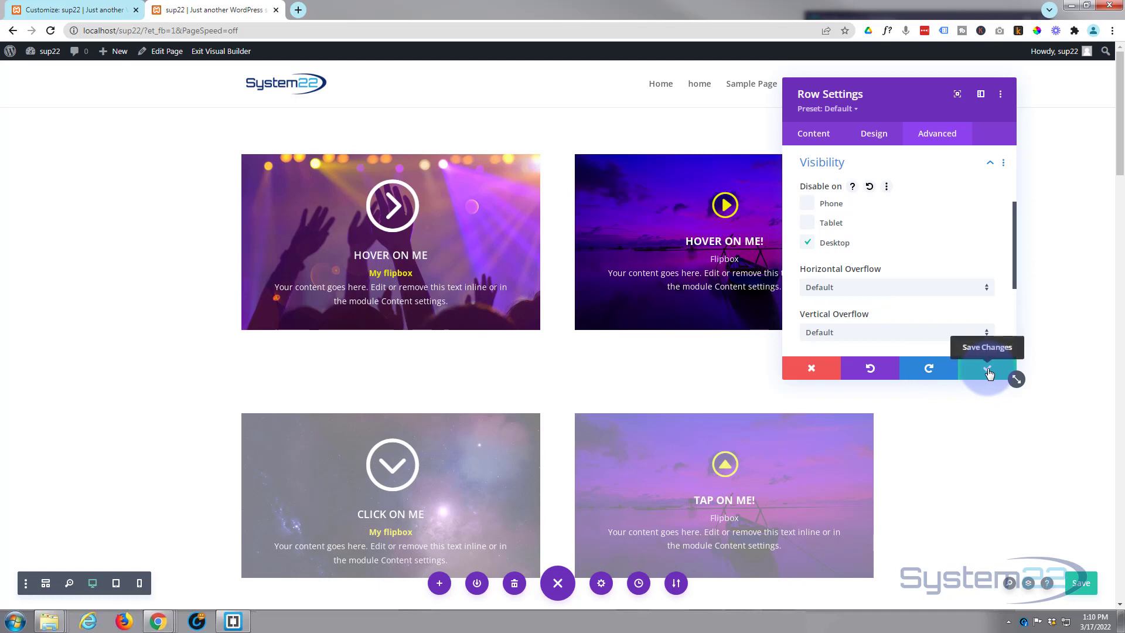
left_click(987, 368)
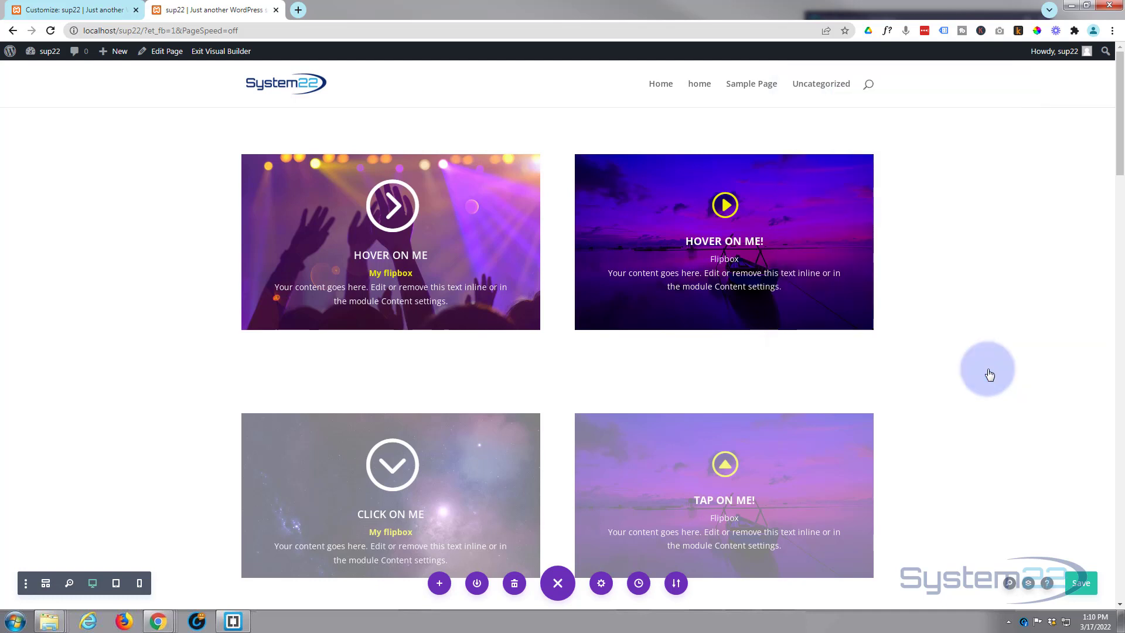
mouse_move(1083, 589)
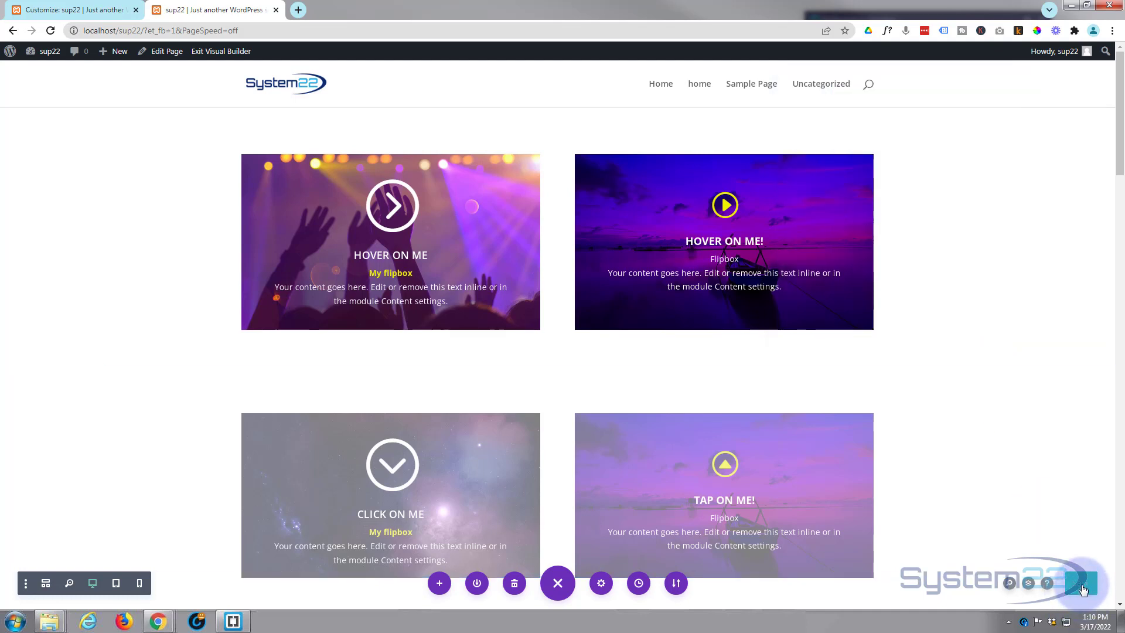
mouse_move(222, 50)
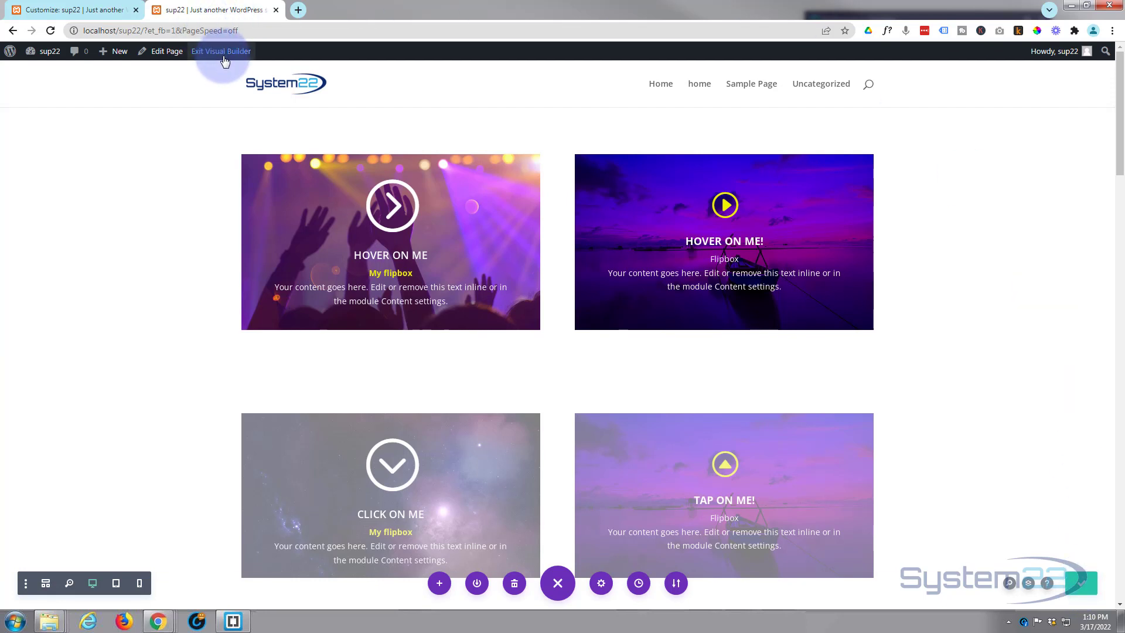
Exit the Visual Builder to the live desktop page and bring up Chrome DevTools
left_click(221, 50)
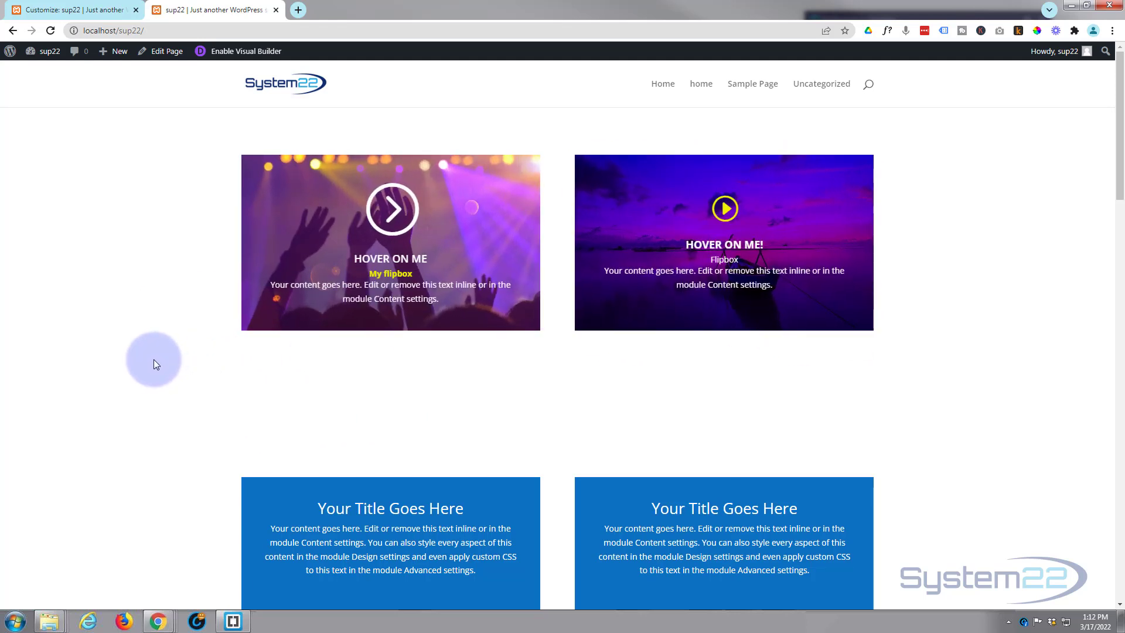
key("F12")
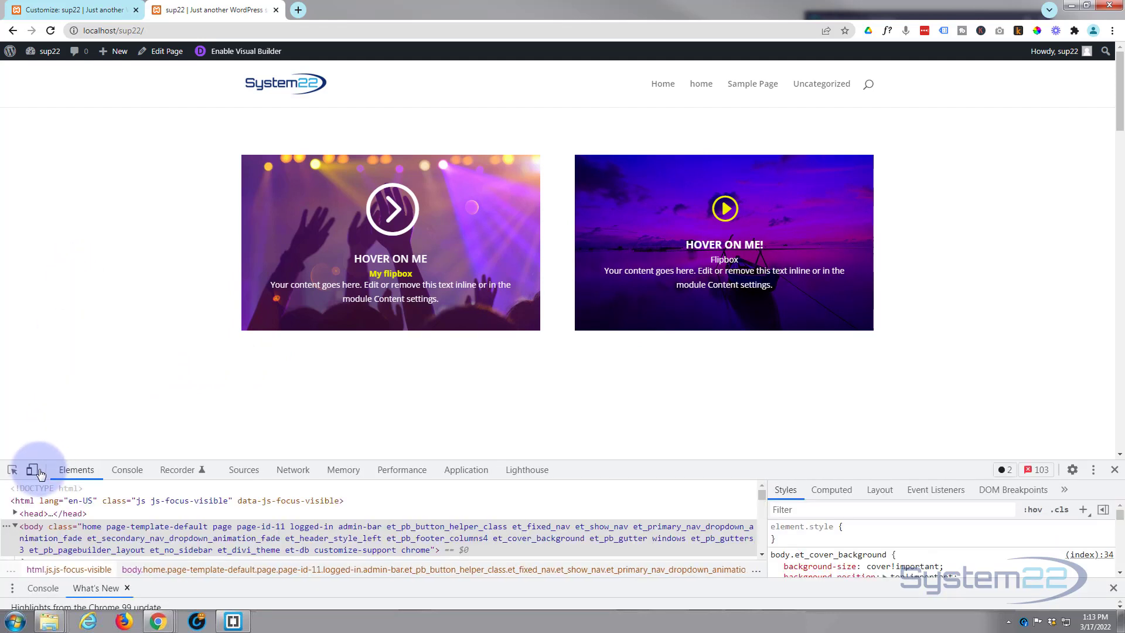
Emulate an iPhone 12 Pro at 100% scale and check the Click On Me flipbox shows
left_click(33, 470)
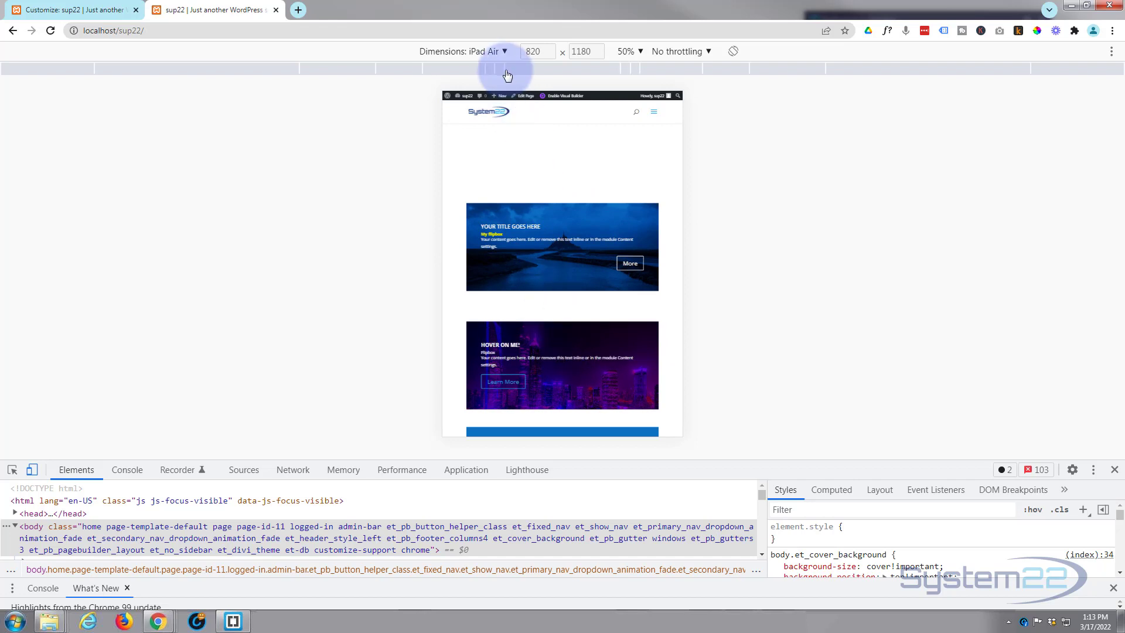
left_click(494, 50)
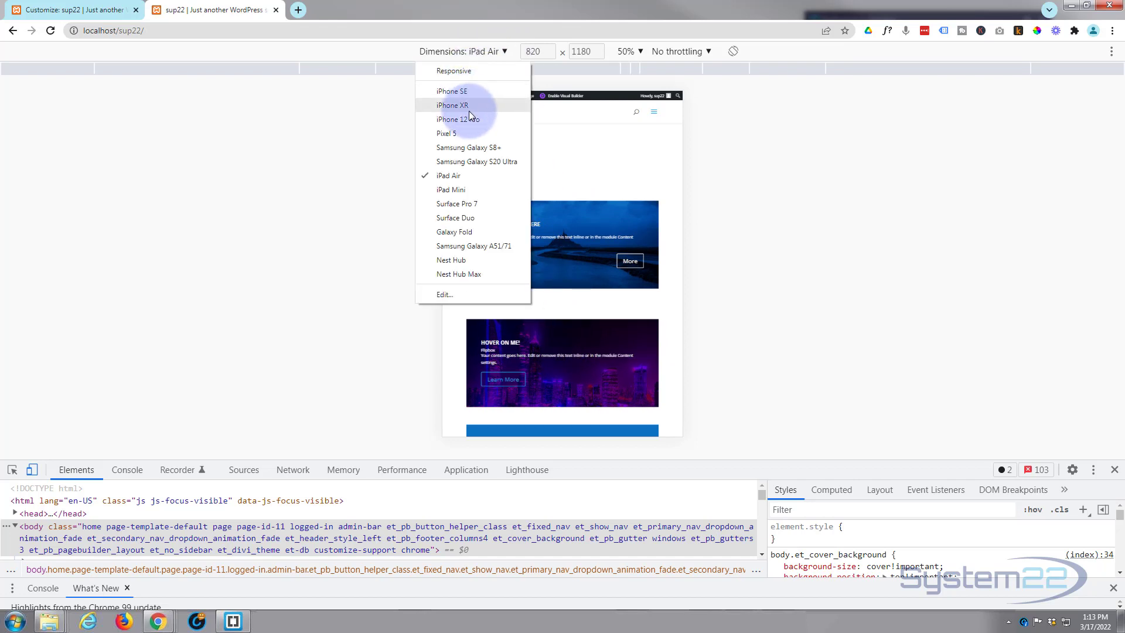
left_click(459, 120)
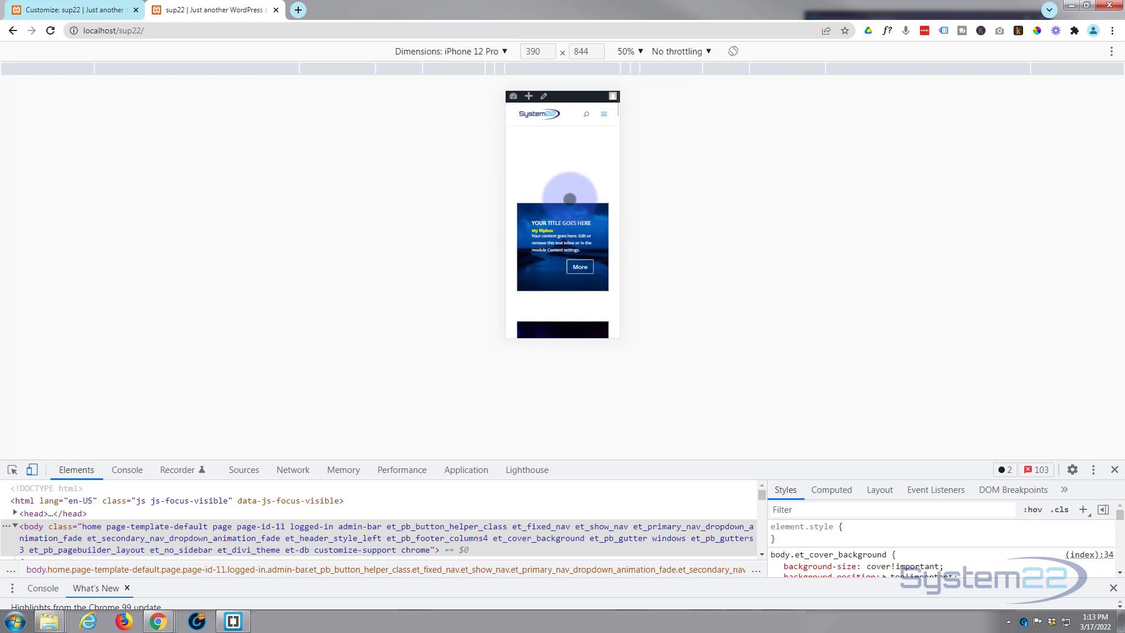
left_click(626, 51)
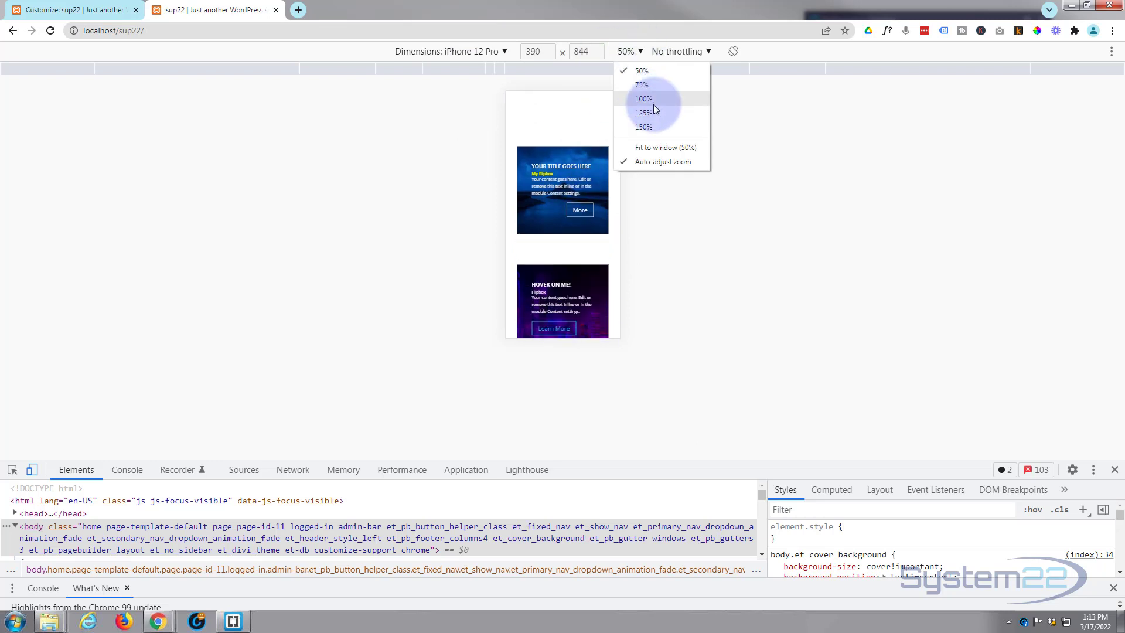
left_click(643, 98)
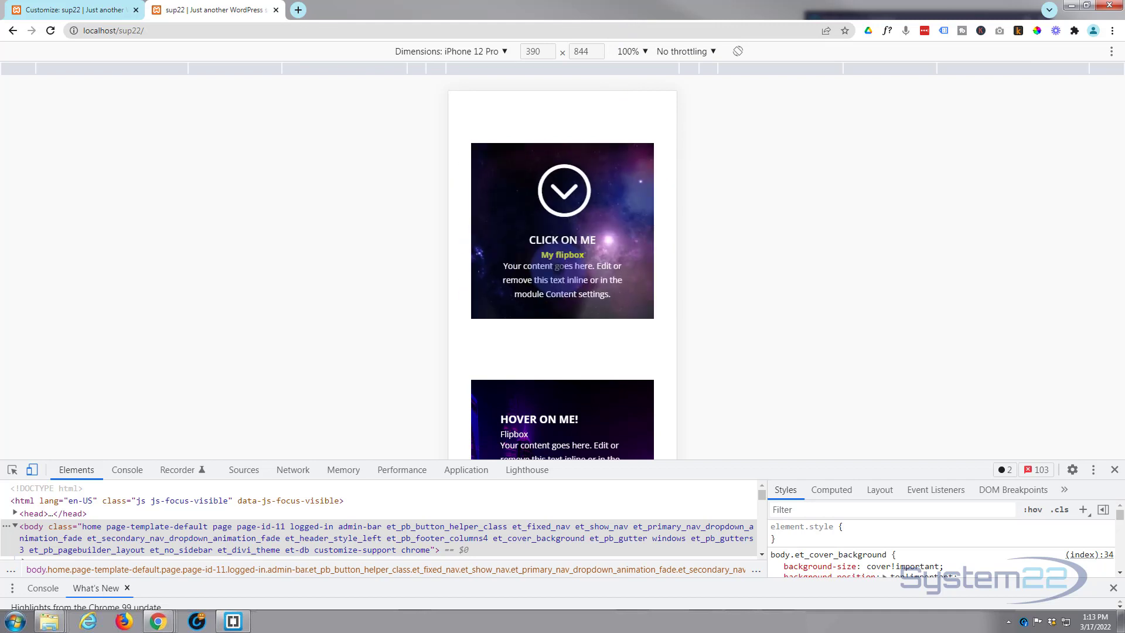
scroll("down", 3)
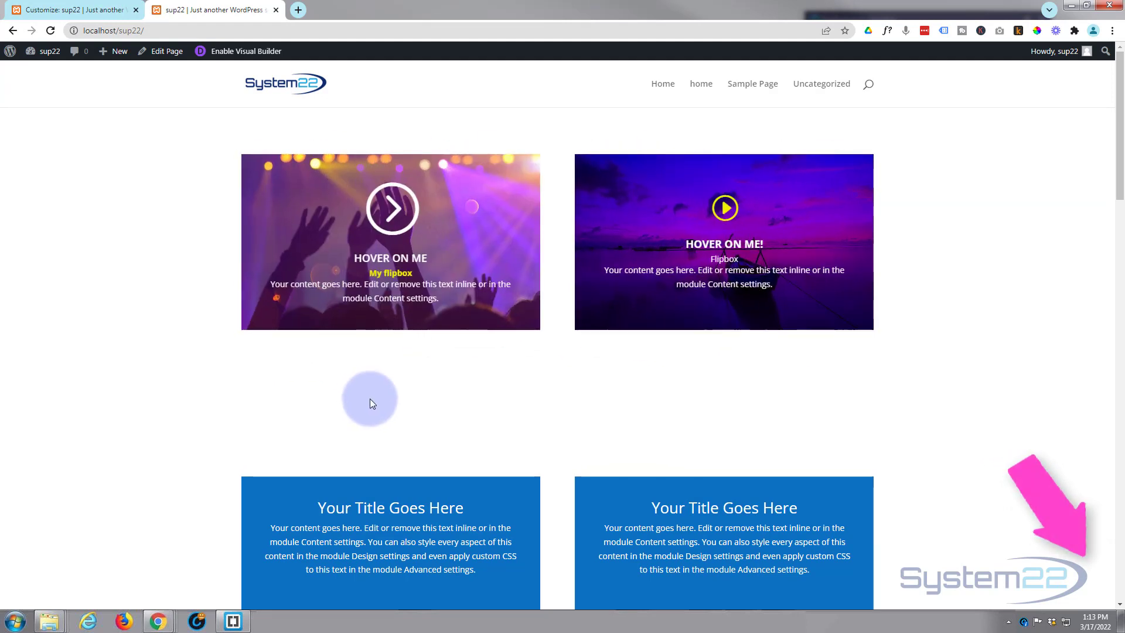
mouse_move(450, 436)
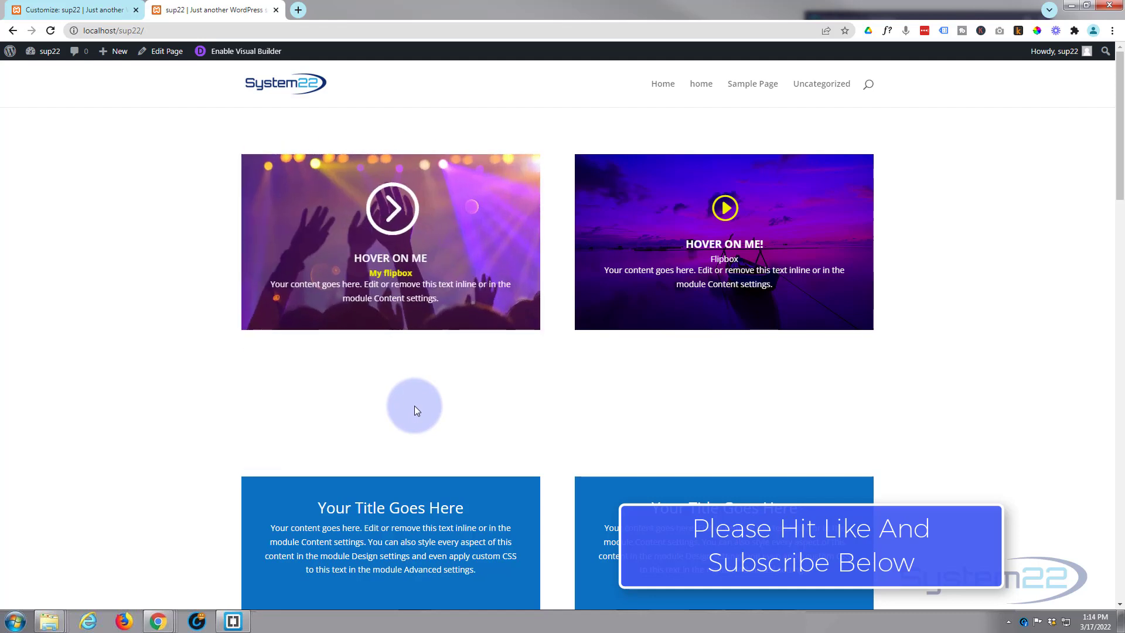
mouse_move(415, 410)
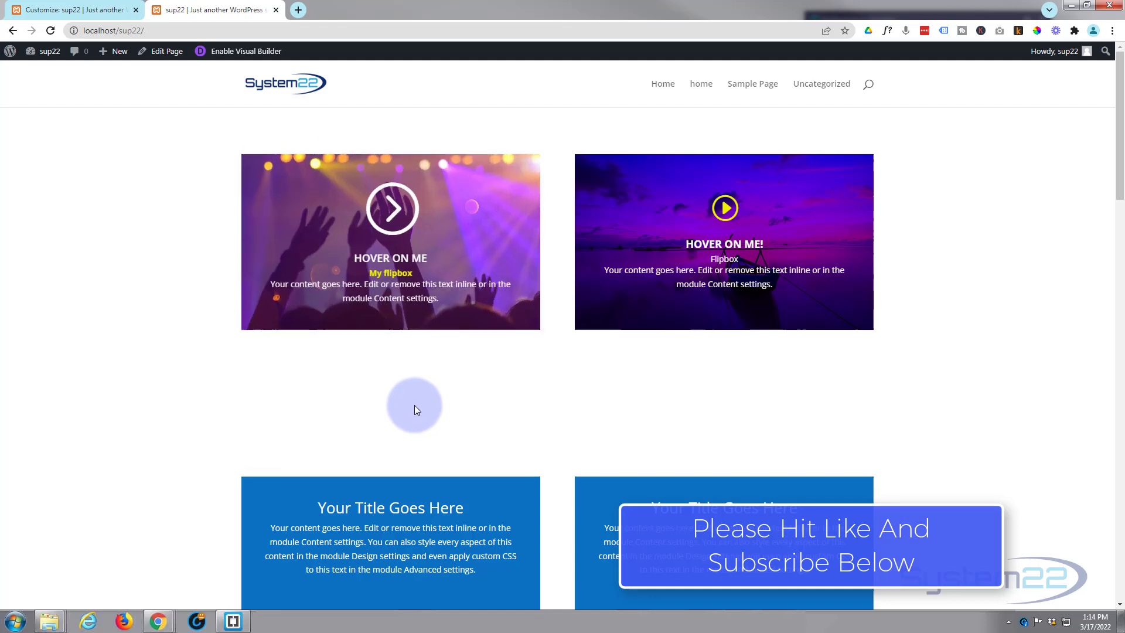